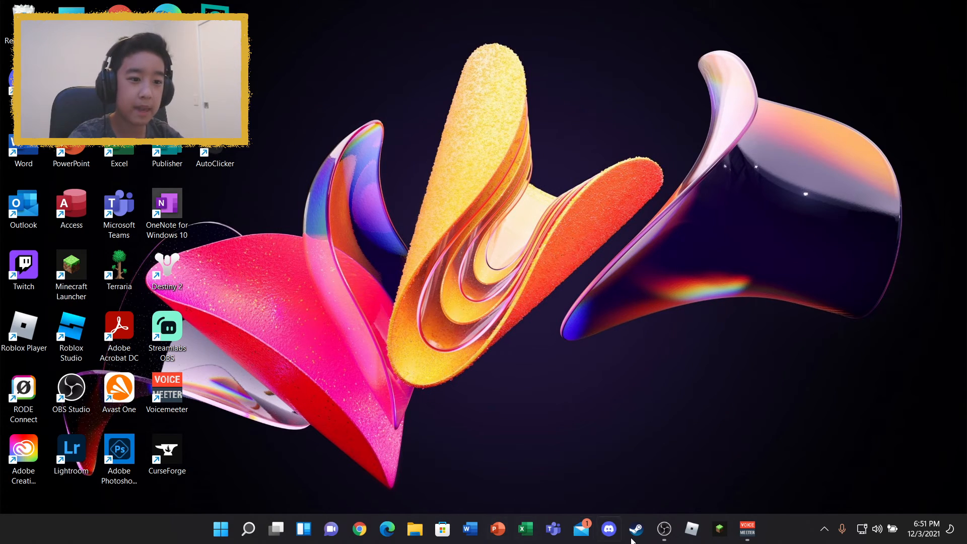
mouse_move(472, 192)
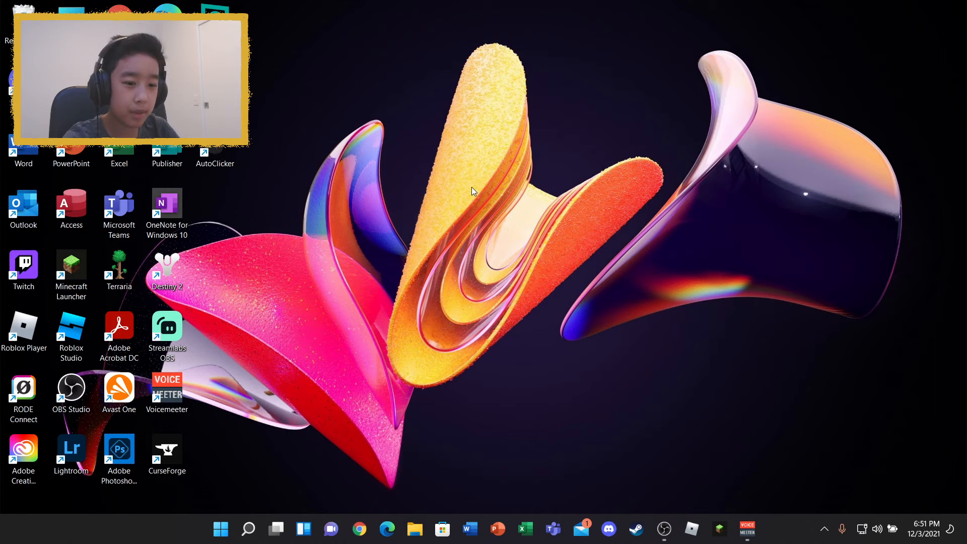
mouse_move(489, 207)
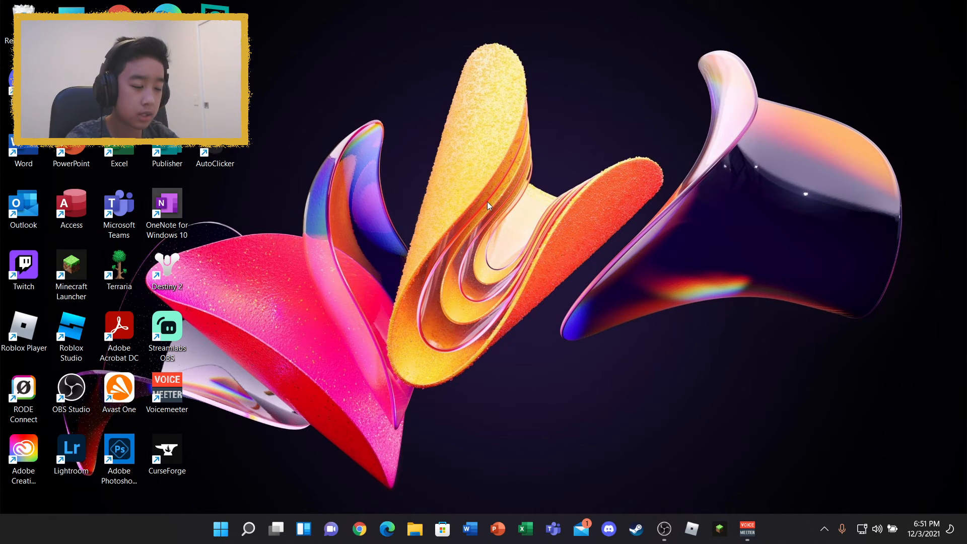
mouse_move(531, 107)
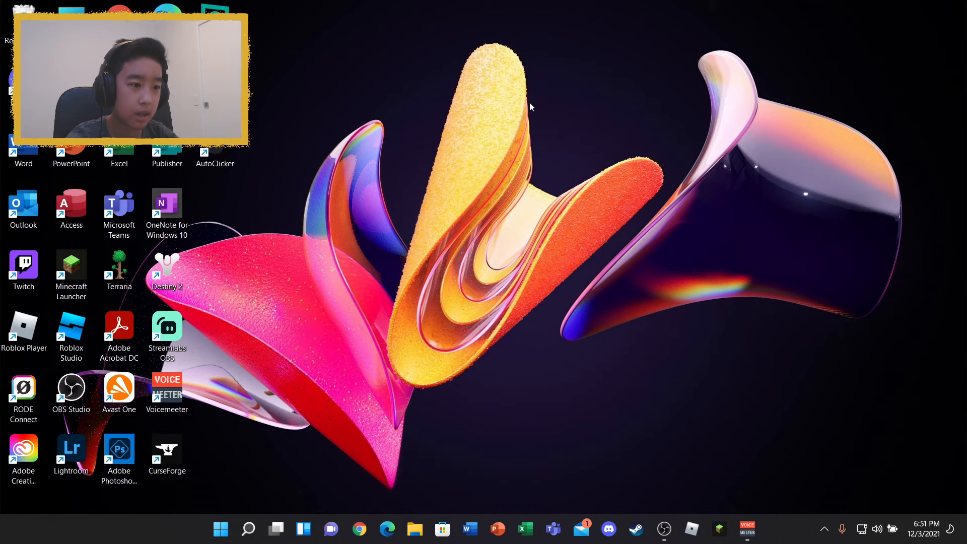
mouse_move(577, 112)
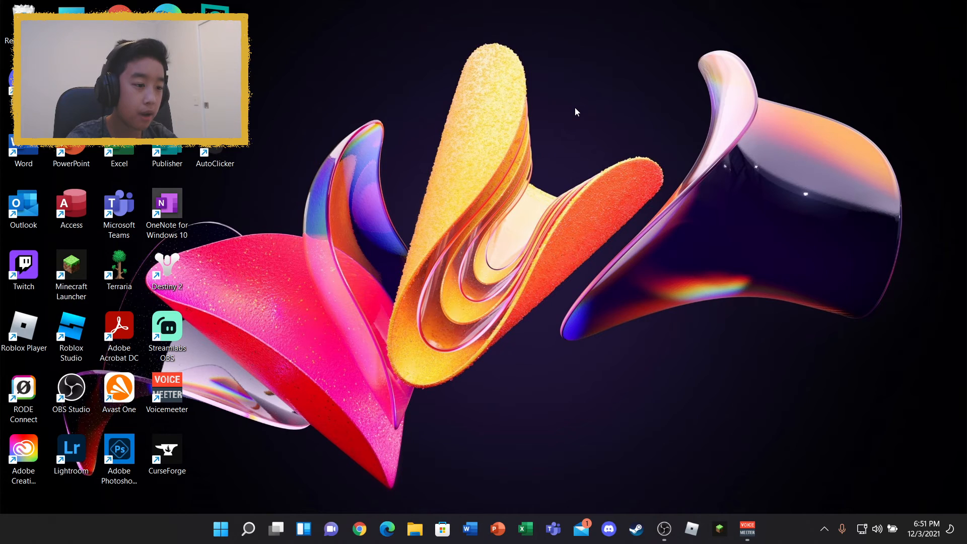
mouse_move(683, 14)
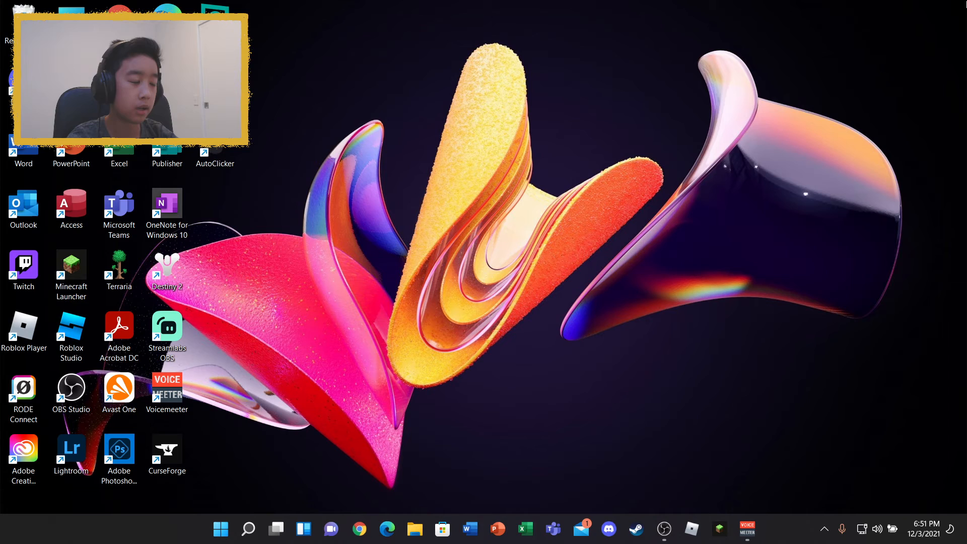
mouse_move(539, 5)
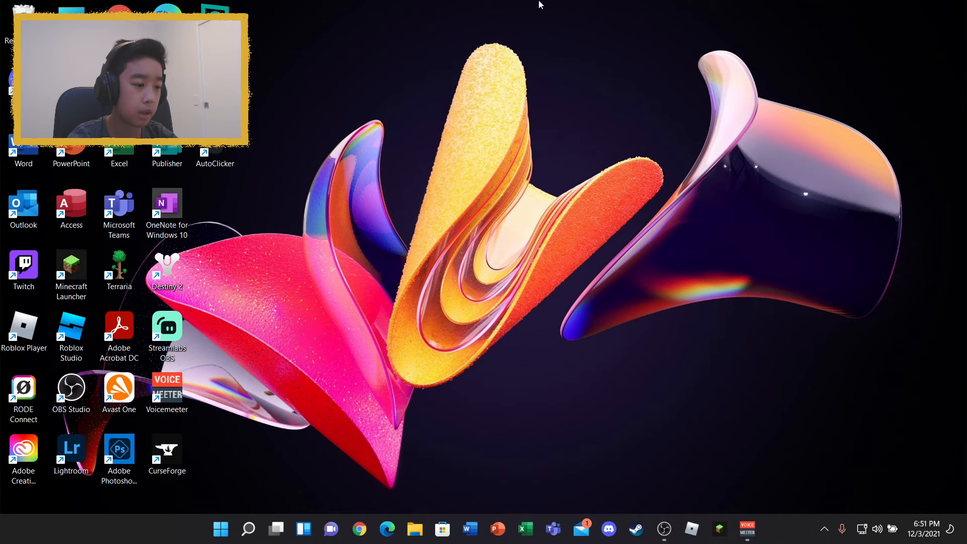
mouse_move(436, 443)
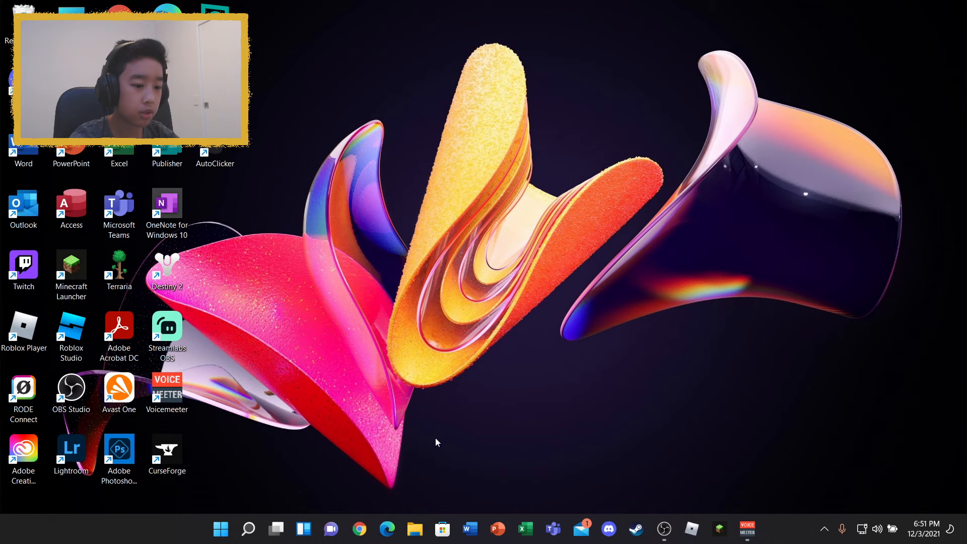
mouse_move(457, 262)
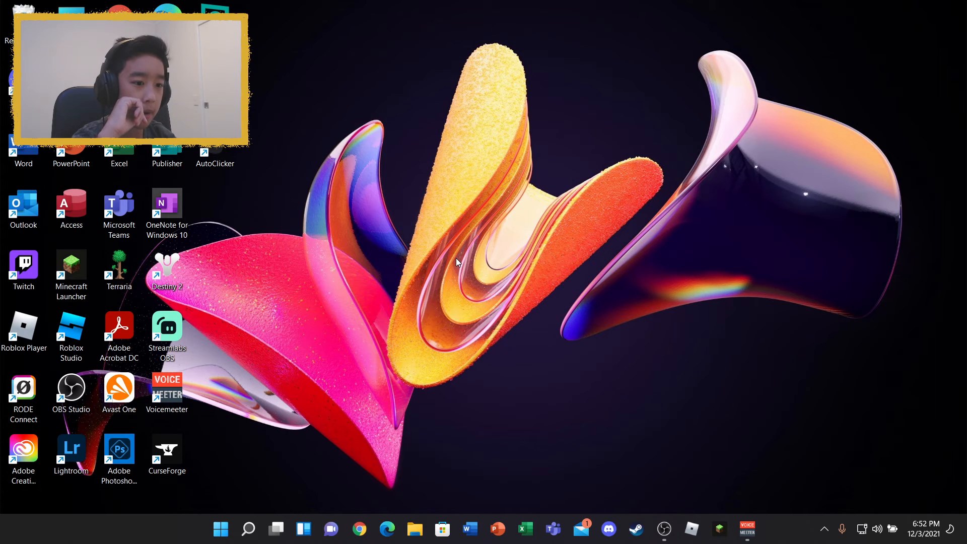
mouse_move(528, 68)
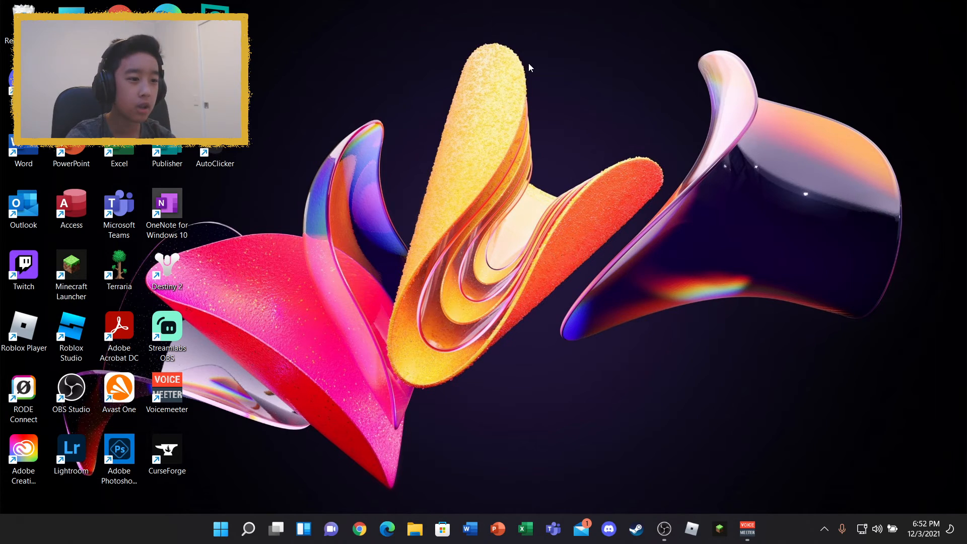
mouse_move(673, 43)
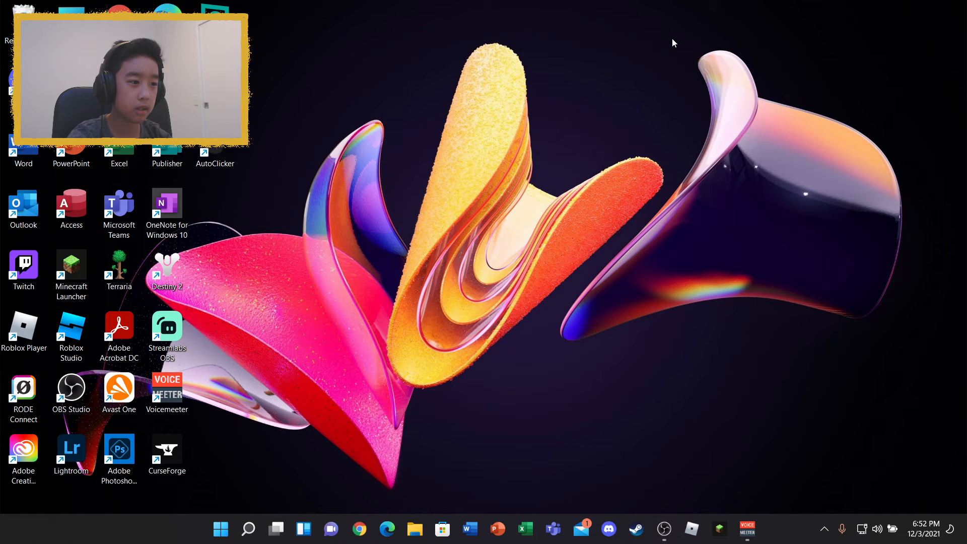
mouse_move(920, 326)
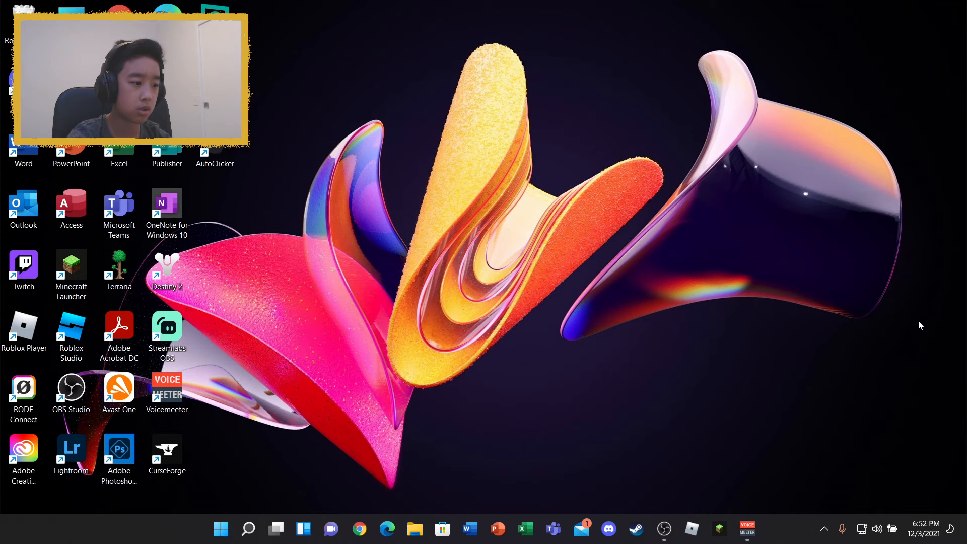
mouse_move(917, 393)
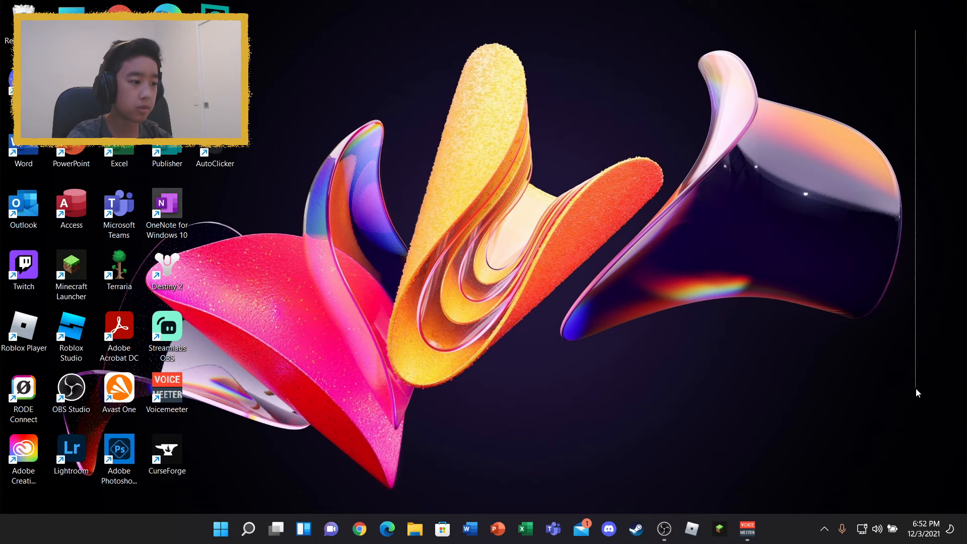
mouse_move(176, 209)
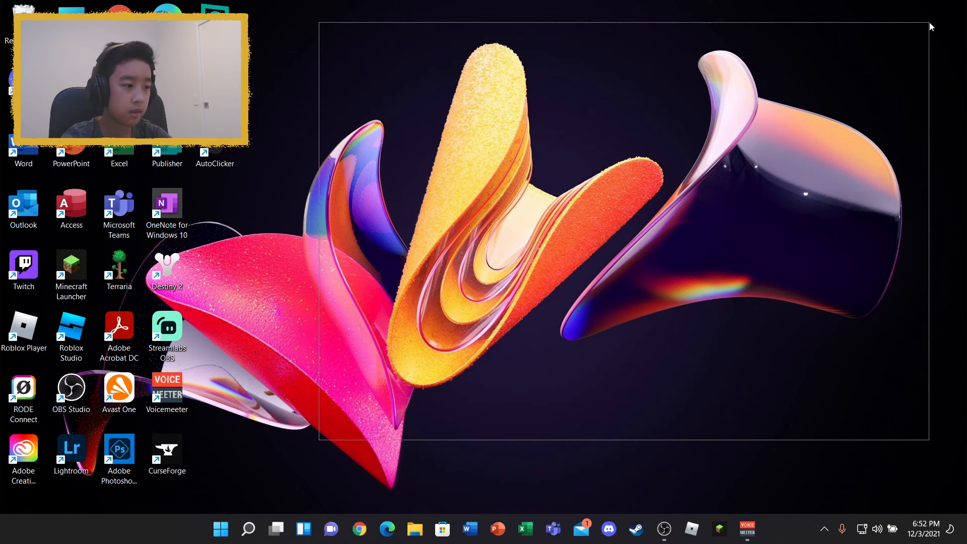
mouse_move(714, 478)
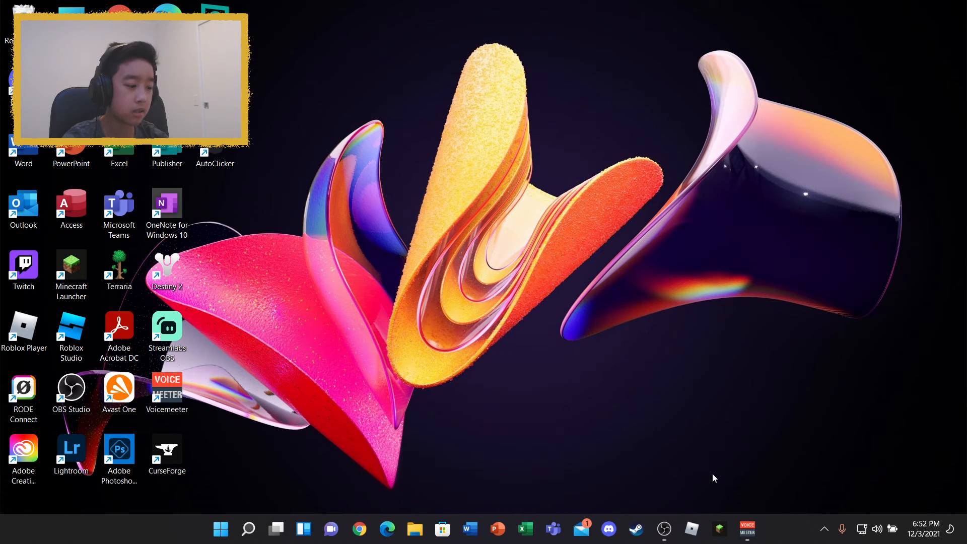
mouse_move(791, 162)
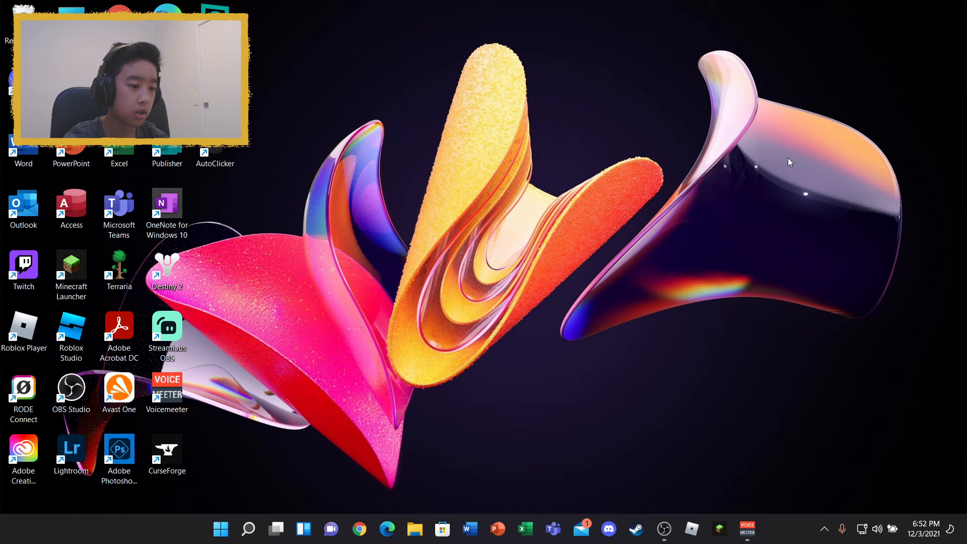
mouse_move(796, 108)
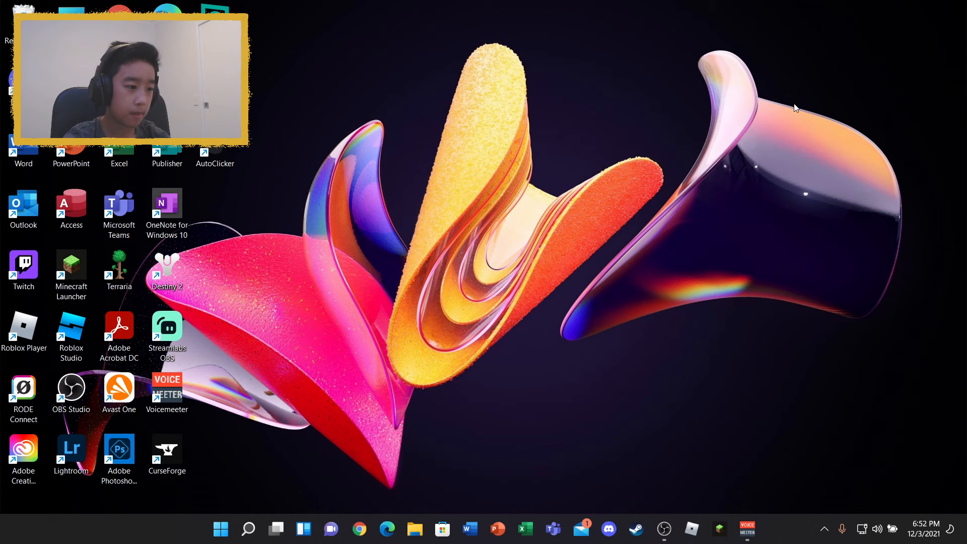
mouse_move(915, 163)
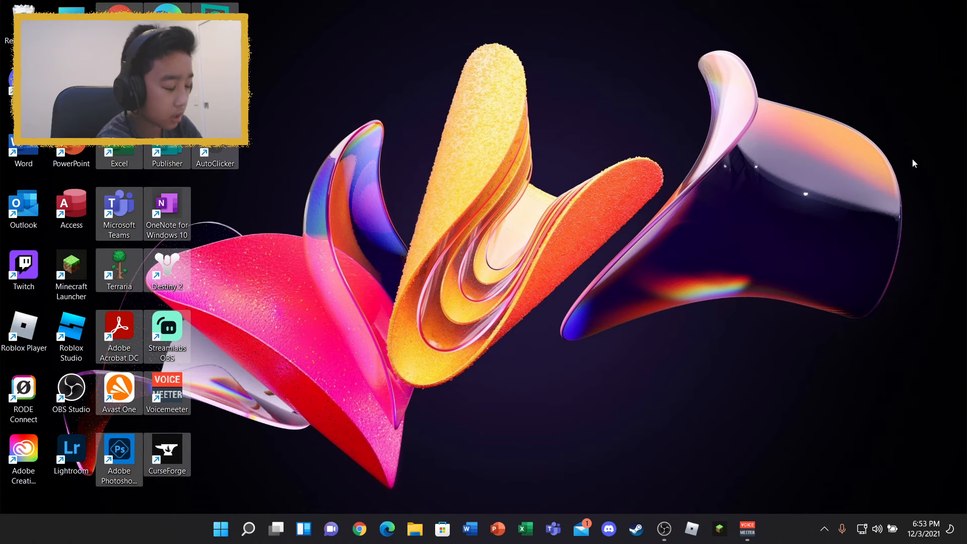
mouse_move(586, 194)
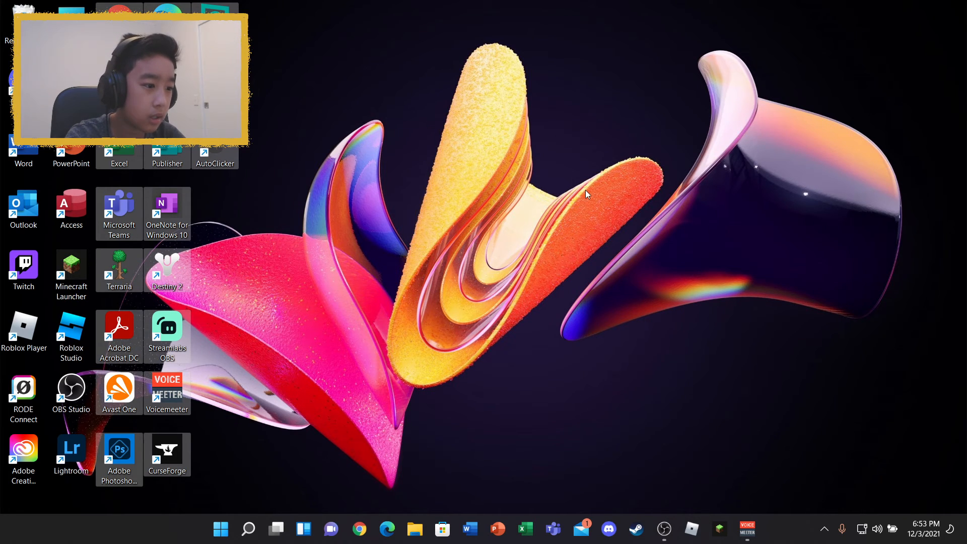
mouse_move(883, 96)
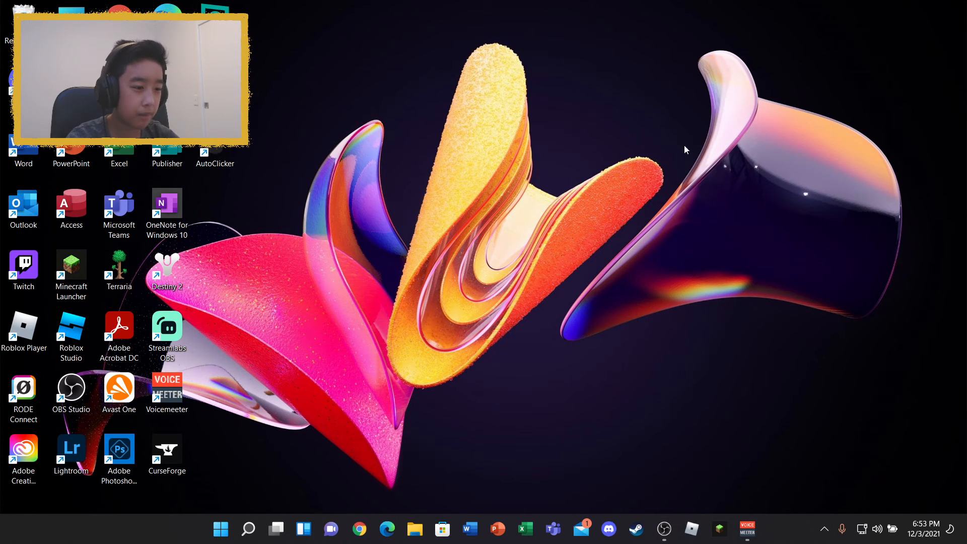
mouse_move(335, 508)
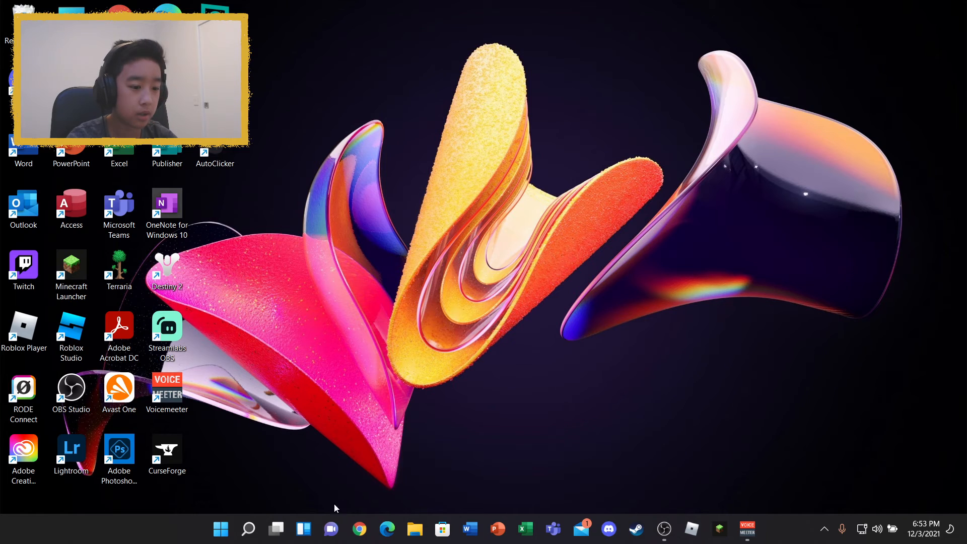
mouse_move(359, 529)
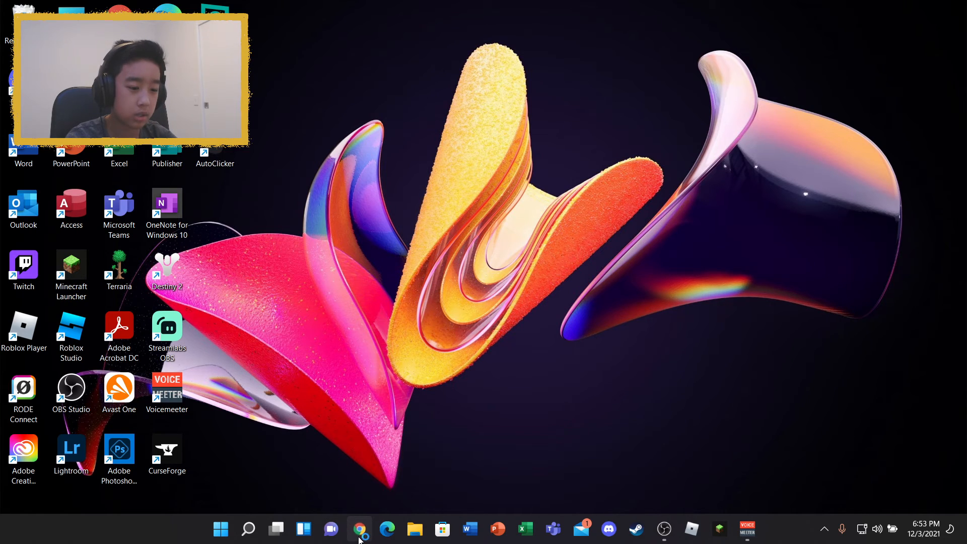
- Open Chrome and follow the 'Downloads for Minecraft Forge' search result
click(360, 530)
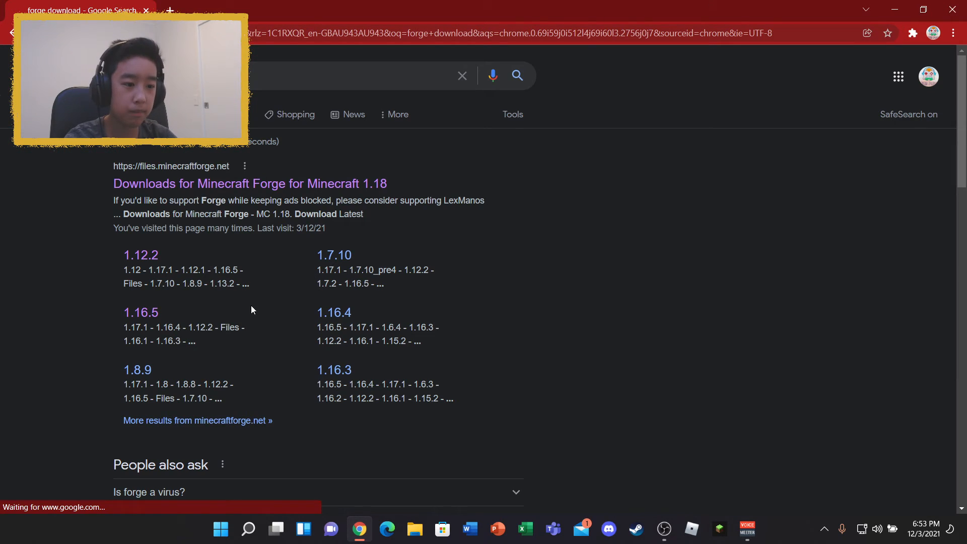
click(250, 184)
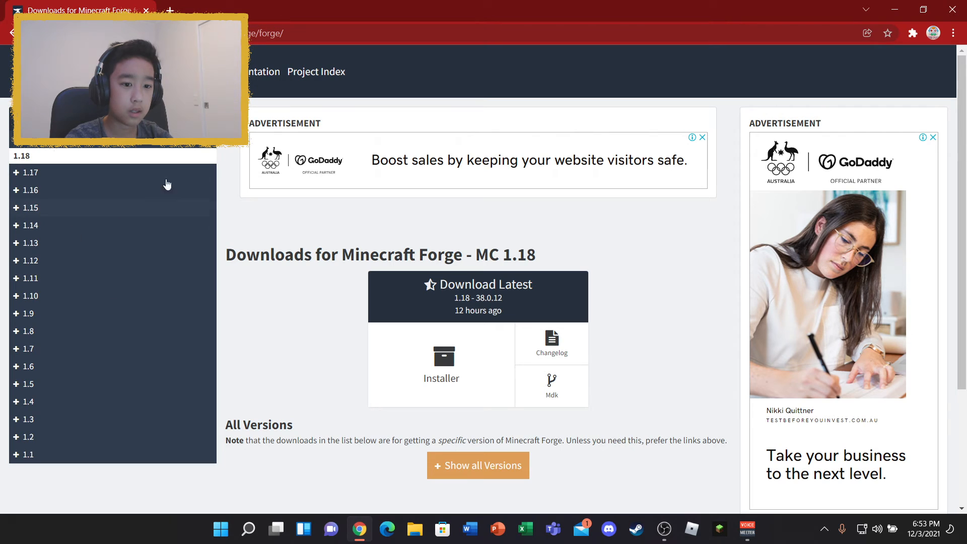
mouse_move(728, 74)
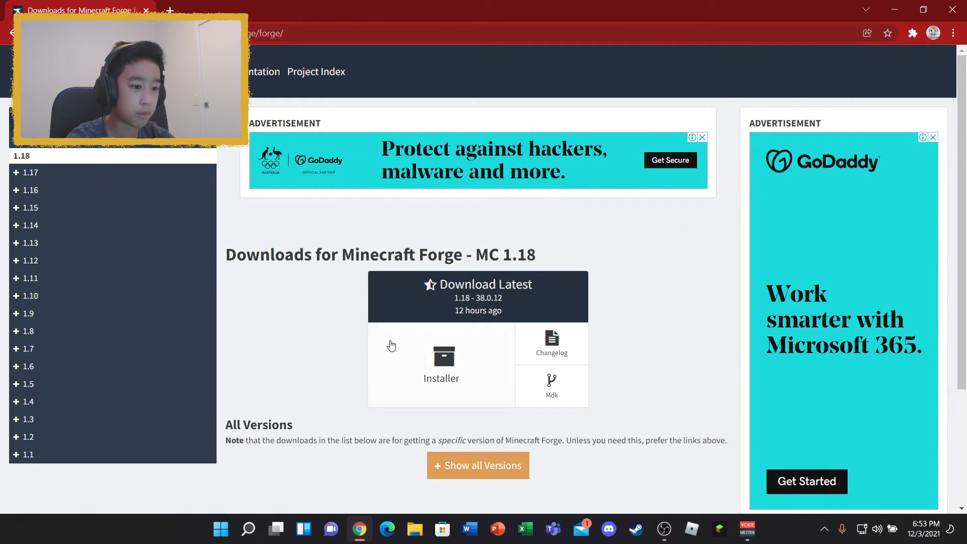
mouse_move(660, 290)
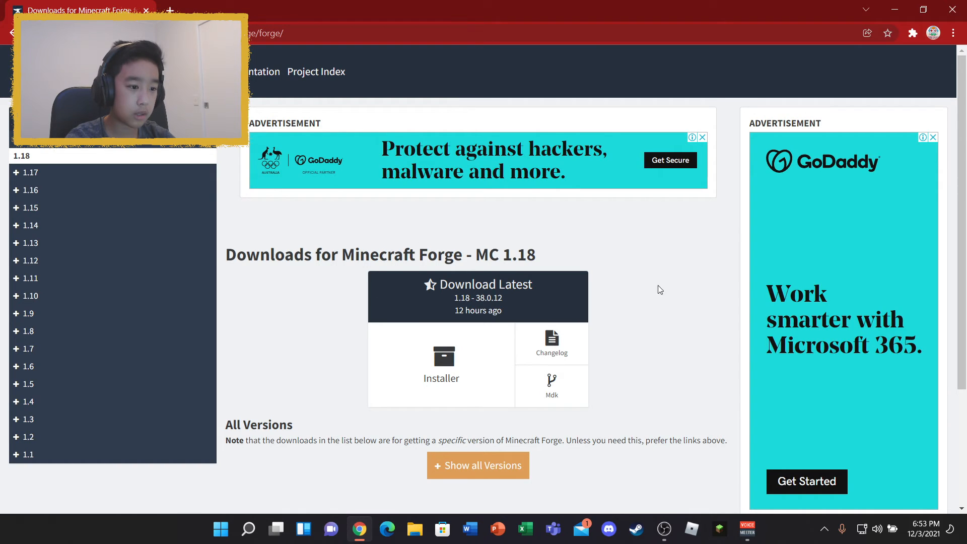
mouse_move(29, 173)
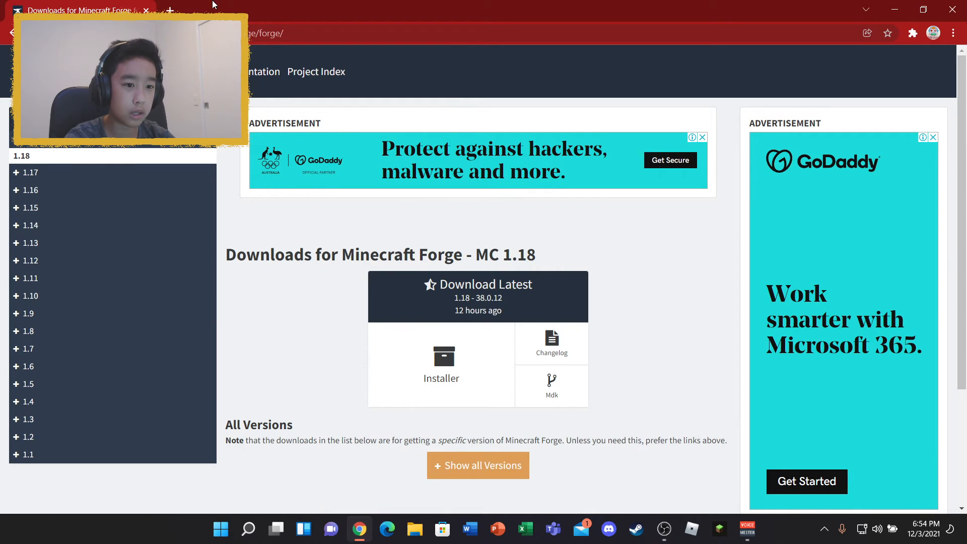
mouse_move(494, 349)
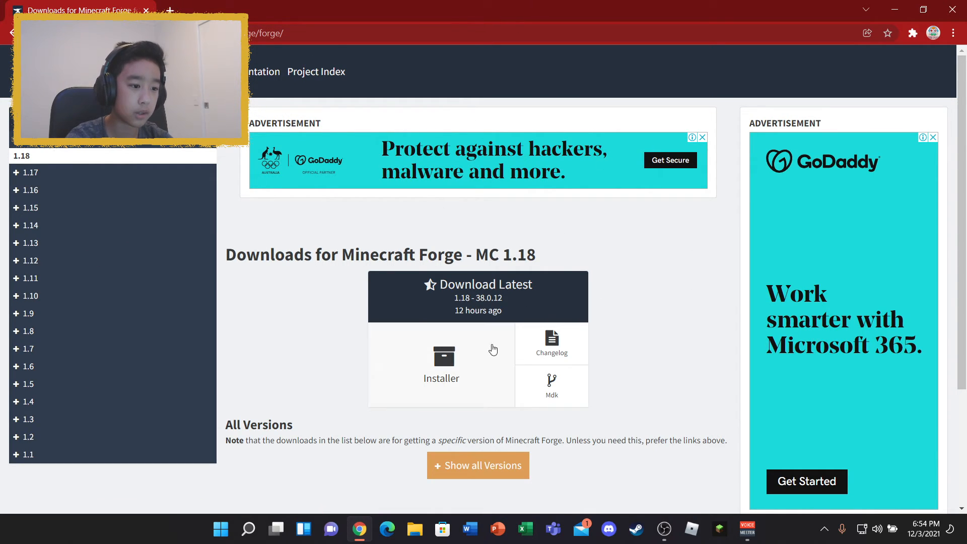
mouse_move(204, 226)
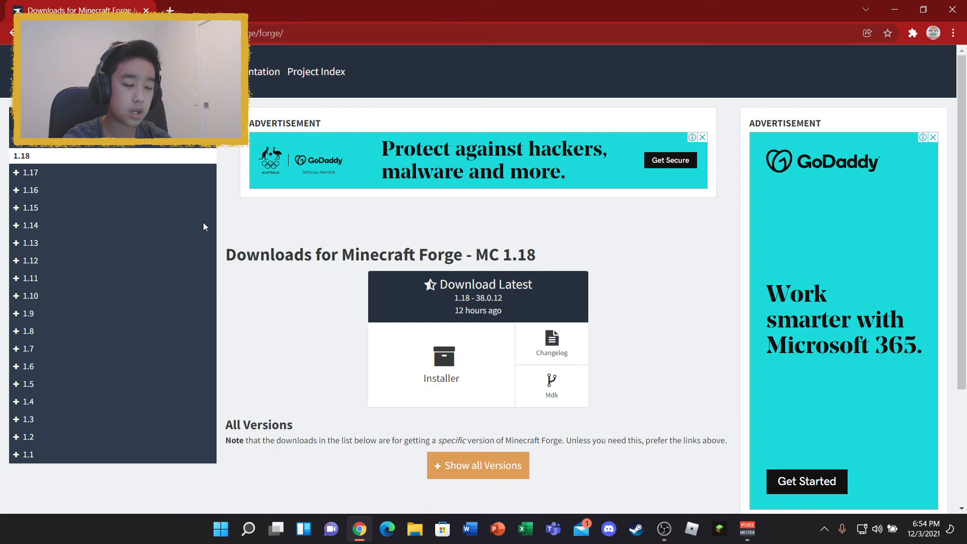
- Download the Forge 1.17.1 installer and keep the file despite the warning
click(30, 190)
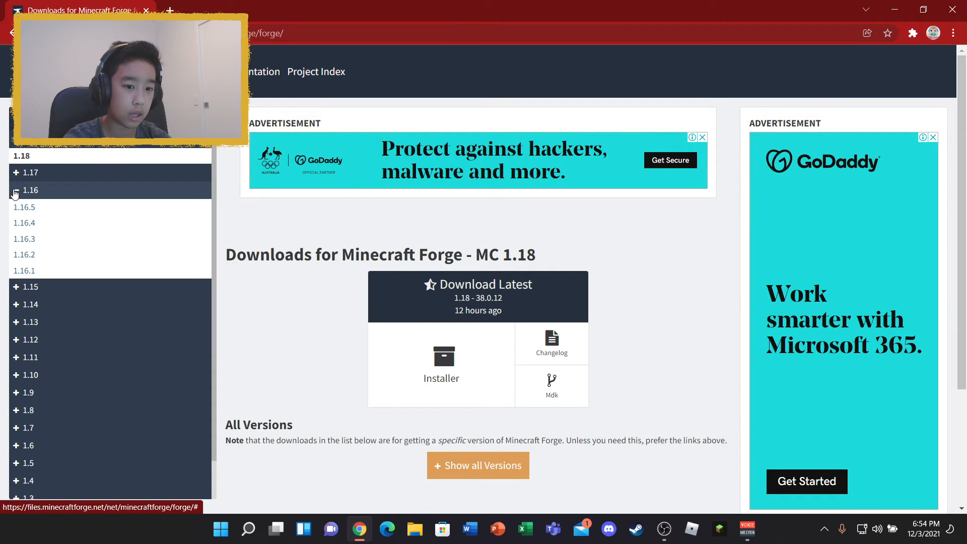
click(16, 190)
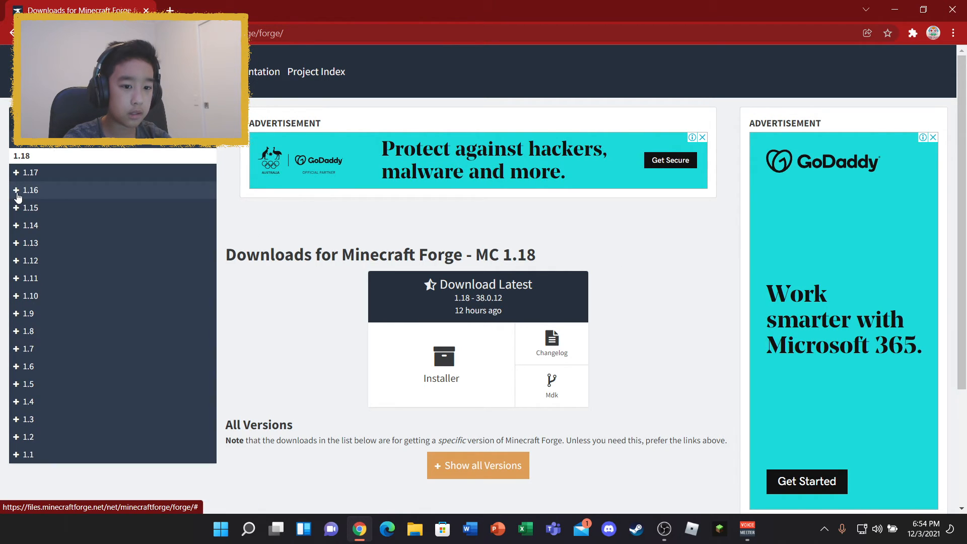
click(30, 173)
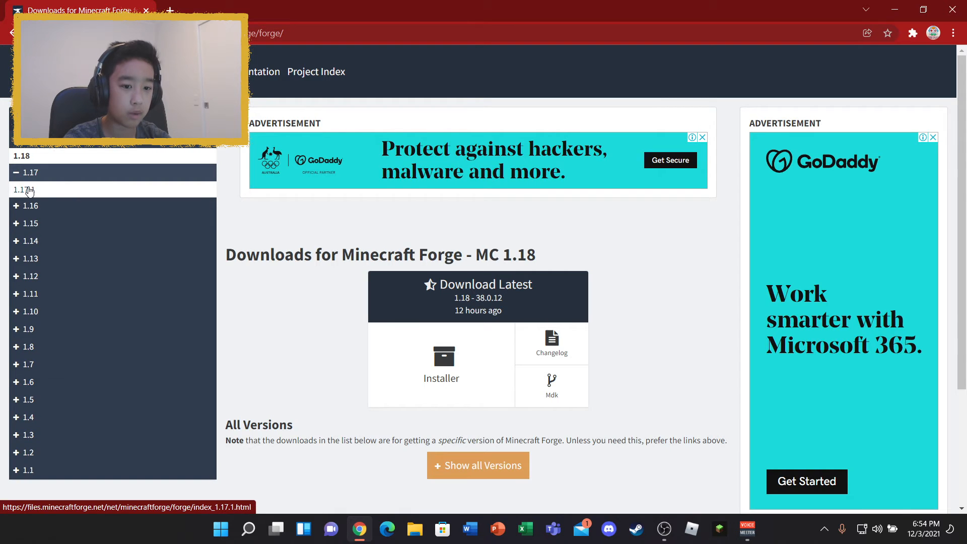
click(23, 189)
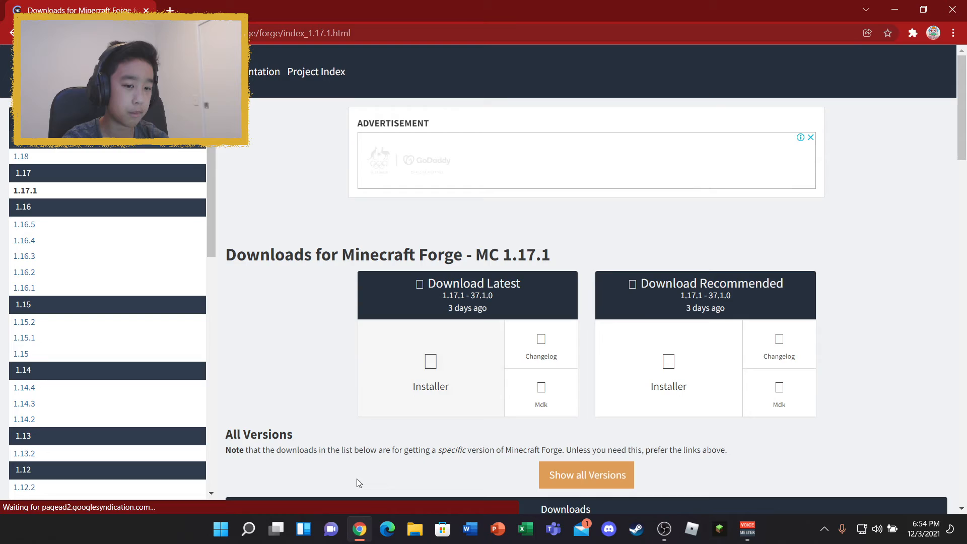
click(431, 376)
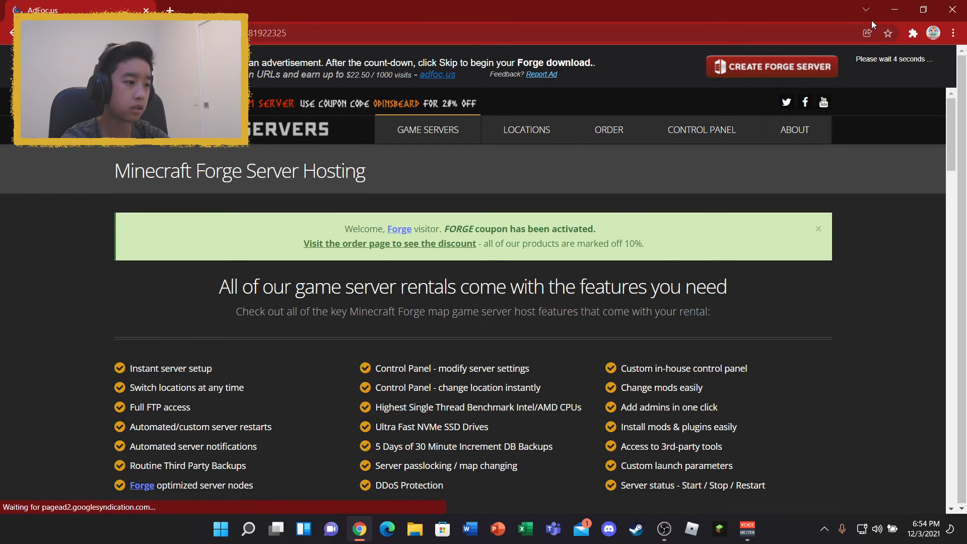
mouse_move(895, 73)
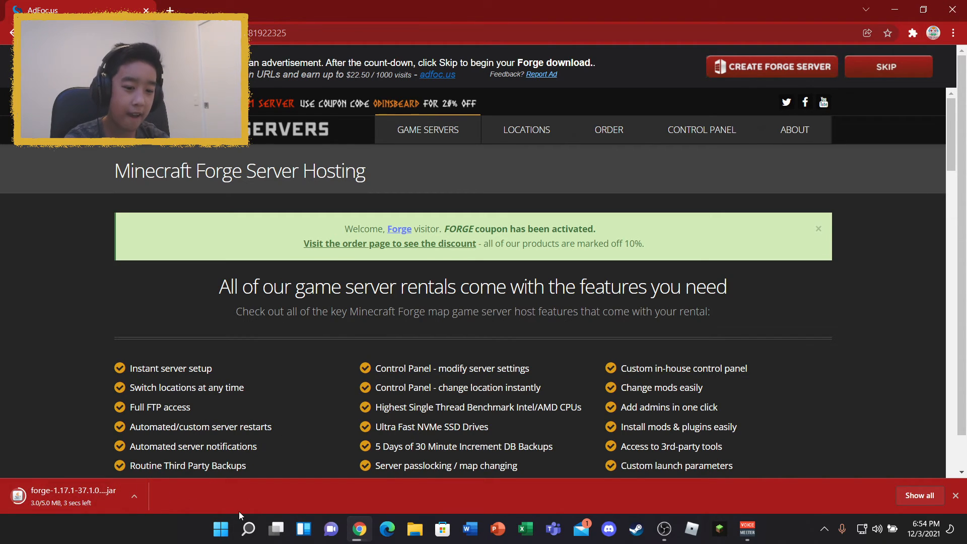
mouse_move(122, 509)
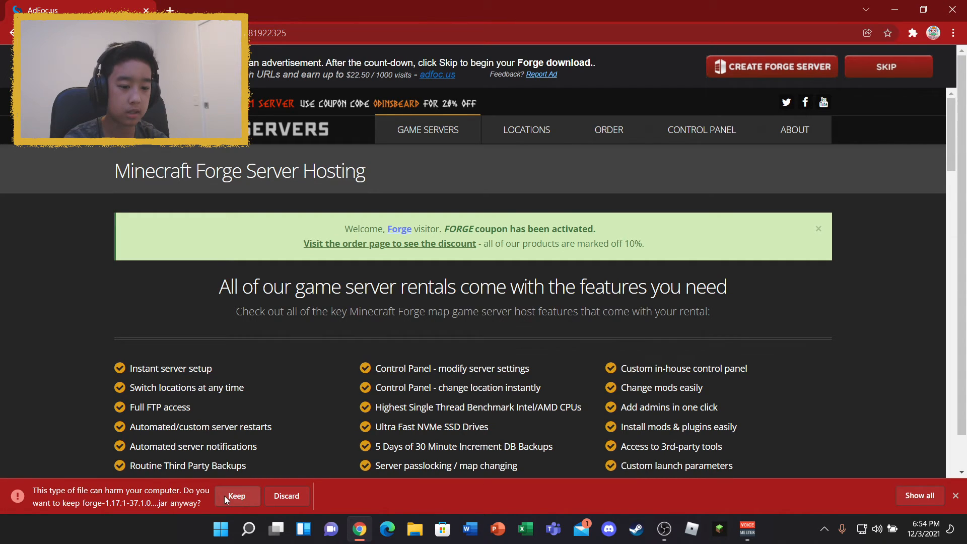
click(236, 496)
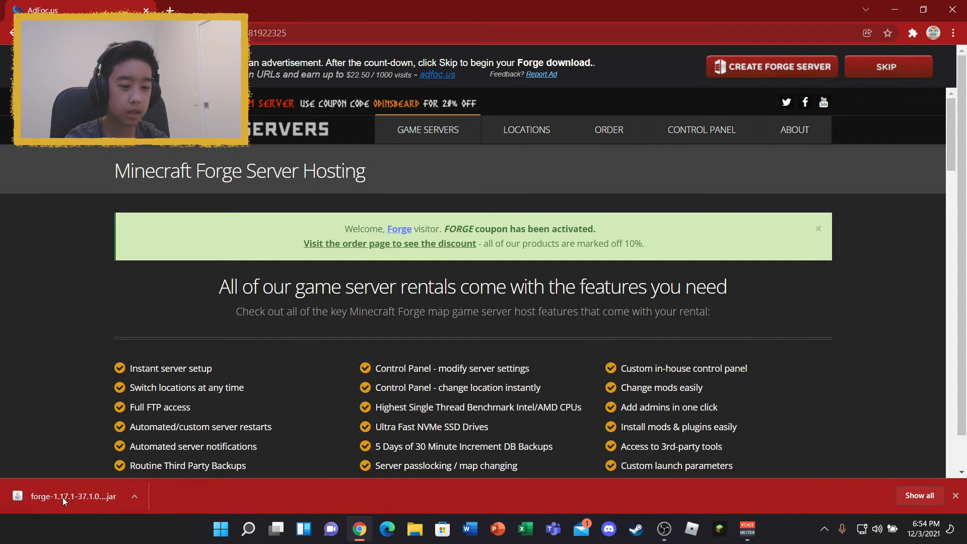
mouse_move(381, 511)
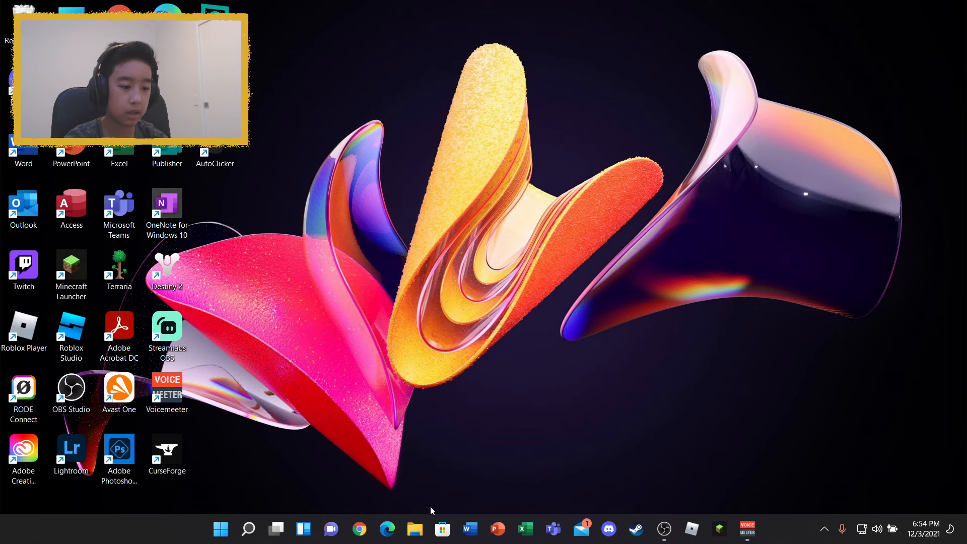
- Run forge-1.17.1-37.1.0-installer.jar from the Downloads folder in File Explorer
click(414, 528)
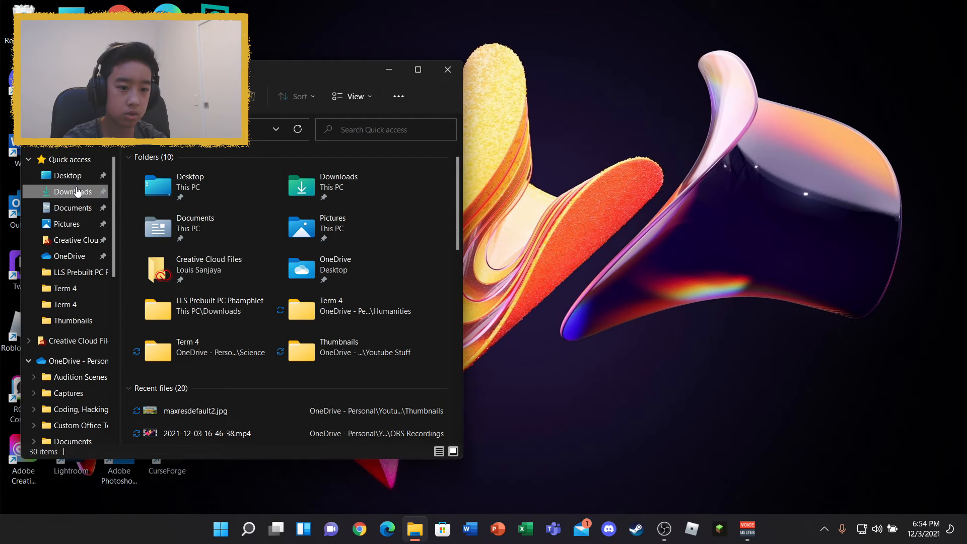
click(77, 191)
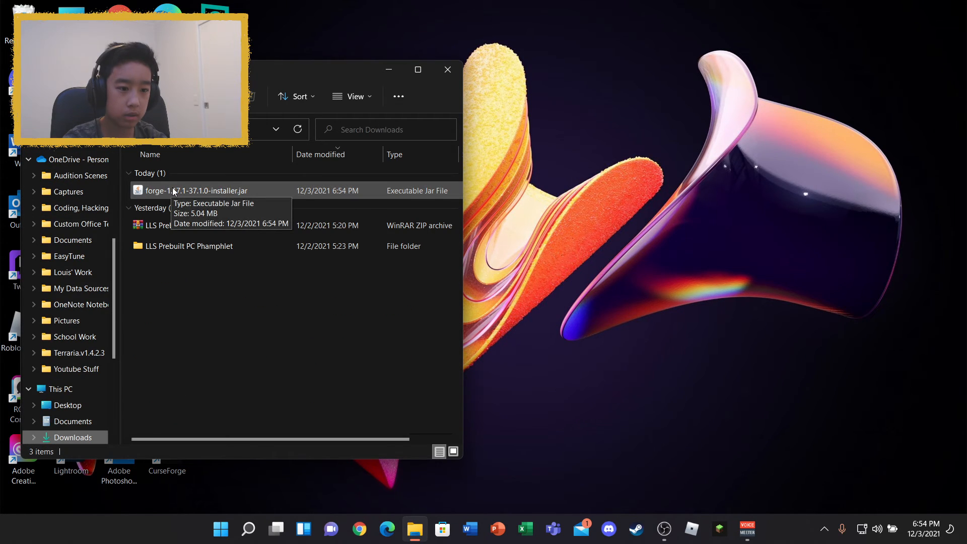
click(198, 190)
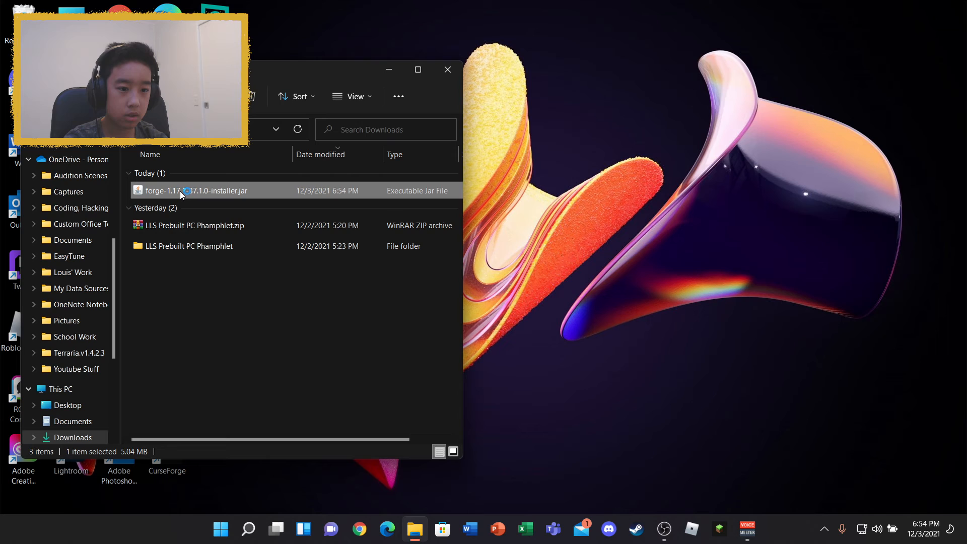
double_click(195, 190)
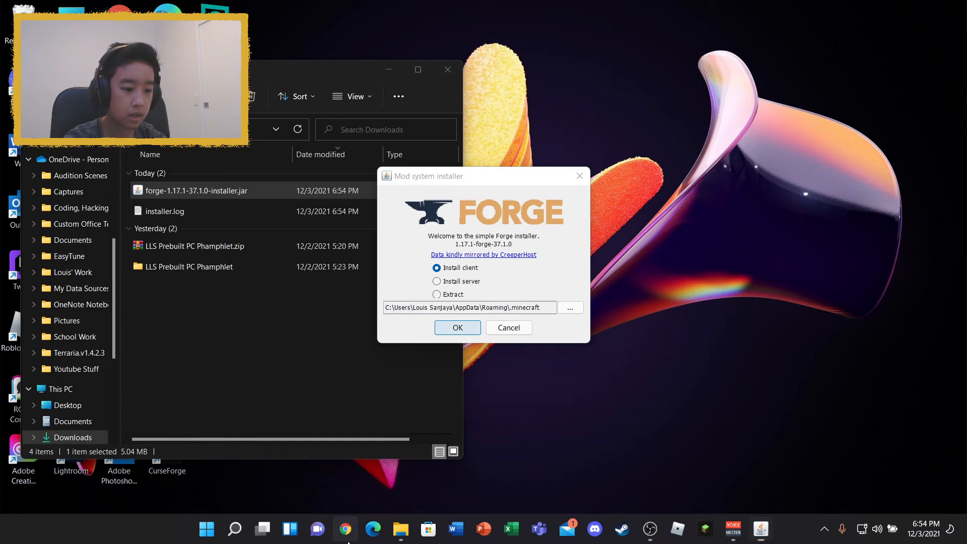
- Search for a Java download in a new Chrome tab and open the Java | Oracle result
click(345, 529)
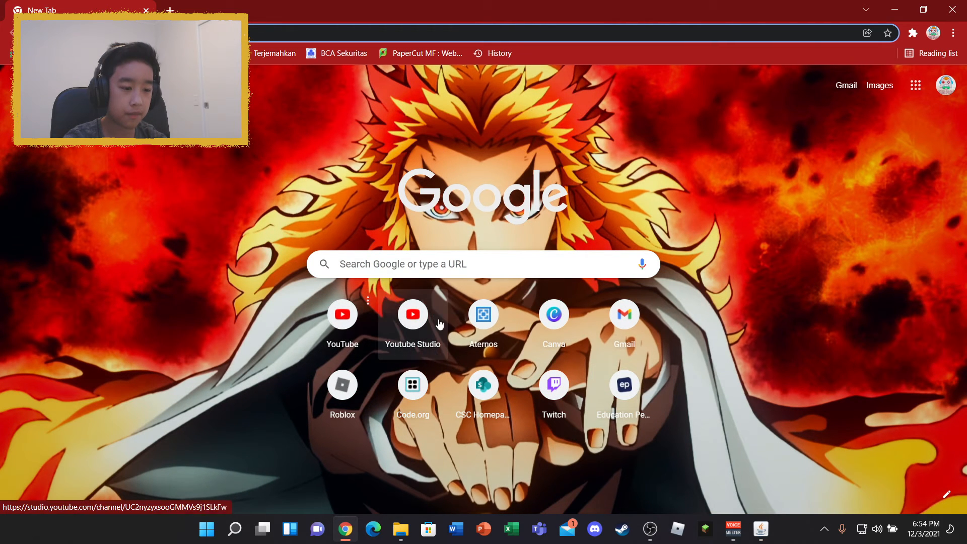
mouse_move(625, 157)
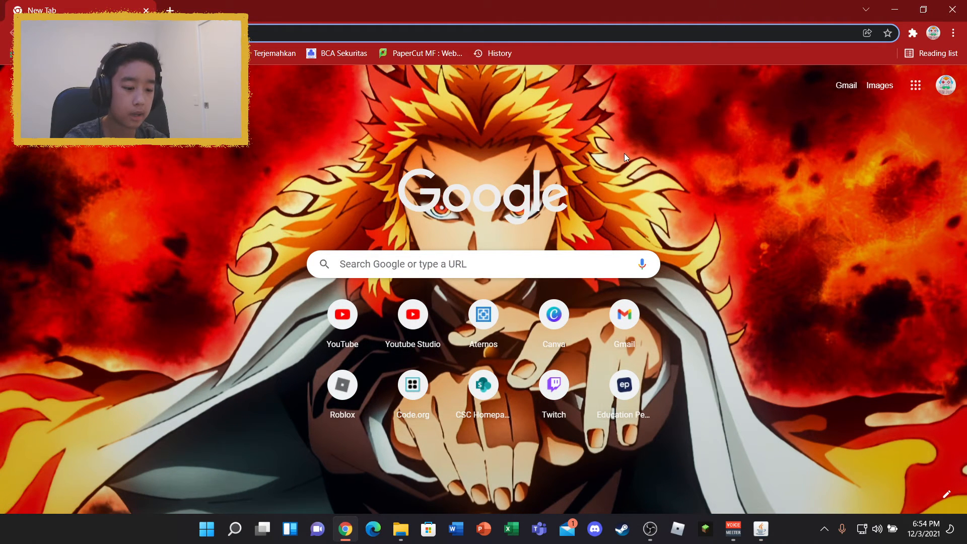
text(javascript)
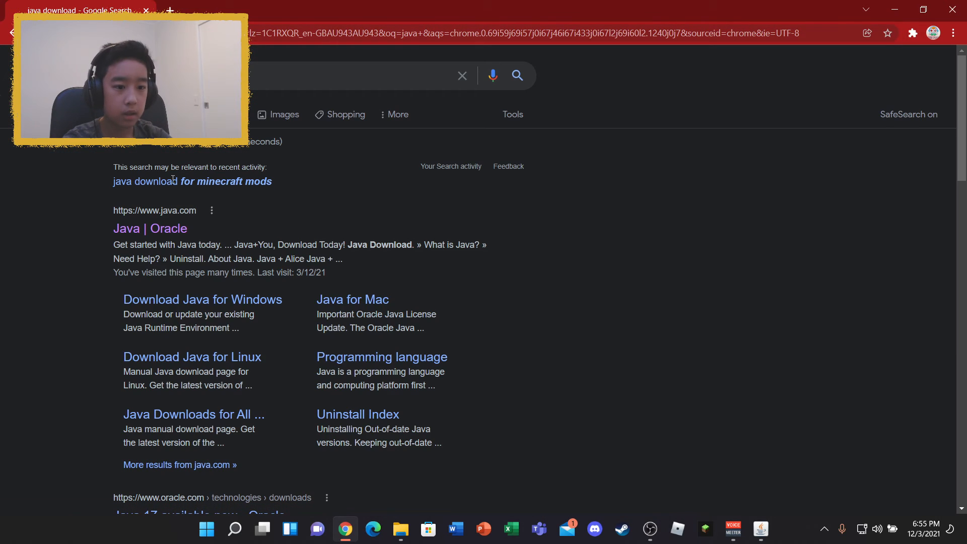
click(151, 228)
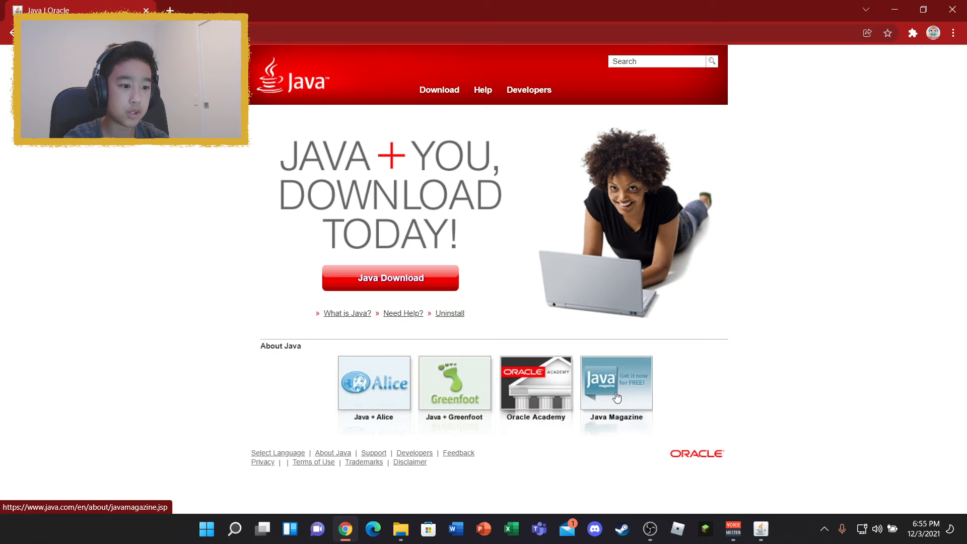
mouse_move(422, 248)
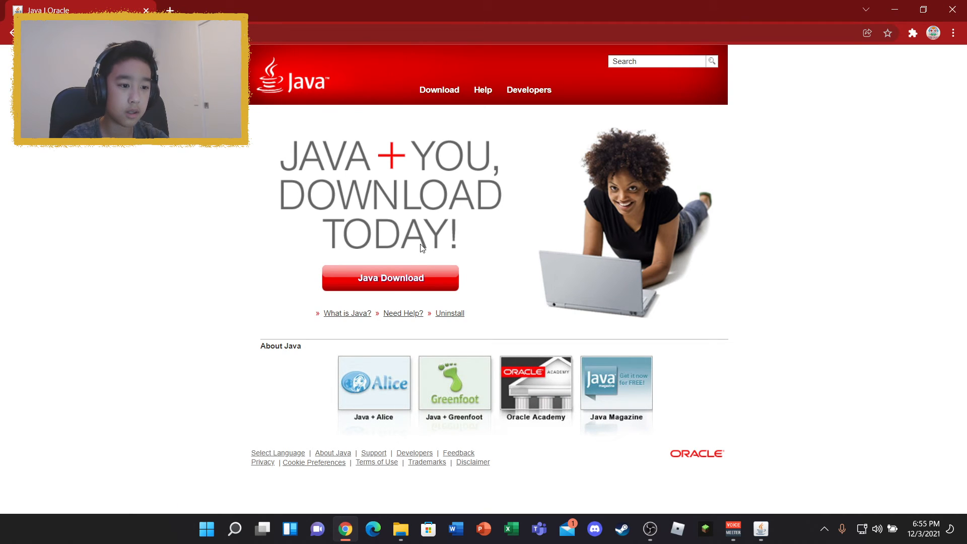
mouse_move(901, 248)
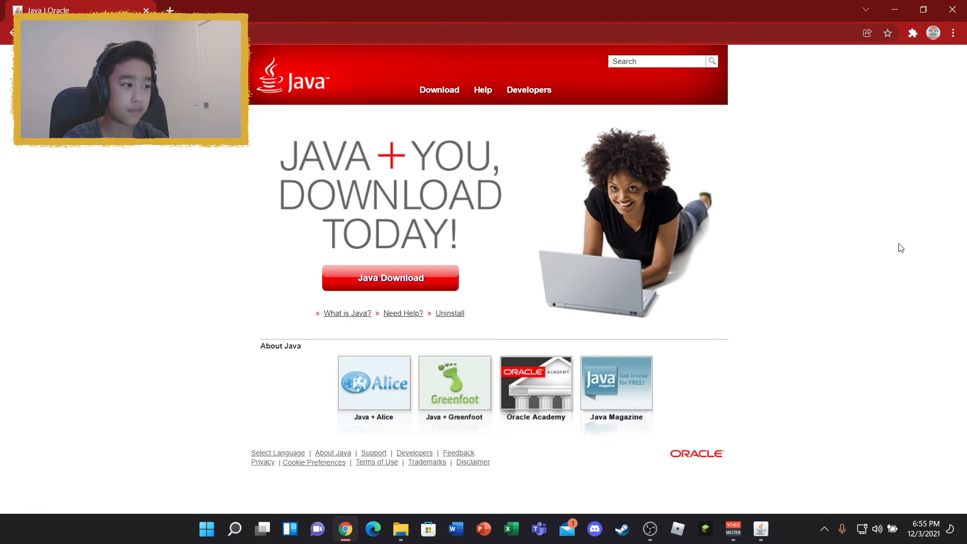
mouse_move(146, 389)
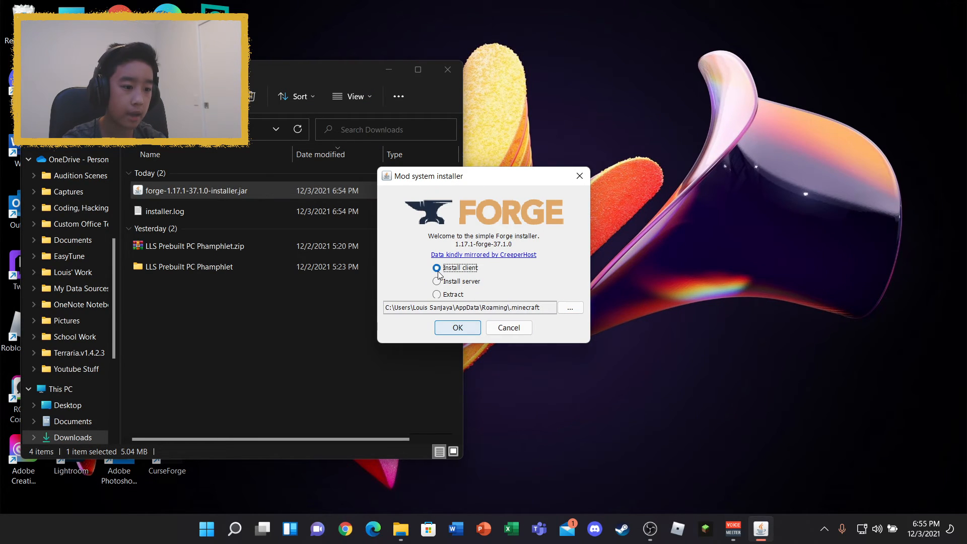
mouse_move(549, 327)
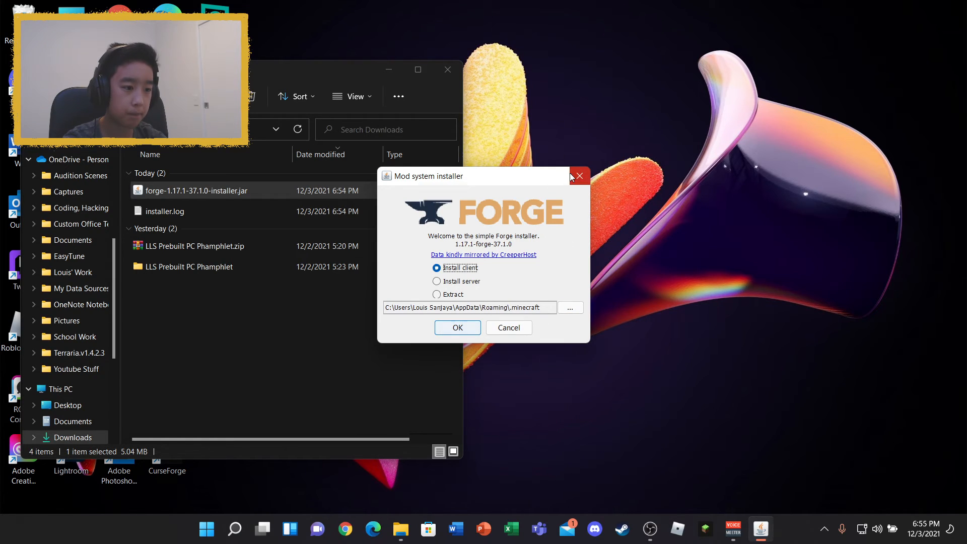
mouse_move(580, 176)
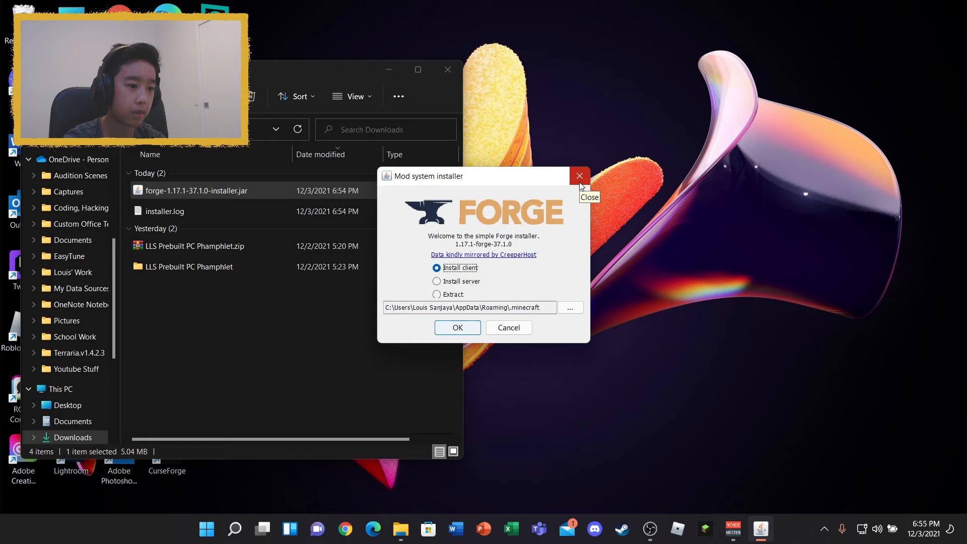
- Close the Forge installer and dismiss the Downloads folder window
click(579, 176)
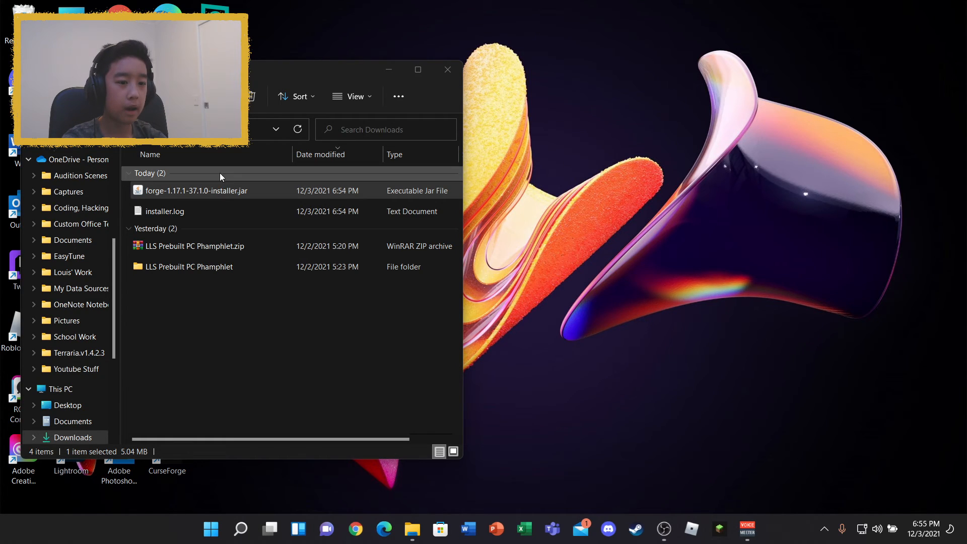
click(163, 211)
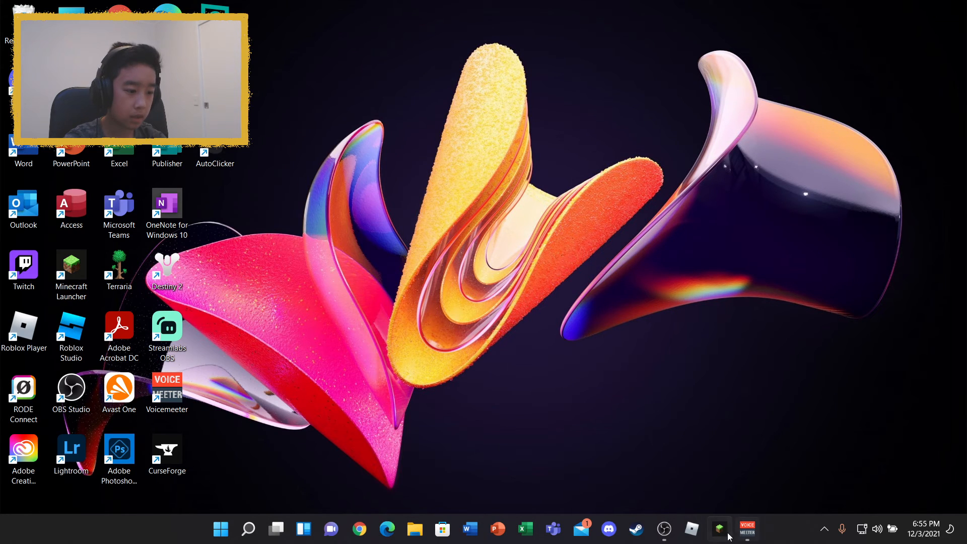
mouse_move(719, 529)
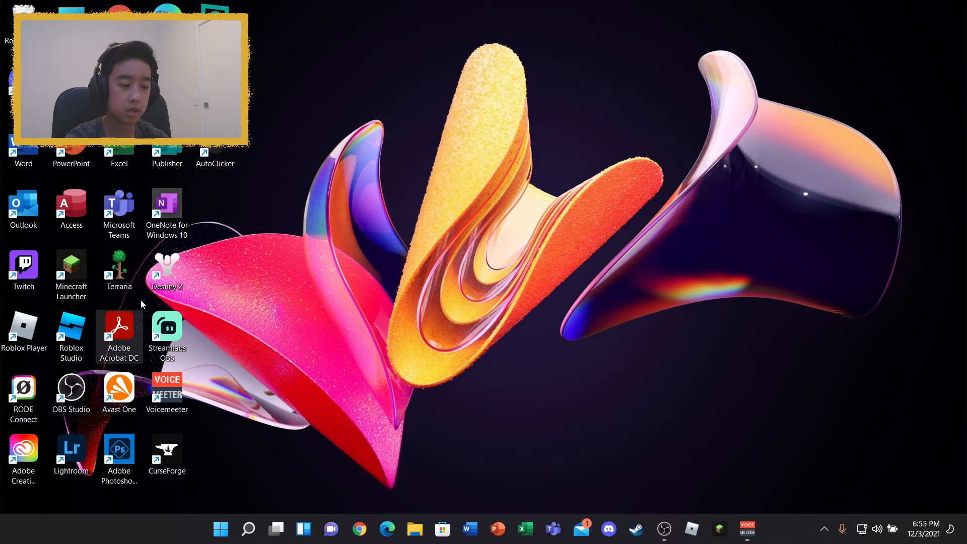
mouse_move(134, 349)
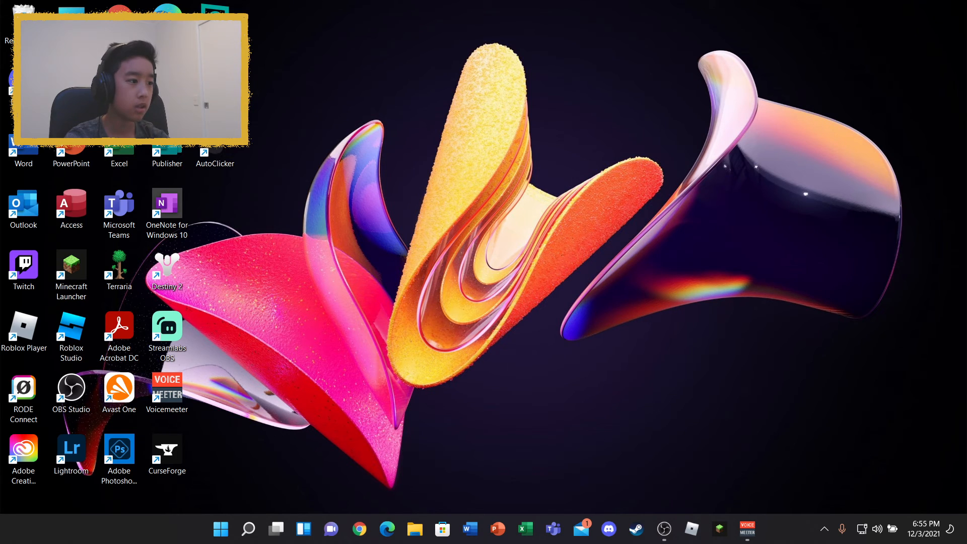
- Launch the Minecraft Launcher maximized with the forge 1.17.1 installation selected
double_click(71, 274)
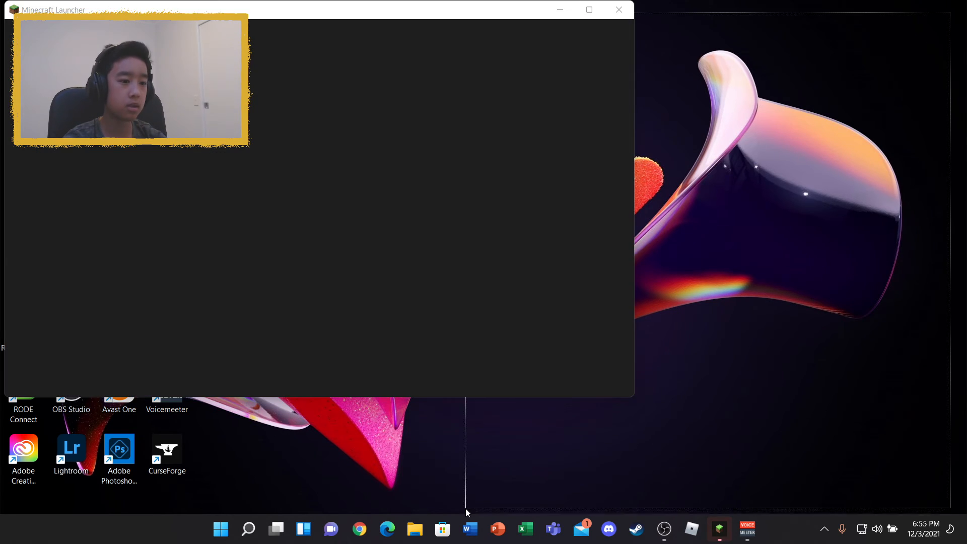
mouse_move(588, 9)
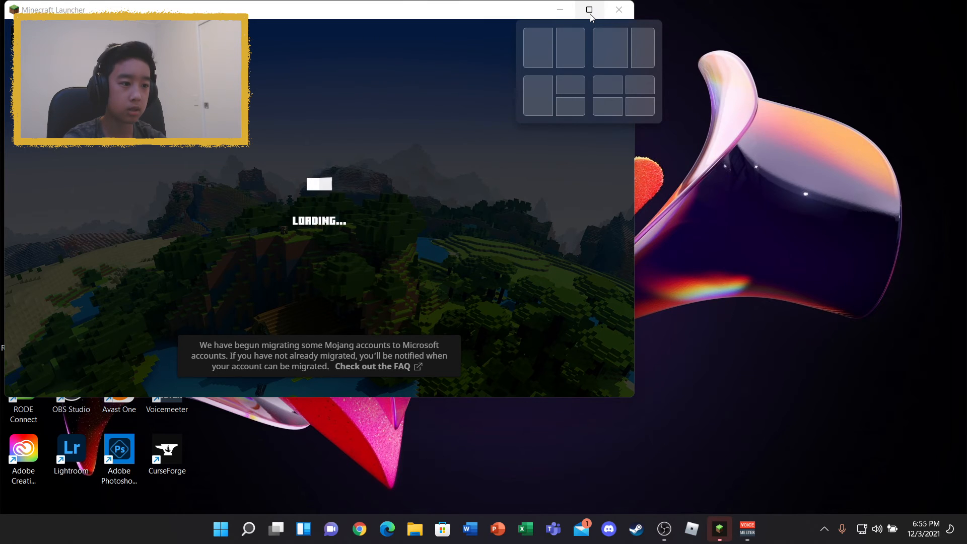
click(588, 9)
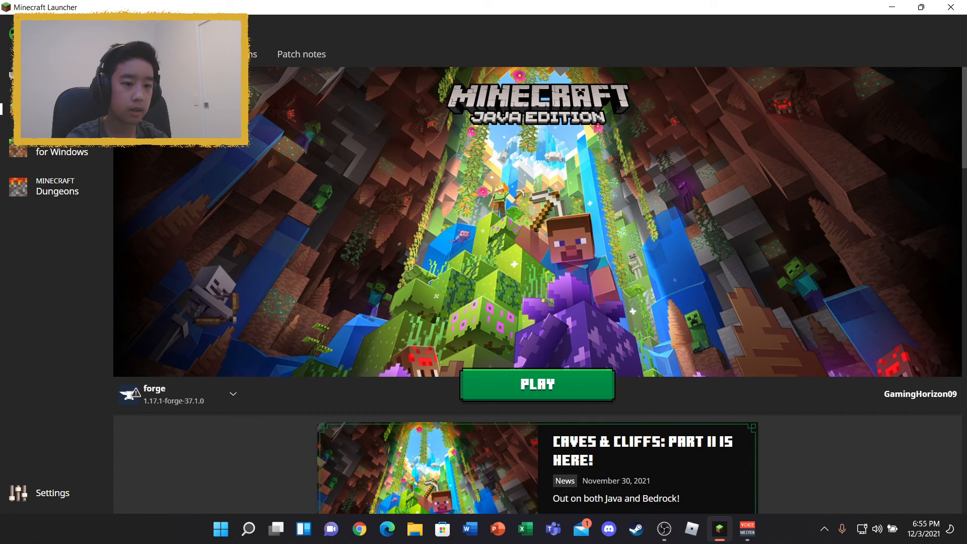
mouse_move(177, 421)
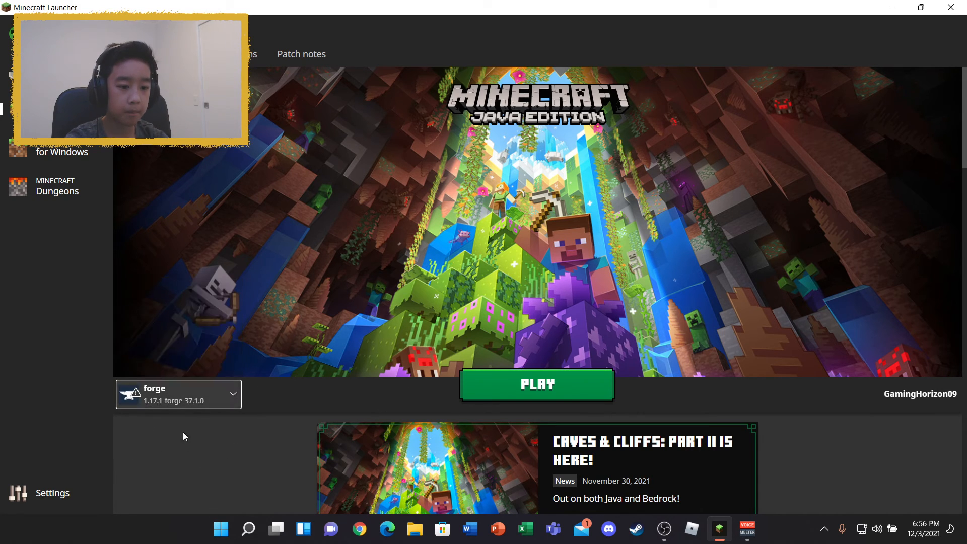
mouse_move(204, 386)
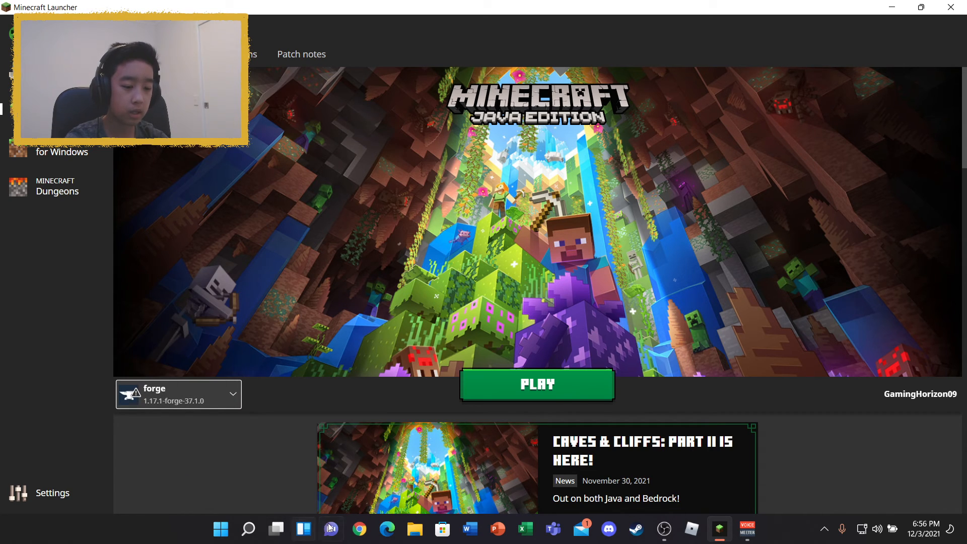
click(360, 528)
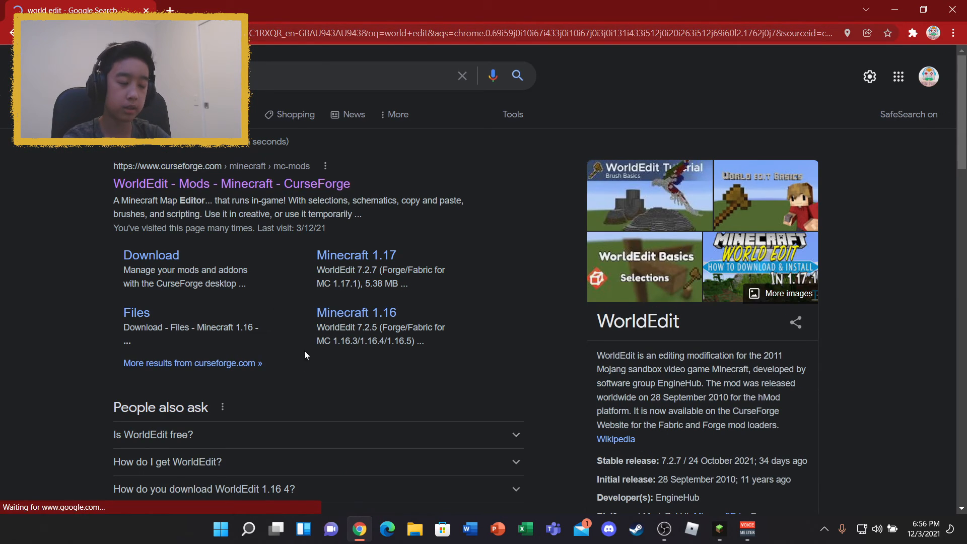
- Download the WorldEdit 7.2.7 jar from CurseForge and keep the file
click(230, 184)
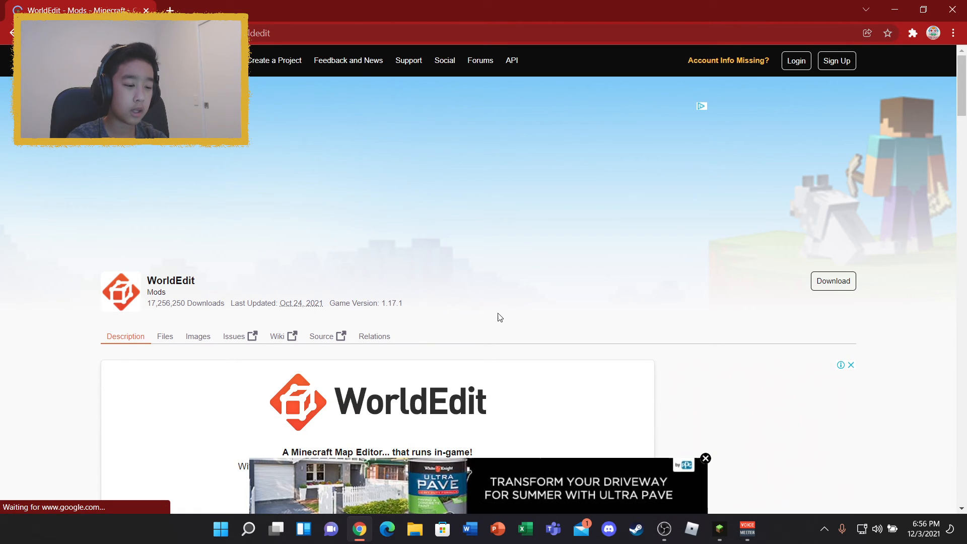
click(719, 529)
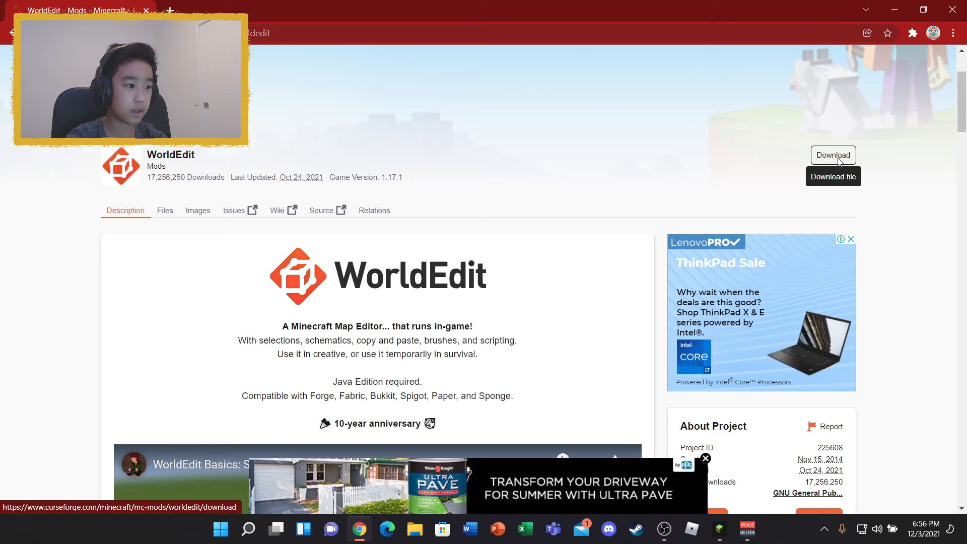
click(834, 176)
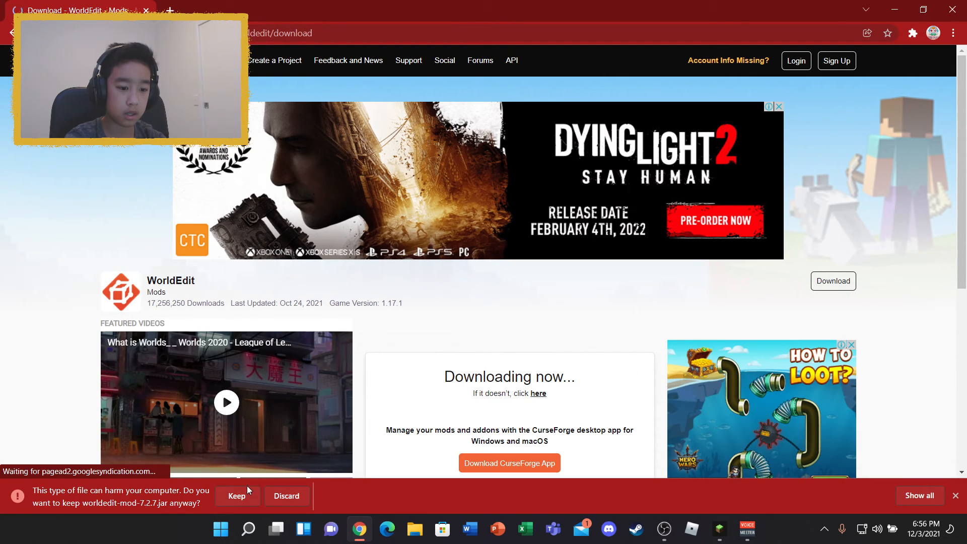
click(236, 495)
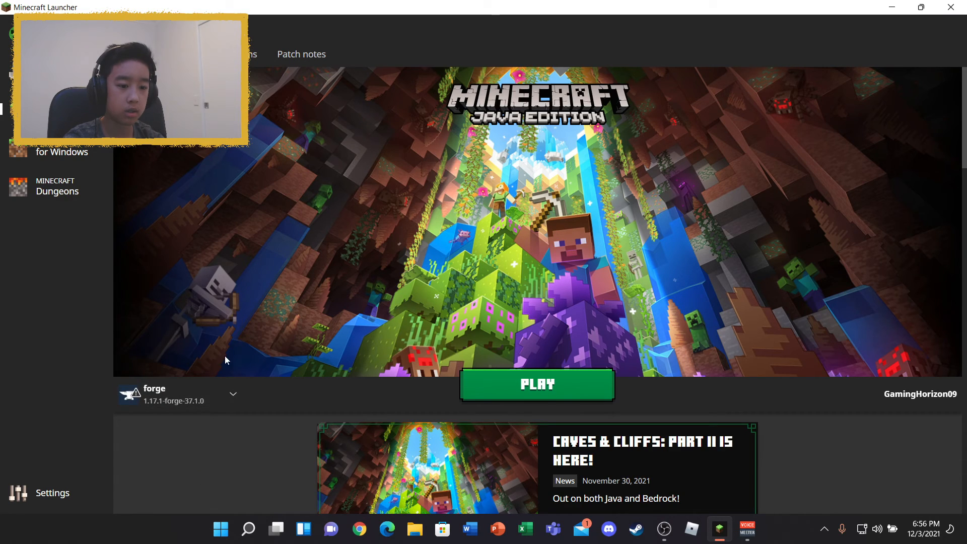
mouse_move(124, 253)
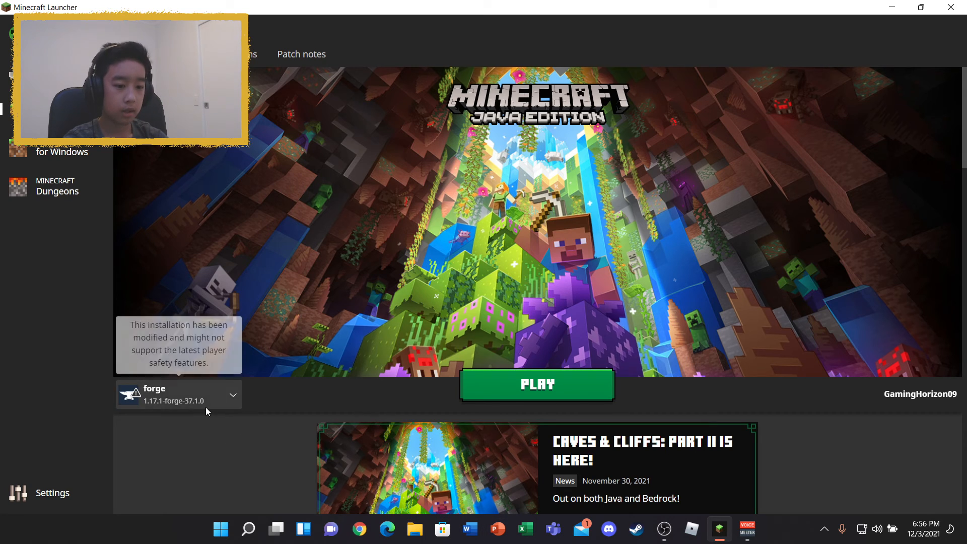
- Open the forge 1.17.1 installation's .minecraft game folder from the launcher
click(233, 395)
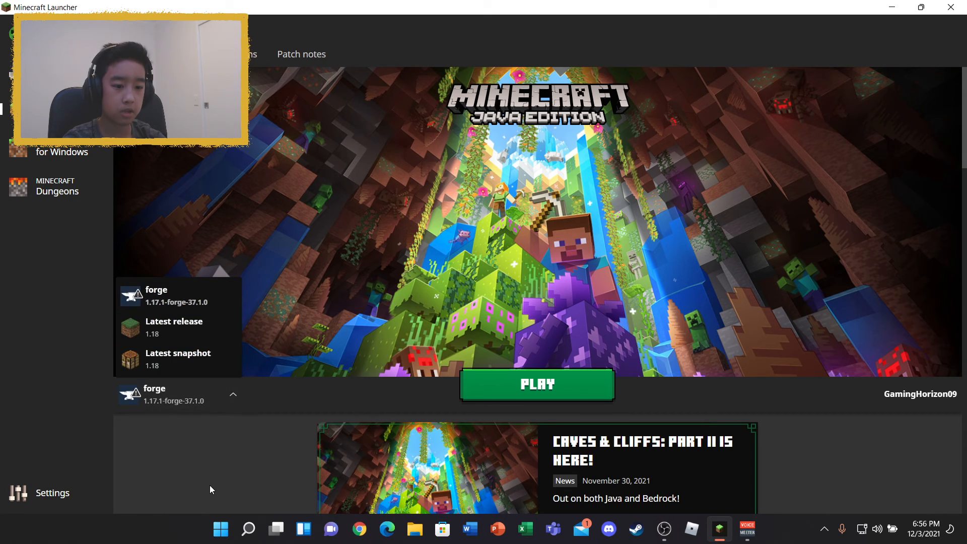
click(232, 394)
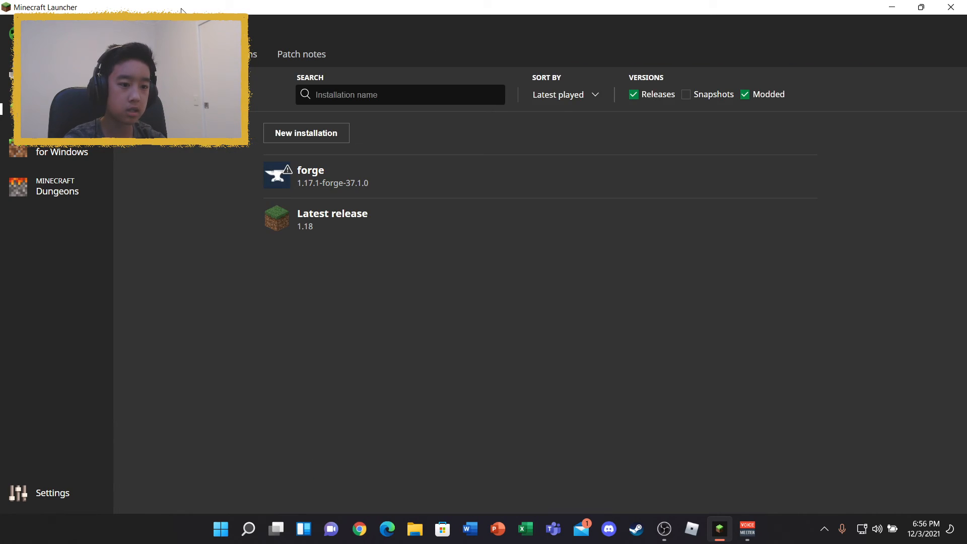
mouse_move(273, 191)
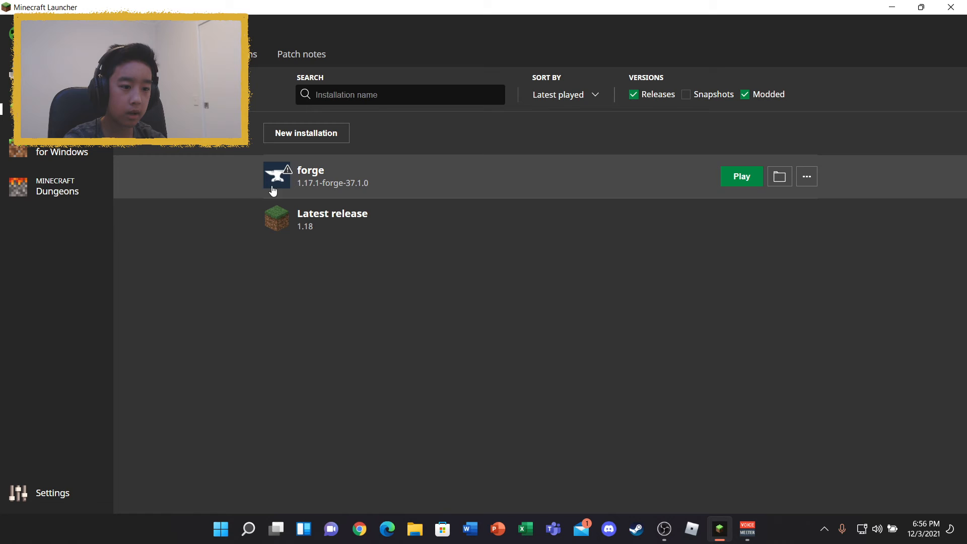
mouse_move(287, 173)
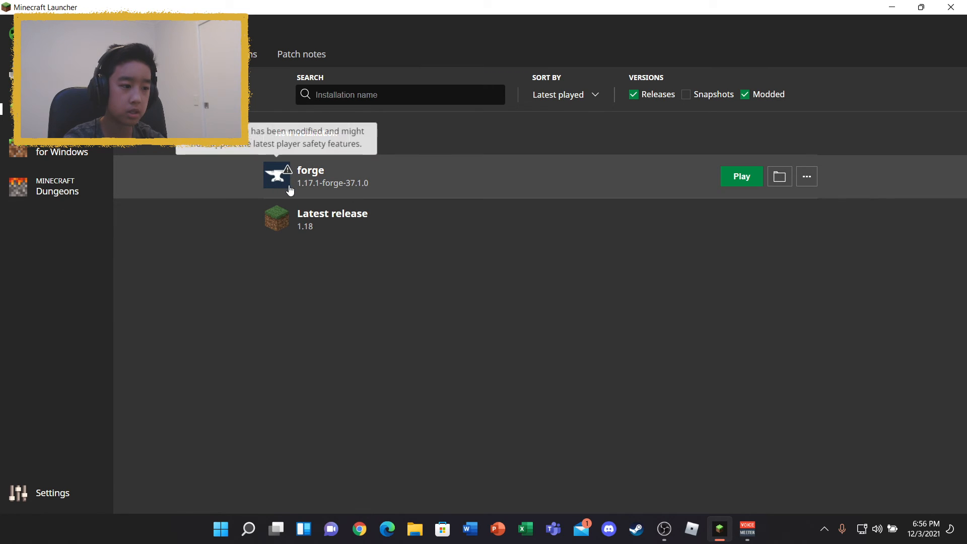
mouse_move(302, 242)
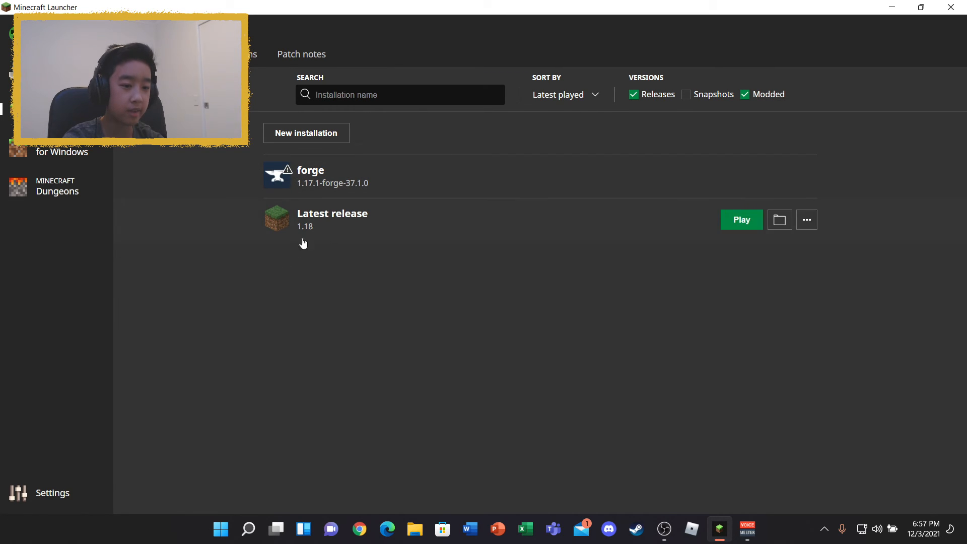
mouse_move(347, 302)
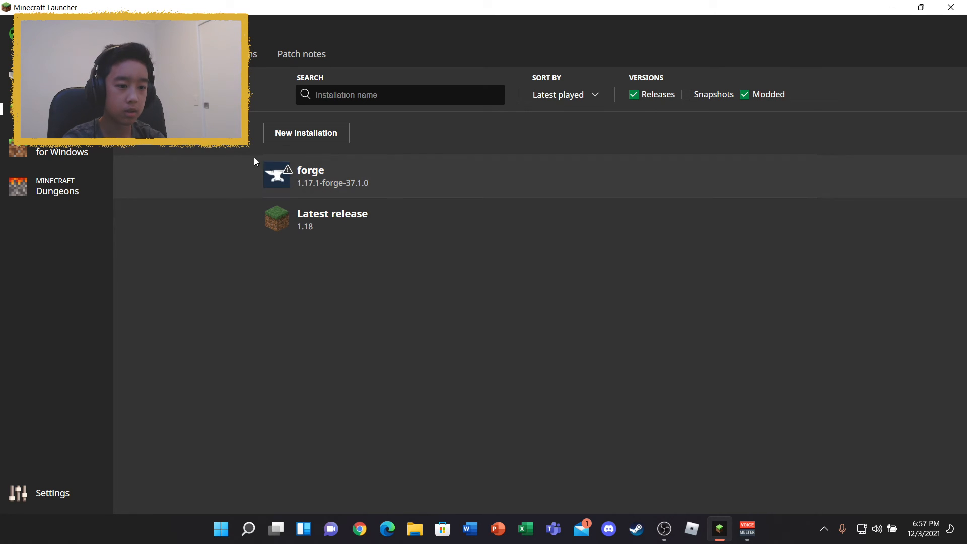
mouse_move(441, 175)
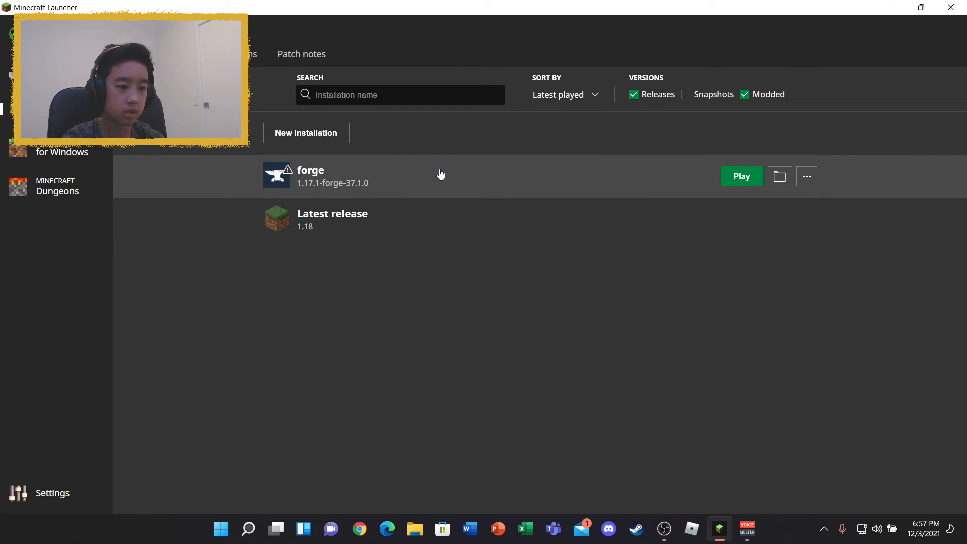
mouse_move(780, 177)
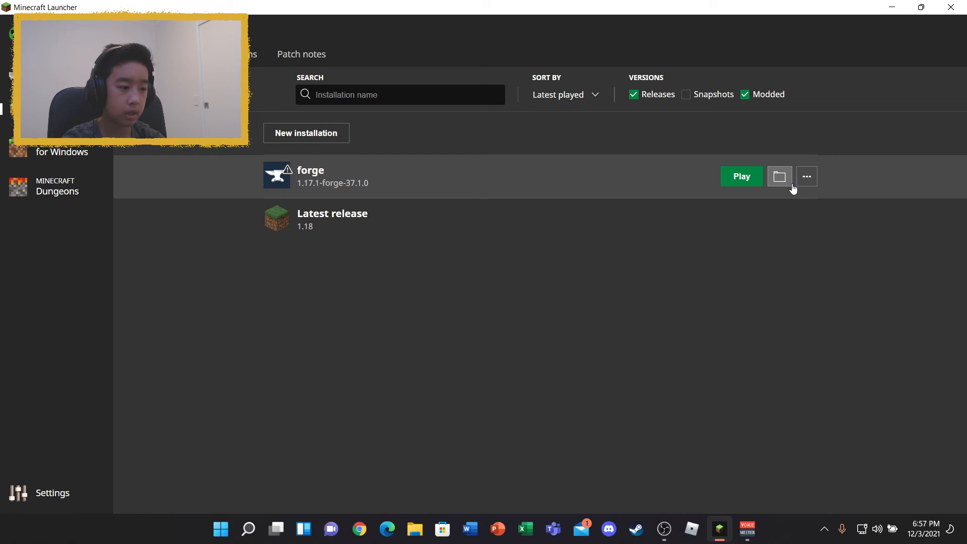
click(779, 177)
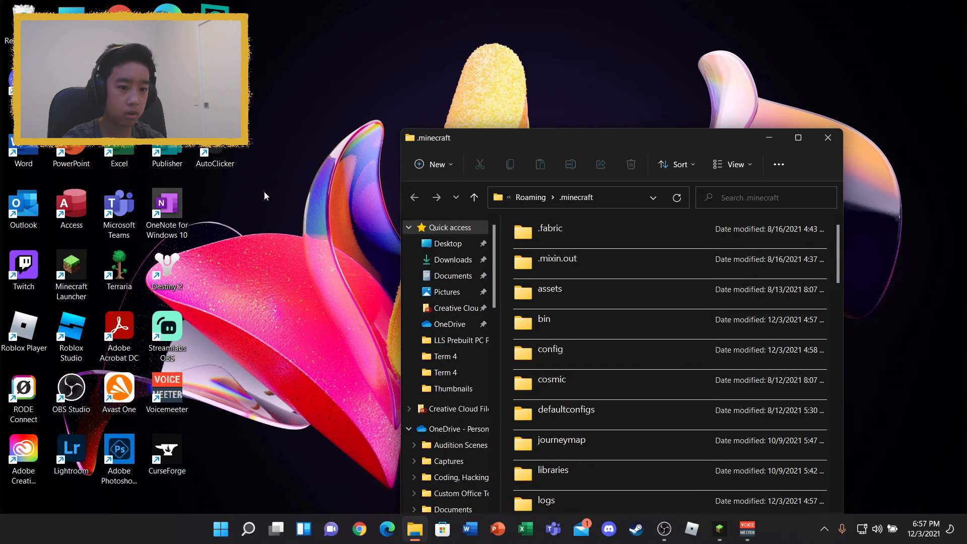
- Close the downloads window and scroll through the .minecraft folder
right_click(415, 530)
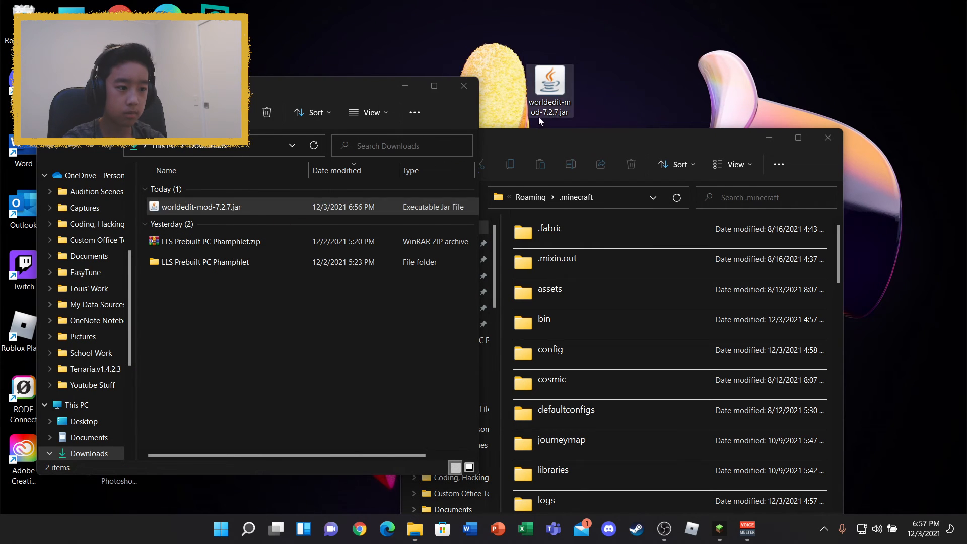
click(464, 85)
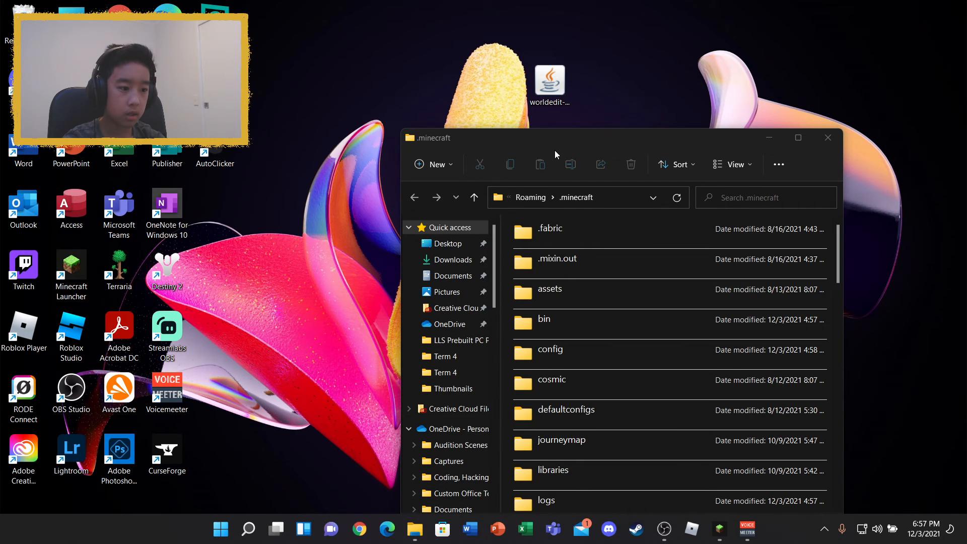
scroll(down, 3)
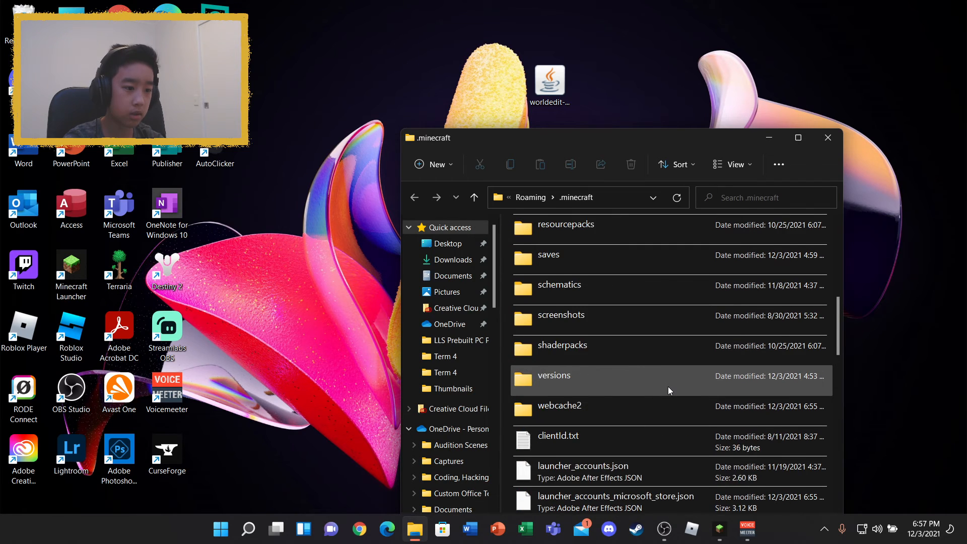
scroll(up, 3)
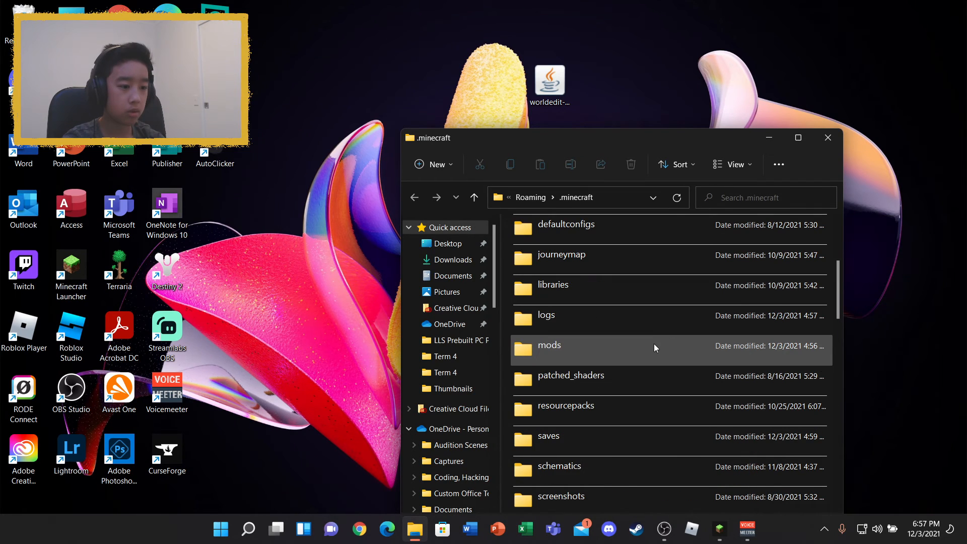
mouse_move(574, 357)
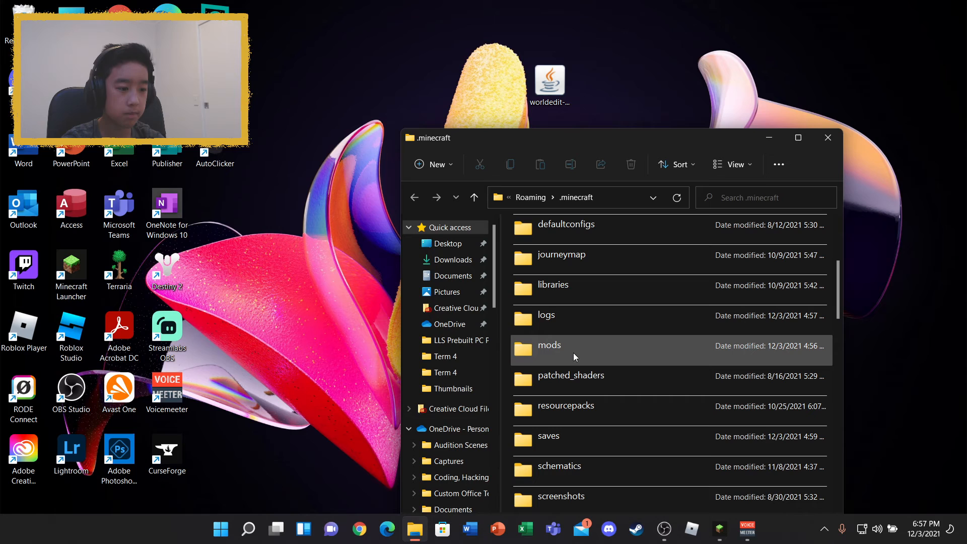
scroll(up, 3)
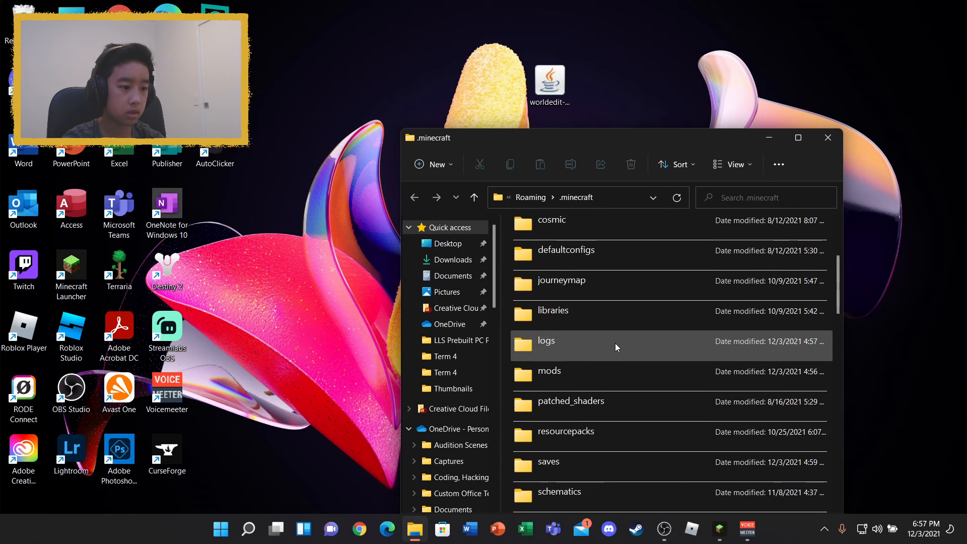
scroll(up, 3)
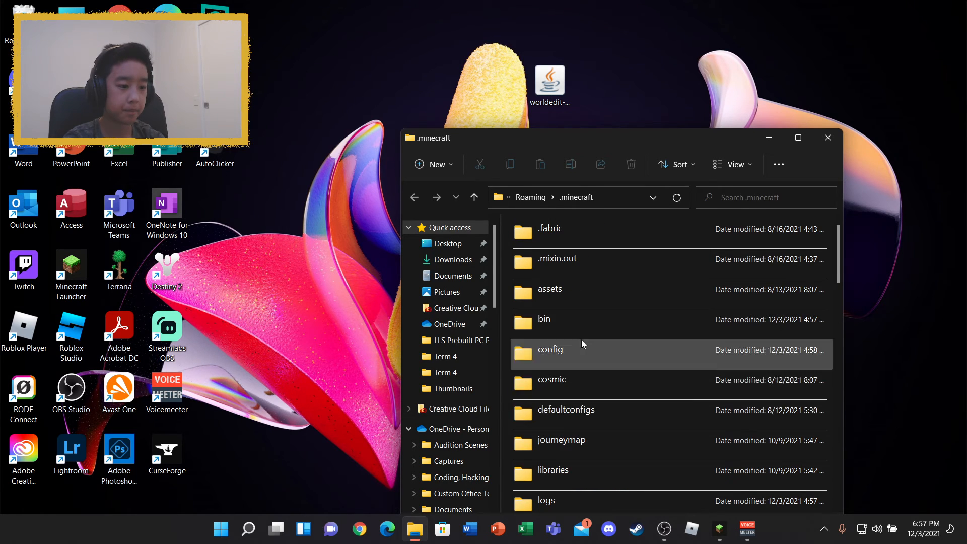
scroll(down, 3)
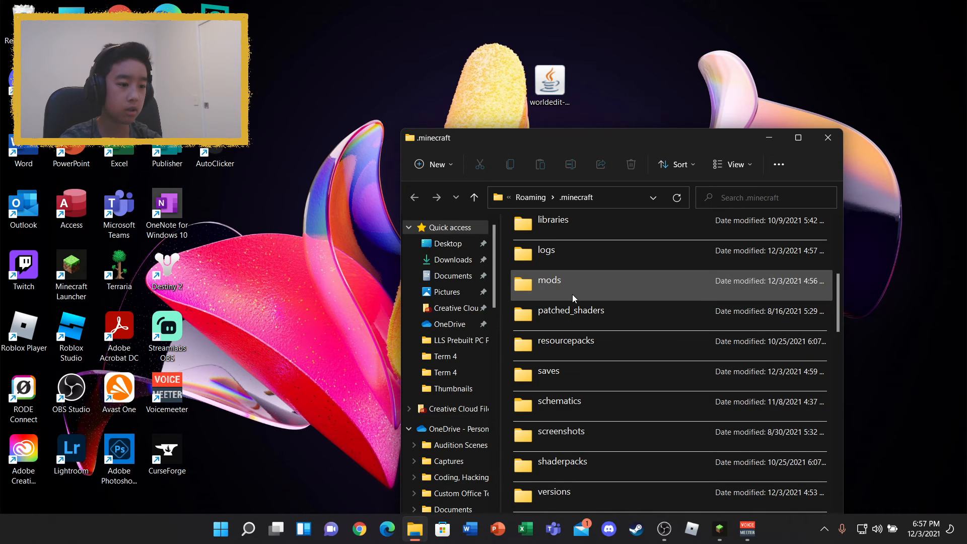
- Delete the old WorldEdit jar from the mods folder and close Explorer
double_click(548, 280)
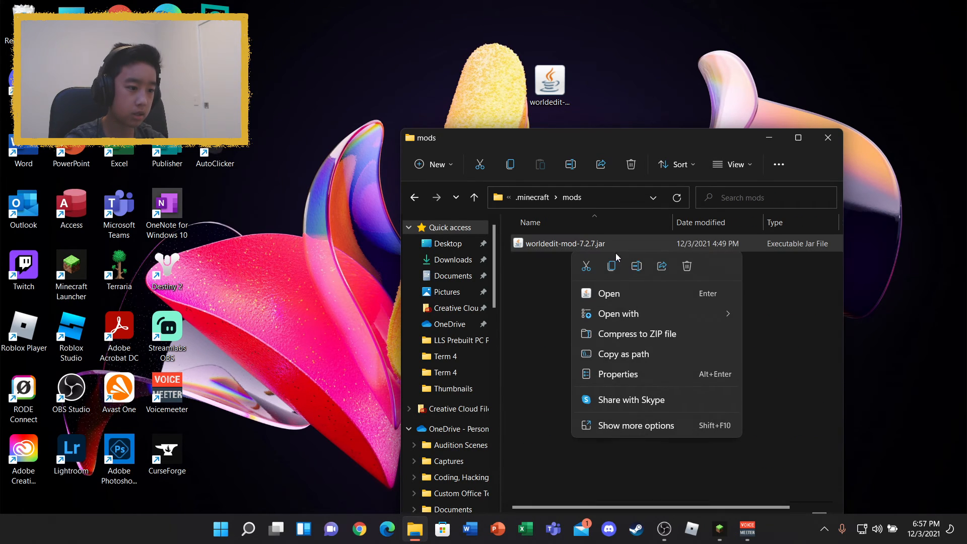
click(687, 266)
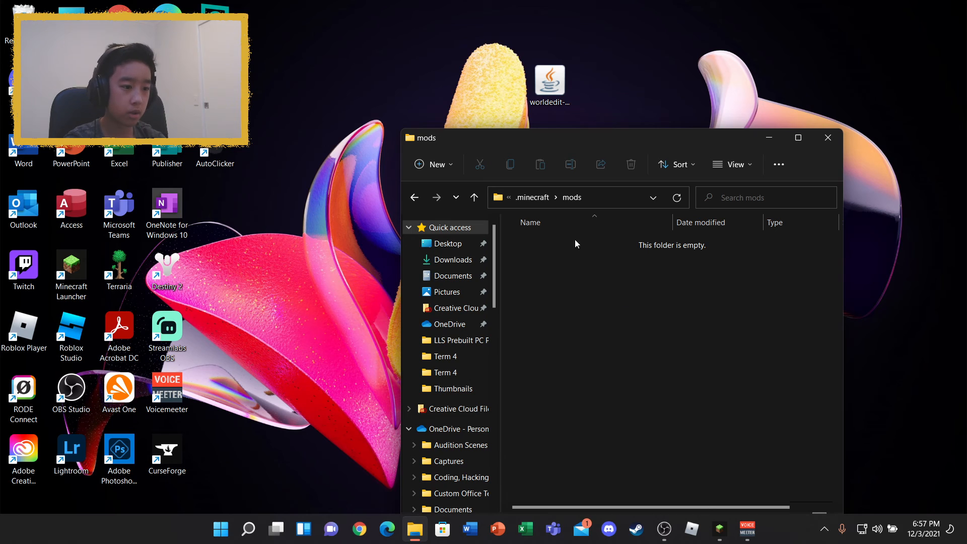
mouse_move(580, 498)
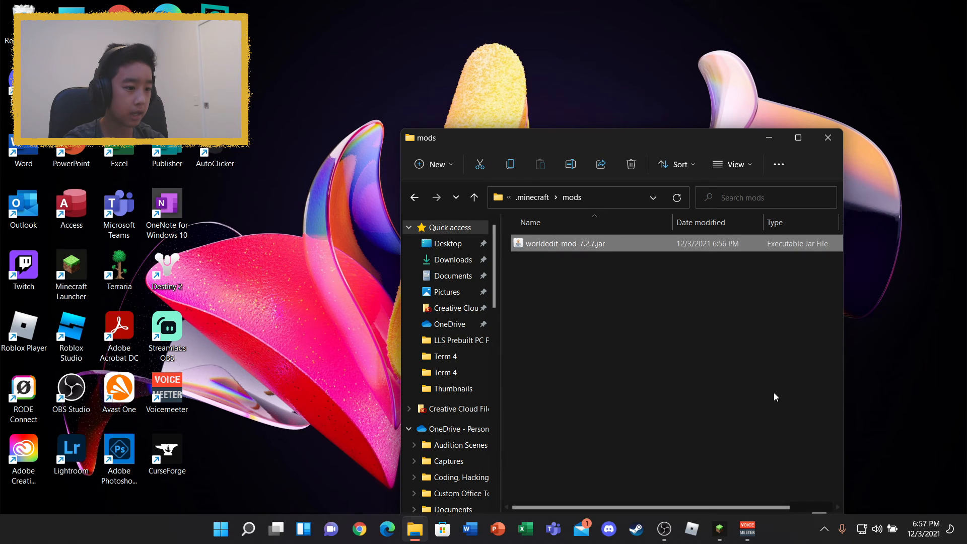
click(828, 137)
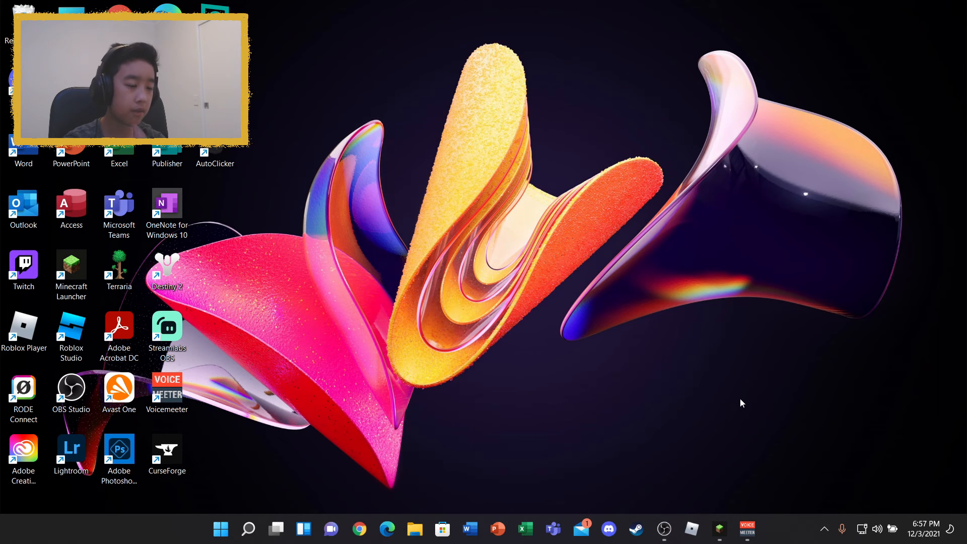
mouse_move(692, 530)
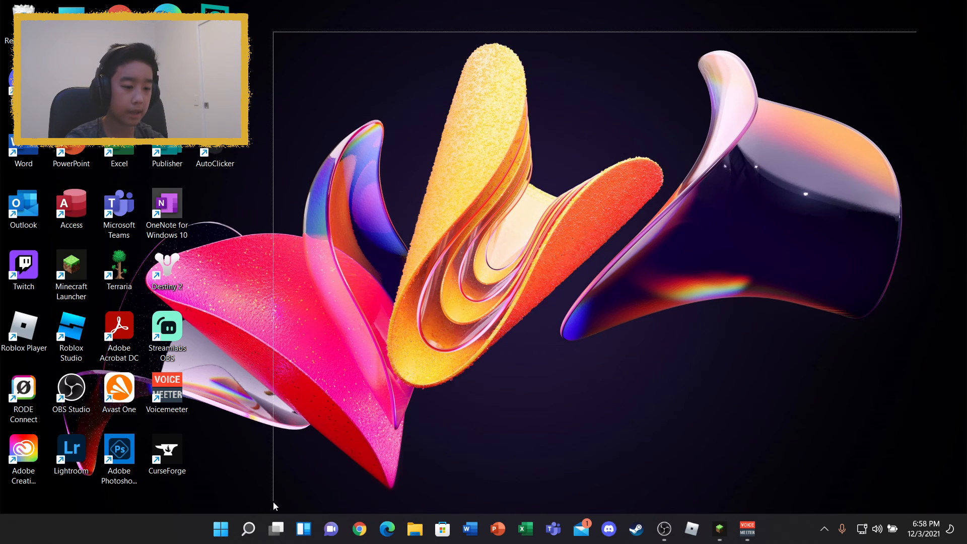
mouse_move(925, 389)
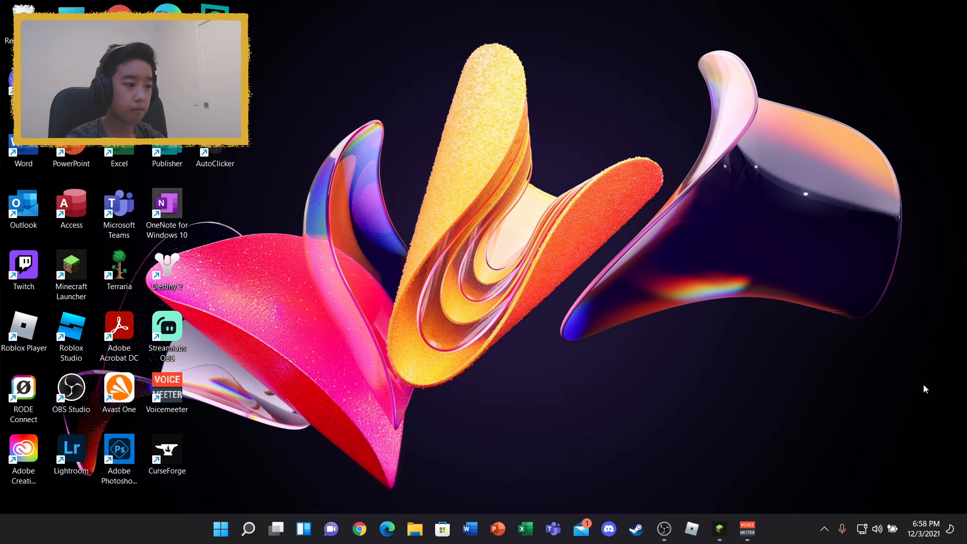
mouse_move(354, 478)
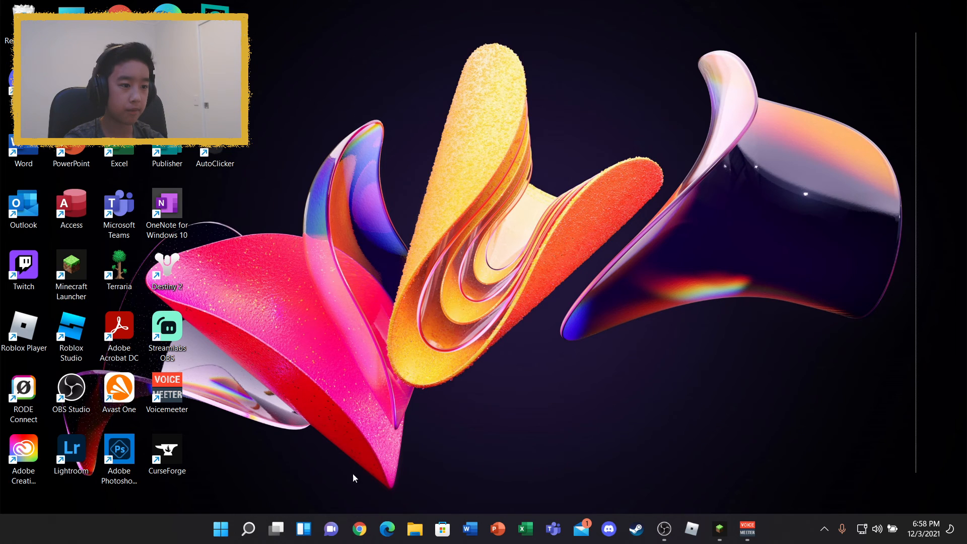
mouse_move(624, 475)
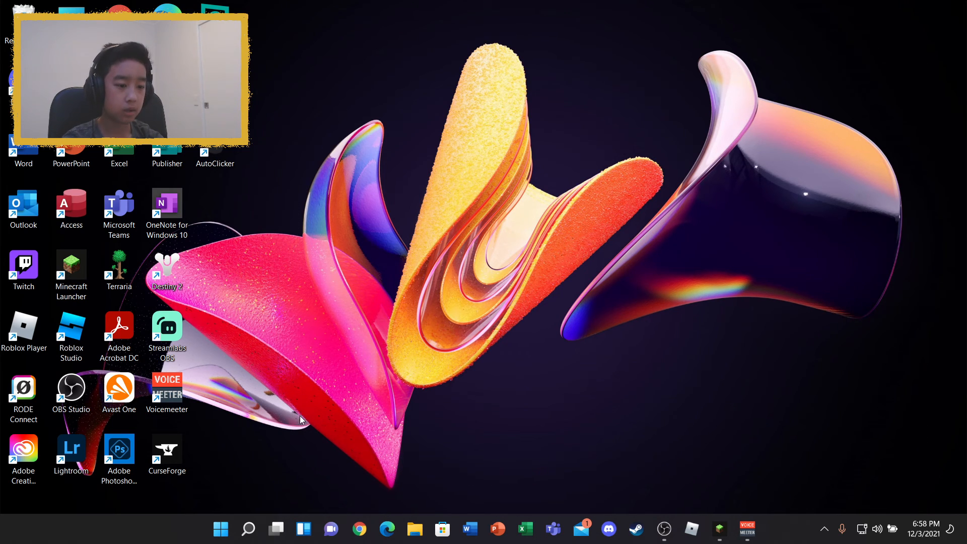
mouse_move(664, 529)
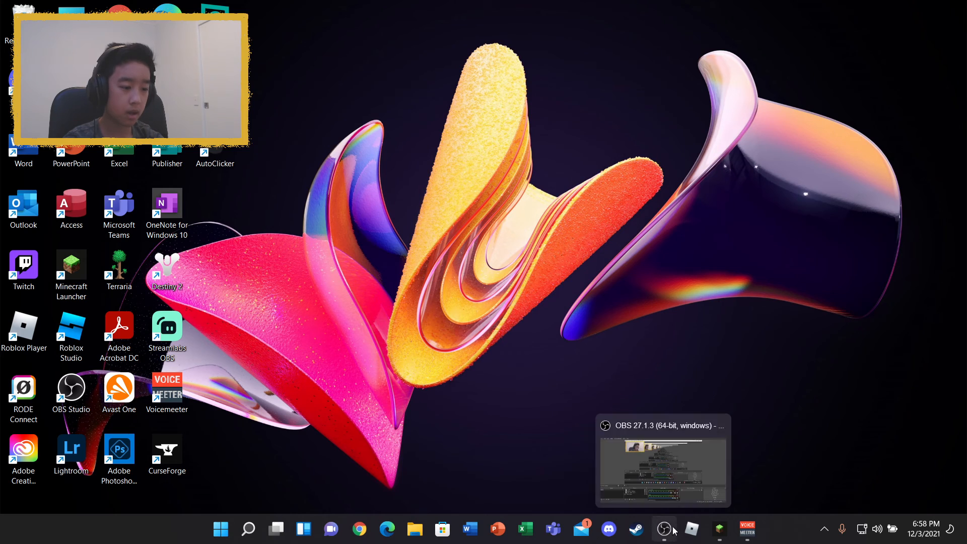
mouse_move(422, 421)
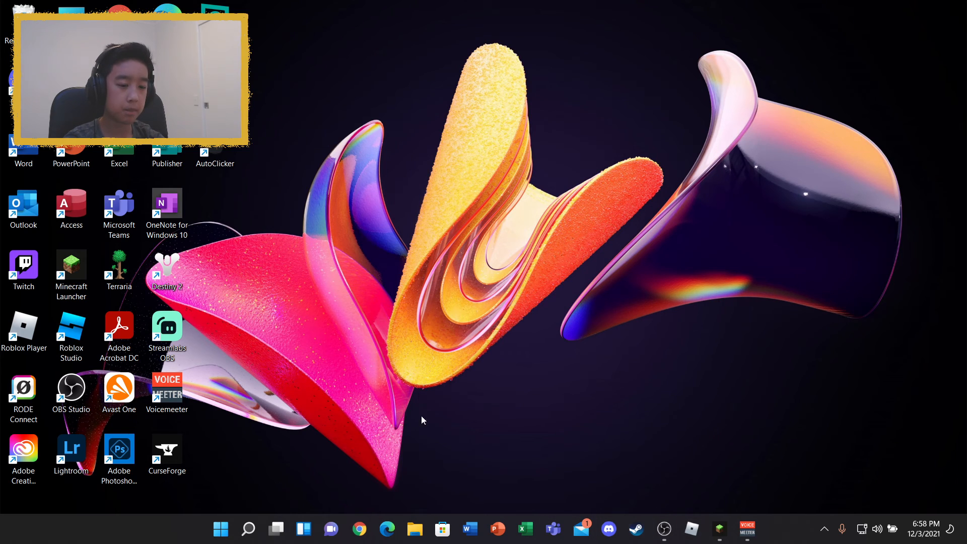
mouse_move(481, 460)
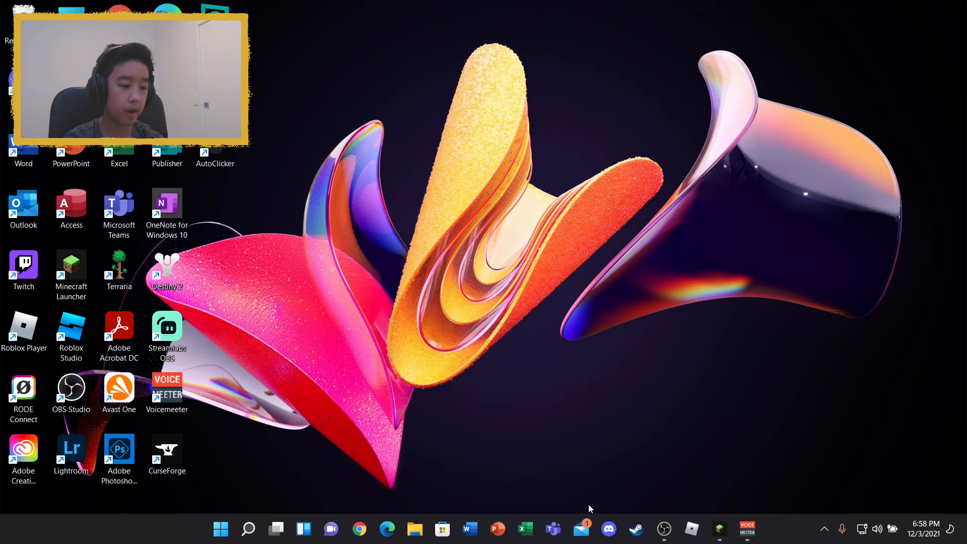
mouse_move(664, 529)
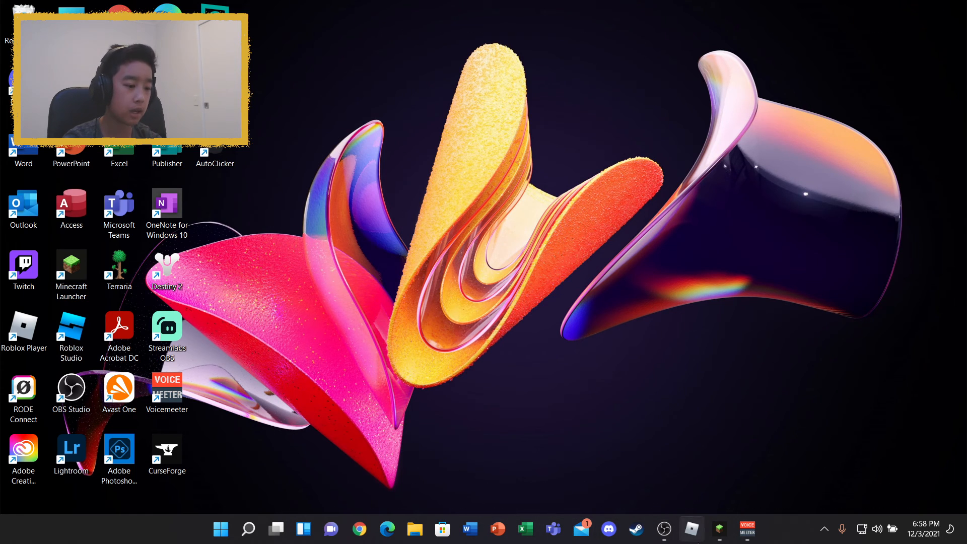
mouse_move(718, 530)
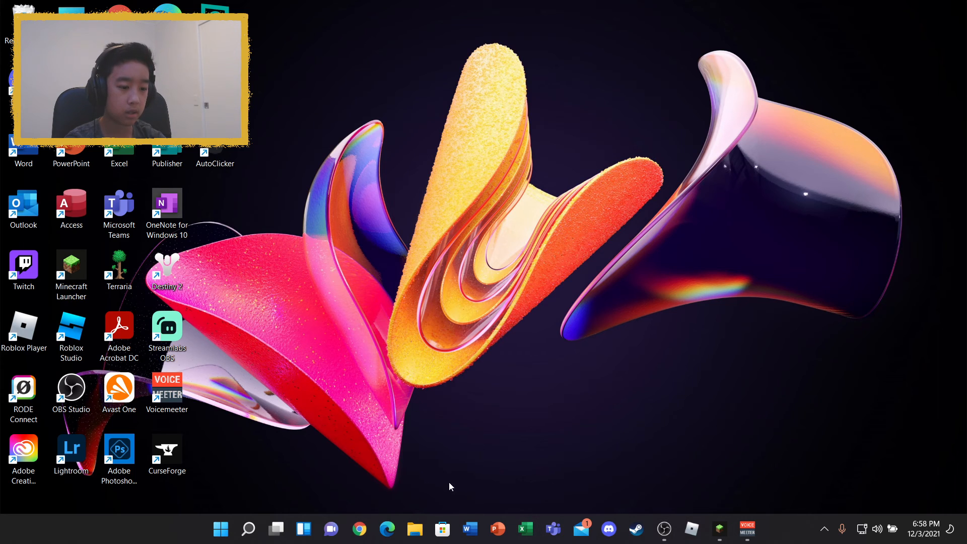
mouse_move(414, 530)
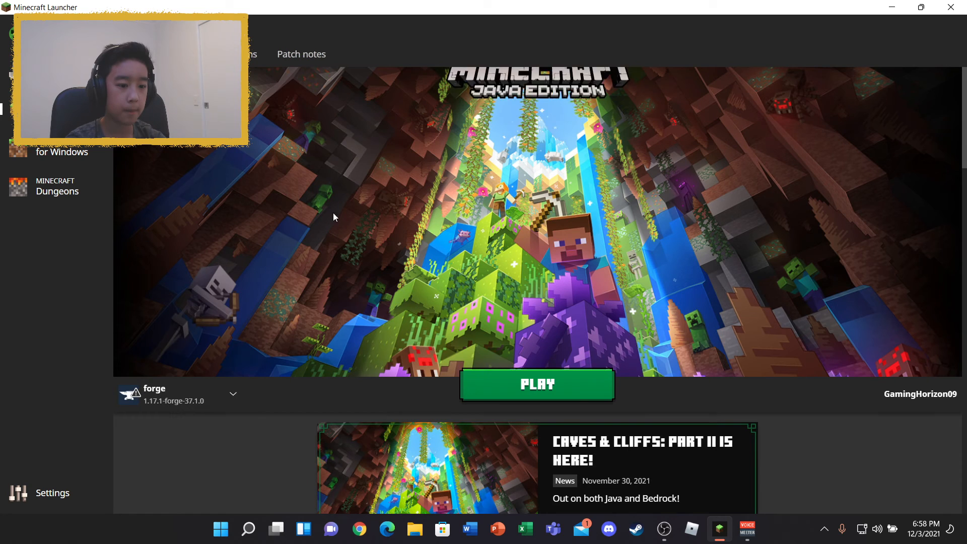
- Play the forge 1.17.1-forge-37.1.0 installation and open Windows quick settings while loading
click(537, 384)
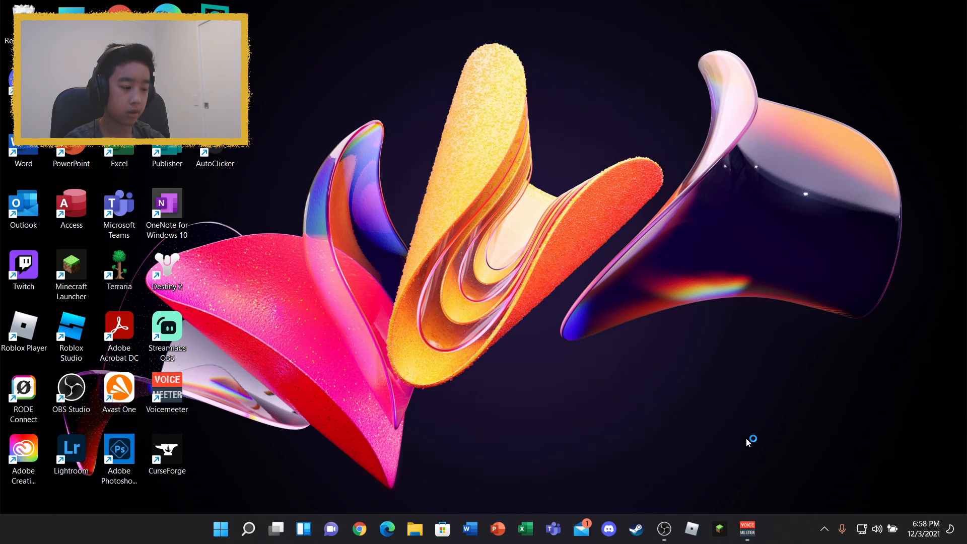
mouse_move(698, 273)
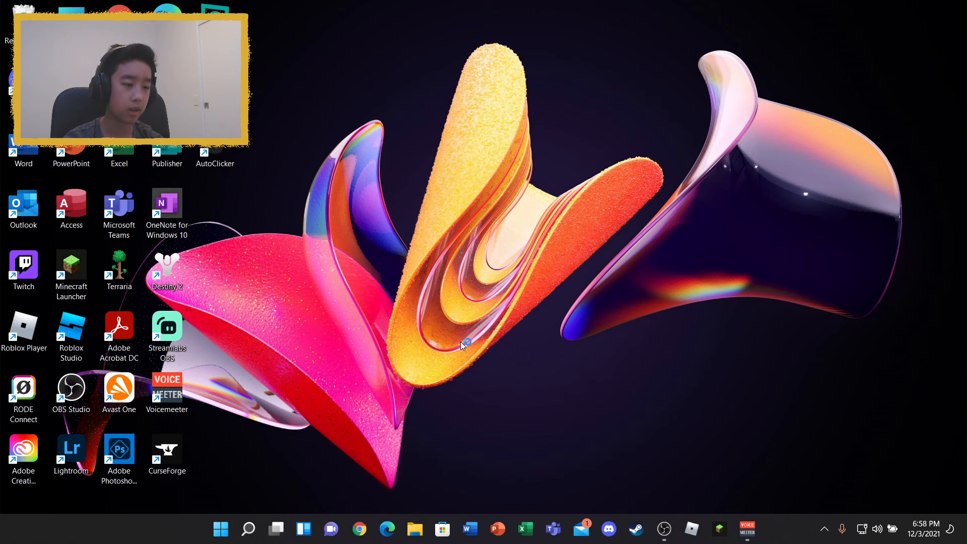
mouse_move(830, 83)
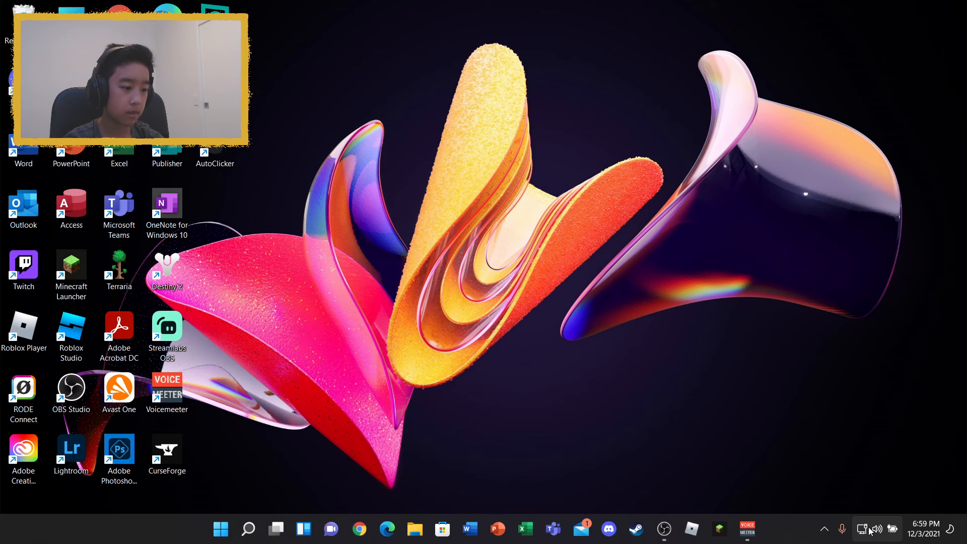
click(871, 529)
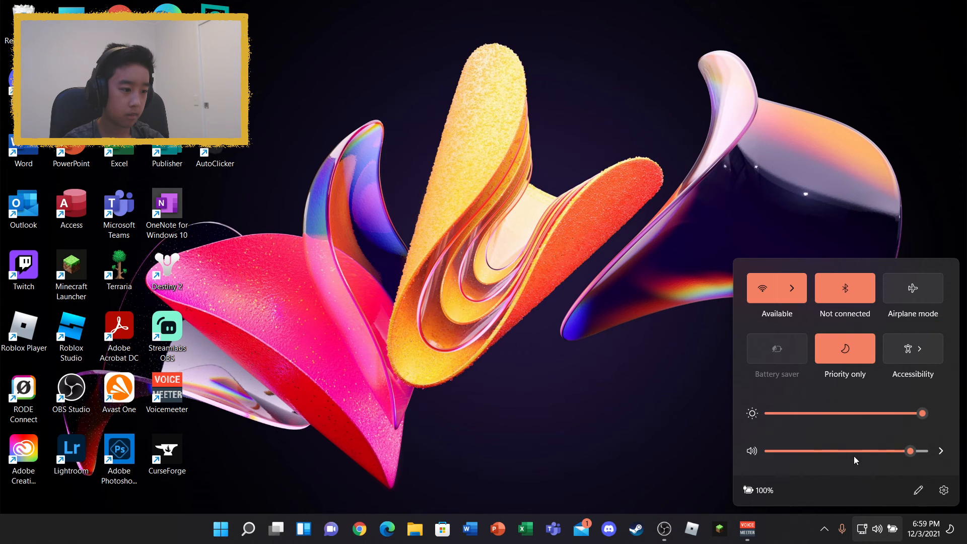
mouse_move(566, 284)
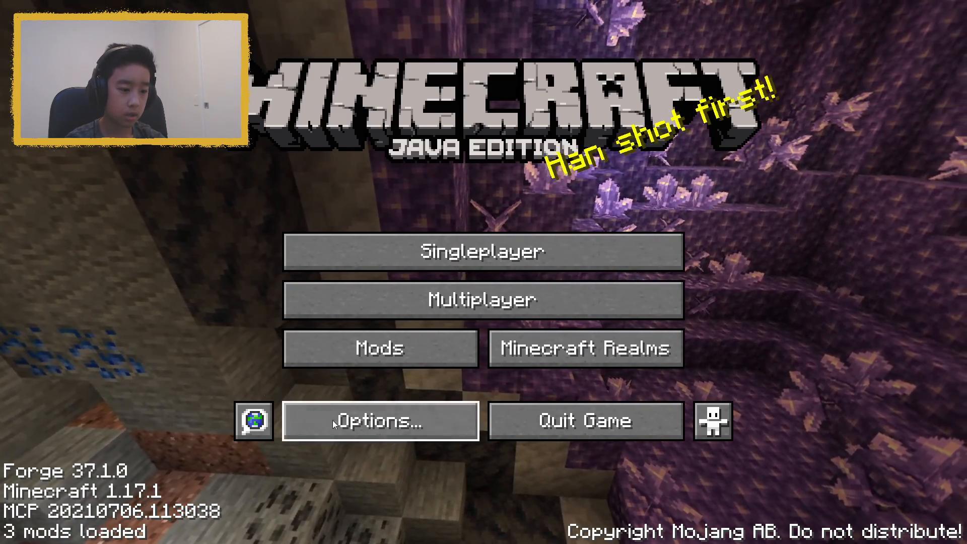
click(379, 348)
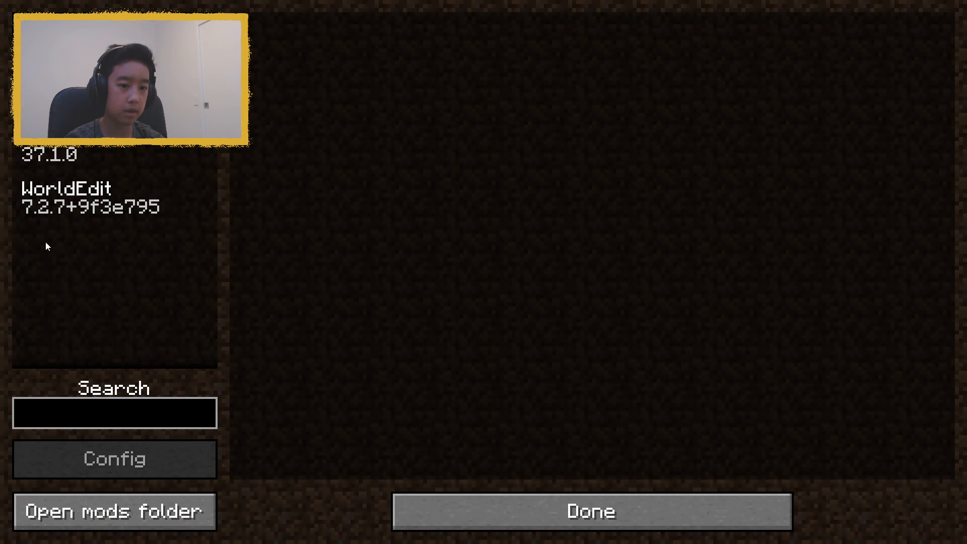
click(68, 155)
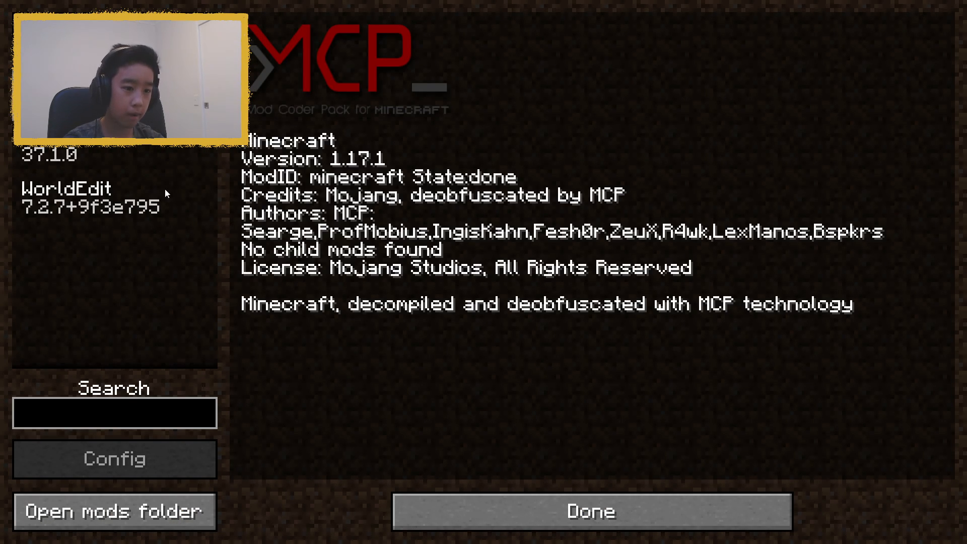
click(62, 154)
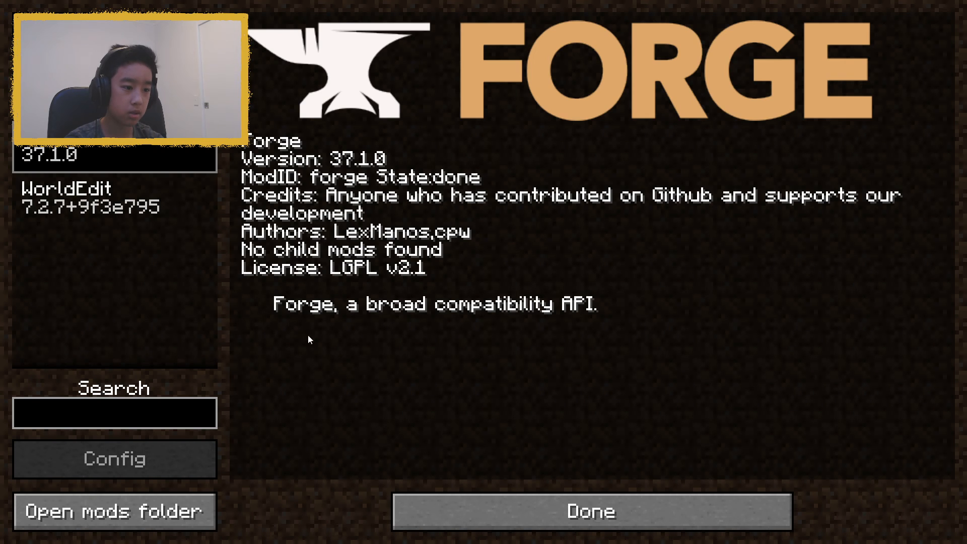
mouse_move(220, 300)
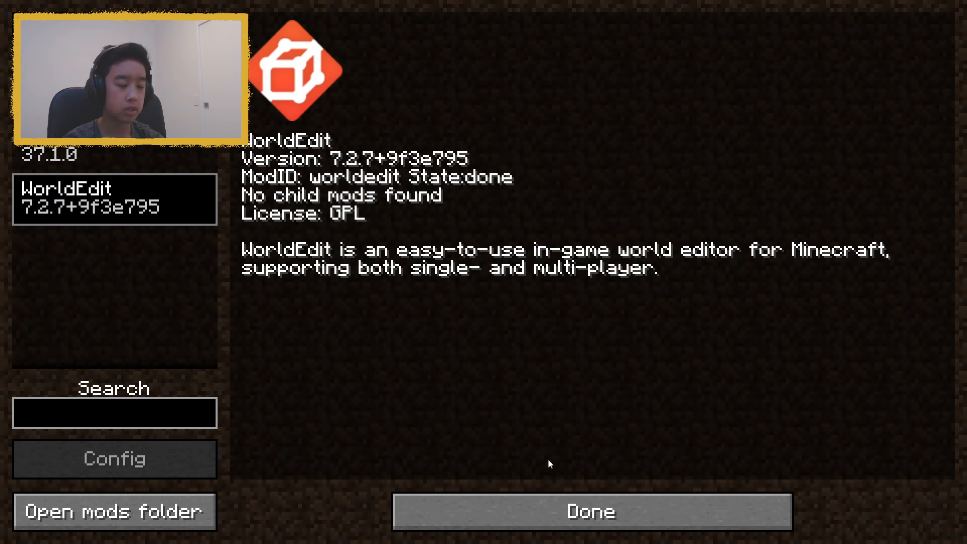
click(589, 511)
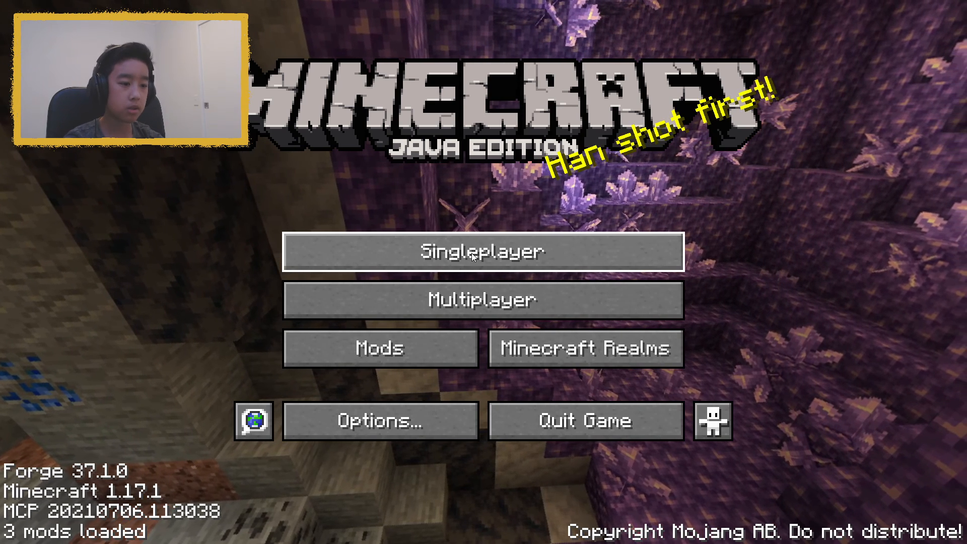
- Open Singleplayer and load the 'World edit Mod Video' world
click(483, 251)
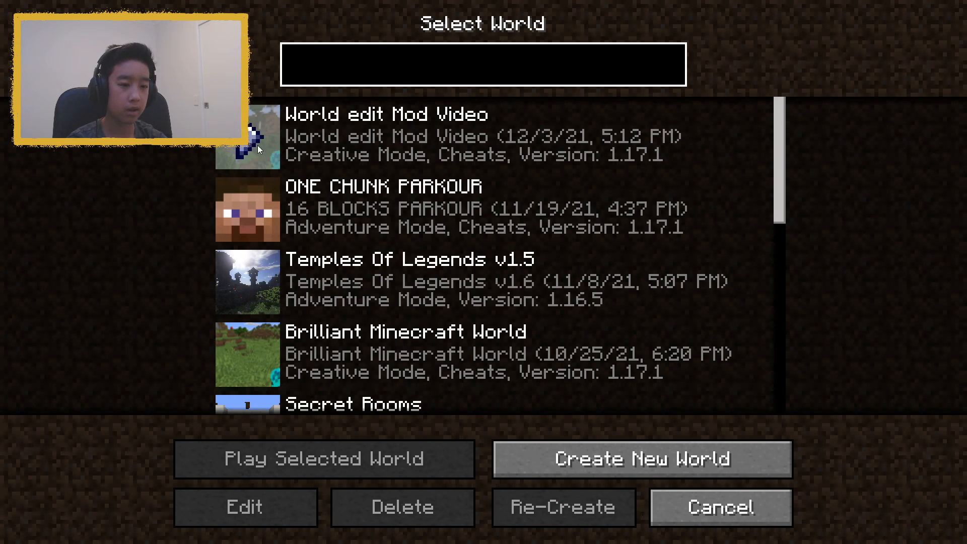
click(324, 459)
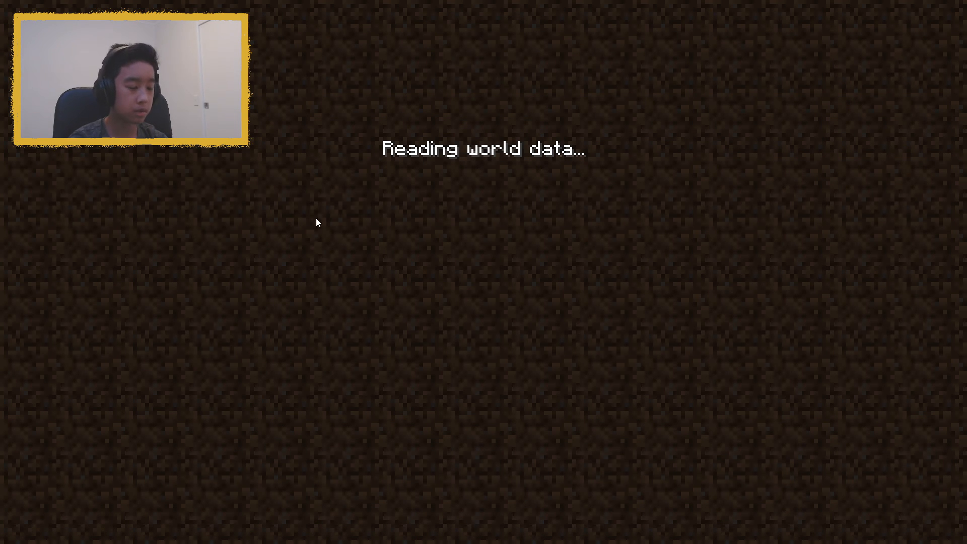
mouse_move(552, 390)
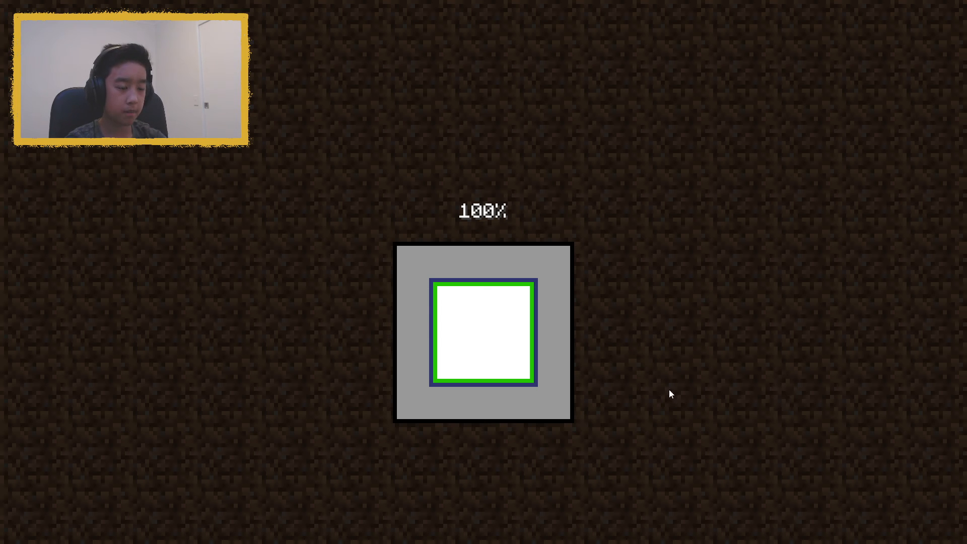
mouse_move(483, 367)
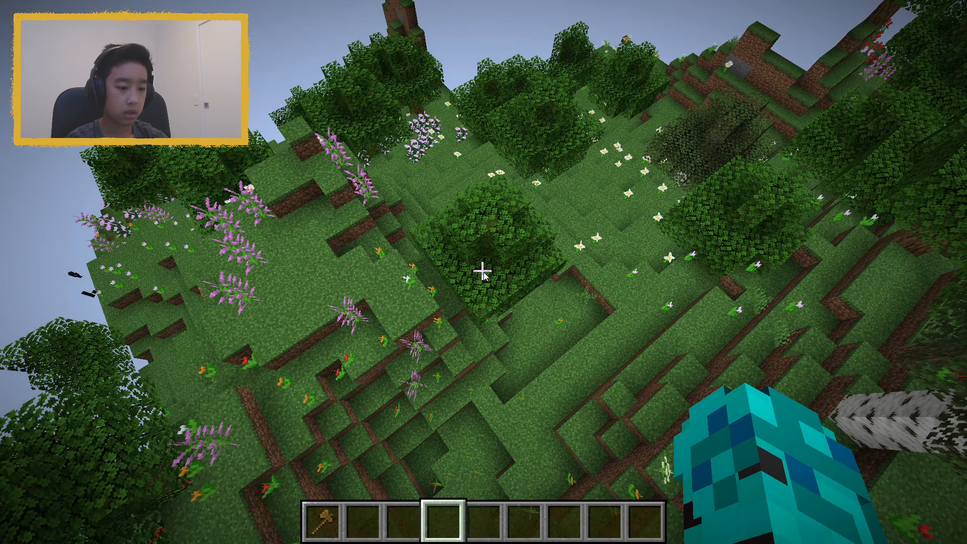
- Check the creative inventory, run /wand for the wooden axe, then pause the game
key(e)
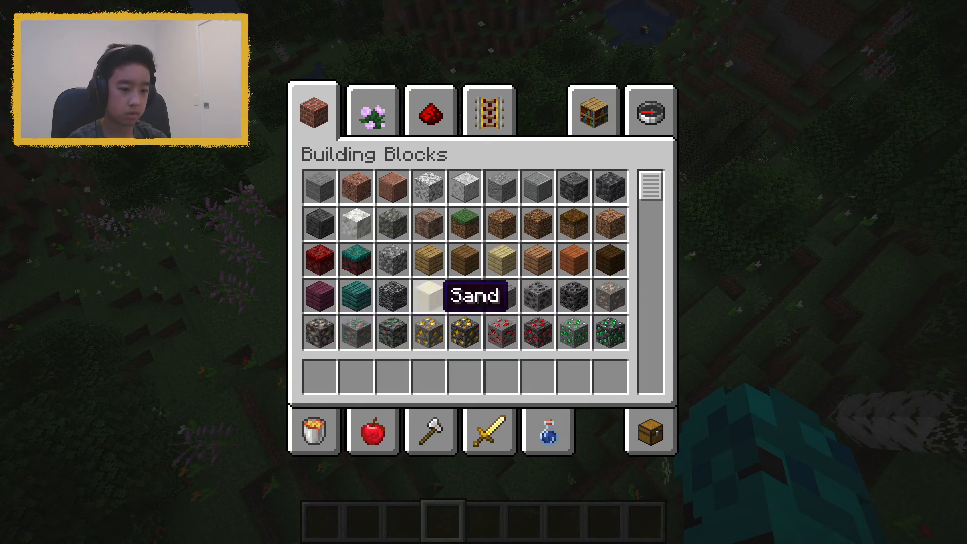
key(Escape)
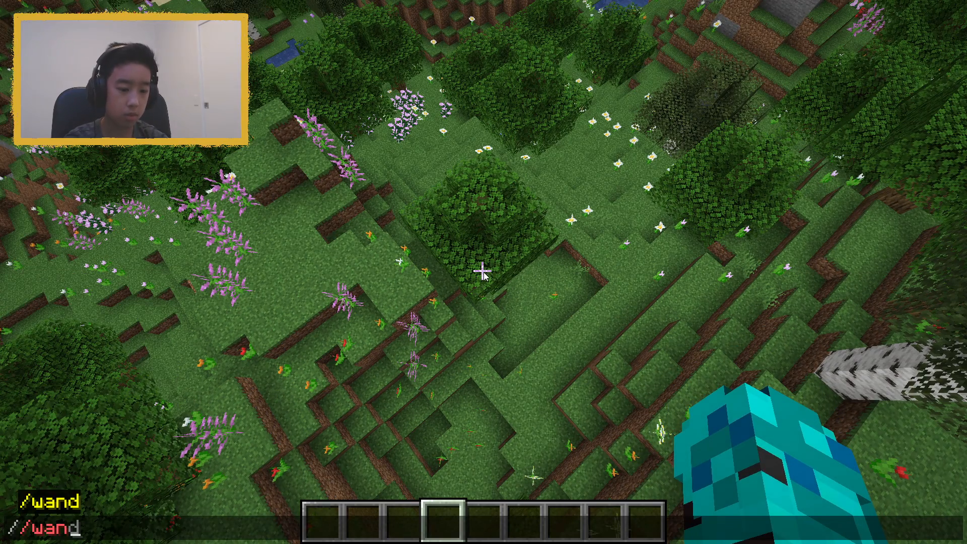
key(Return)
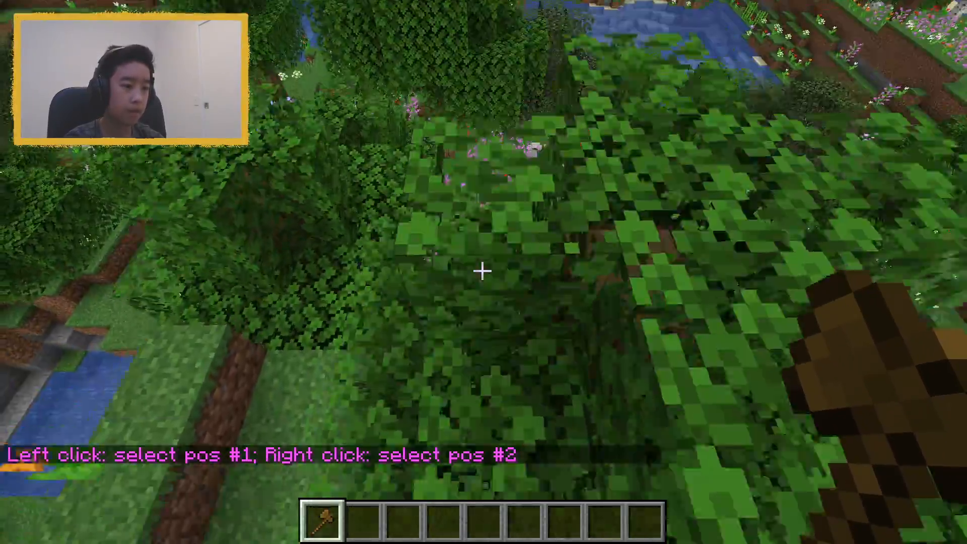
mouse_move(483, 272)
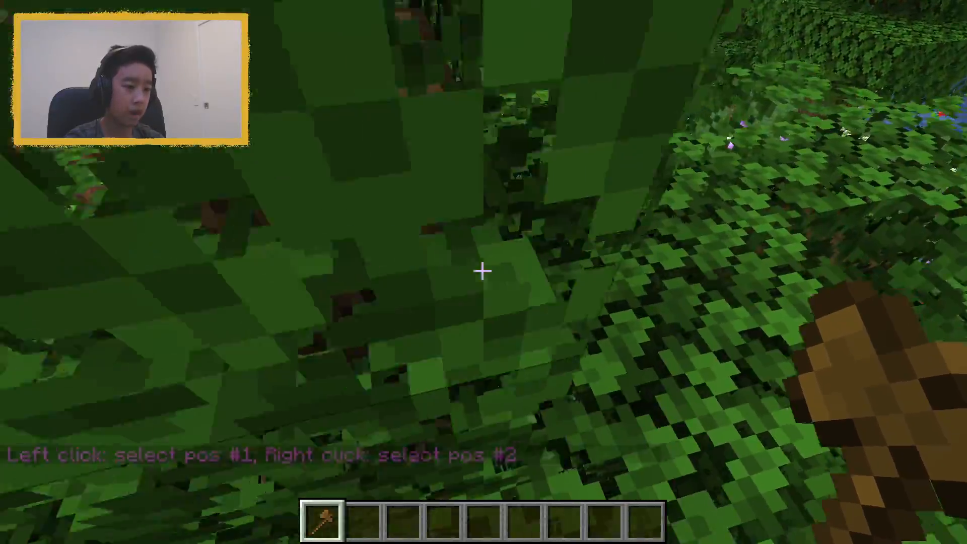
mouse_move(484, 272)
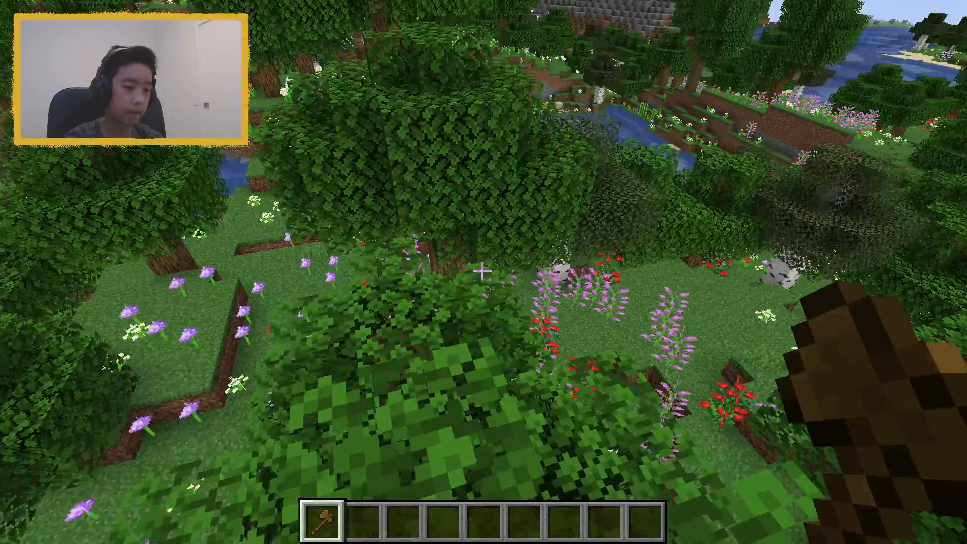
mouse_move(484, 272)
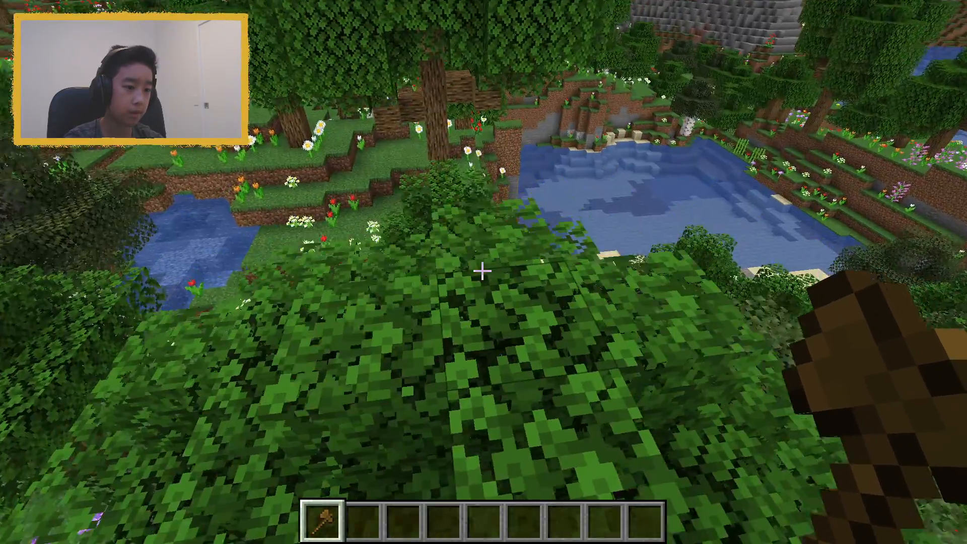
key(Escape)
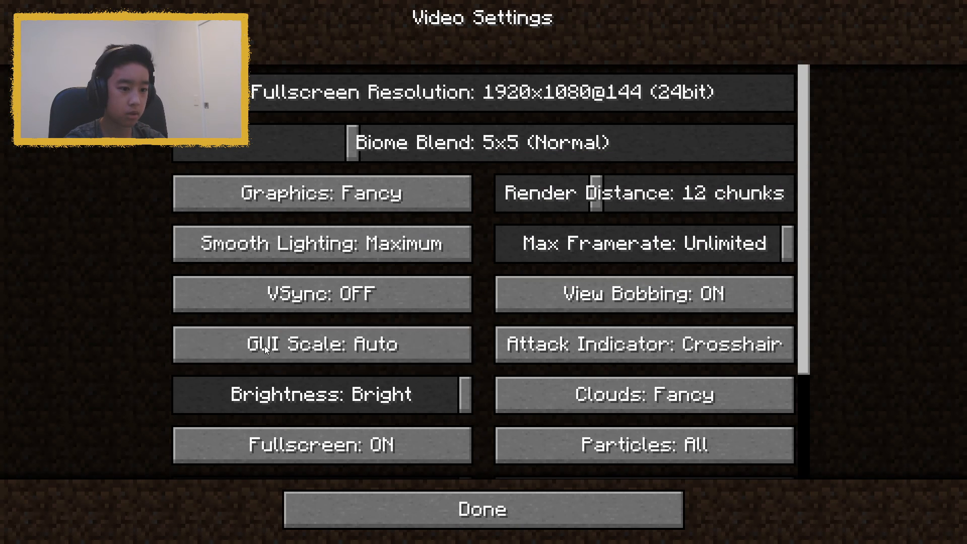
click(321, 193)
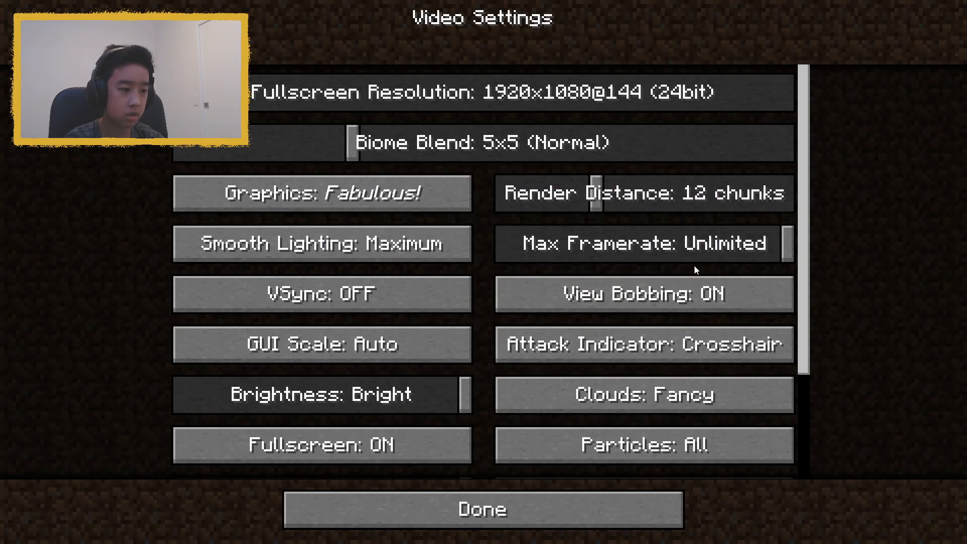
click(482, 509)
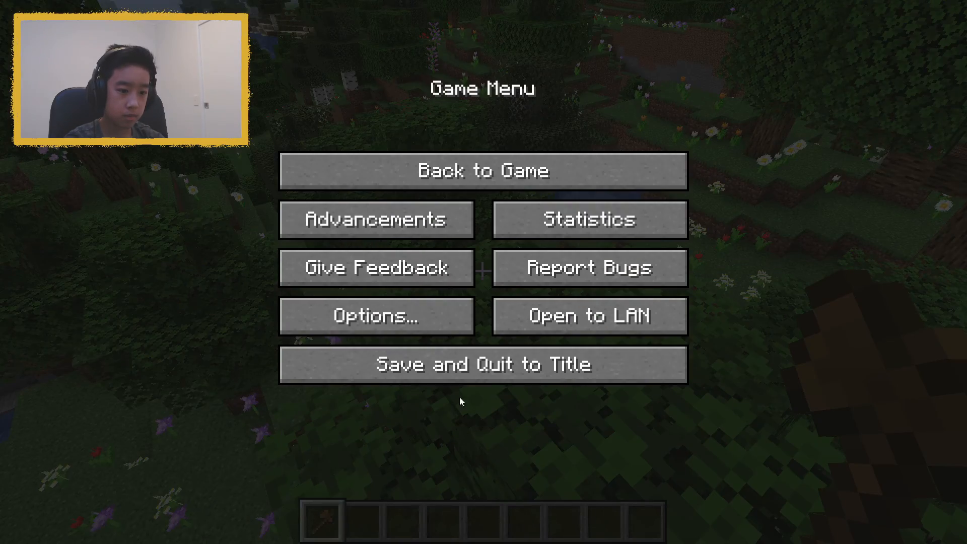
click(483, 170)
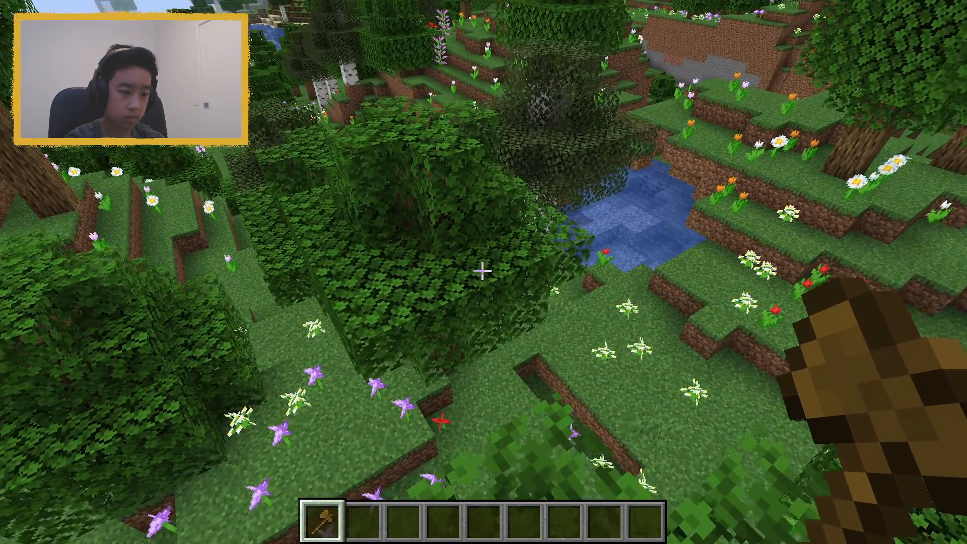
mouse_move(484, 269)
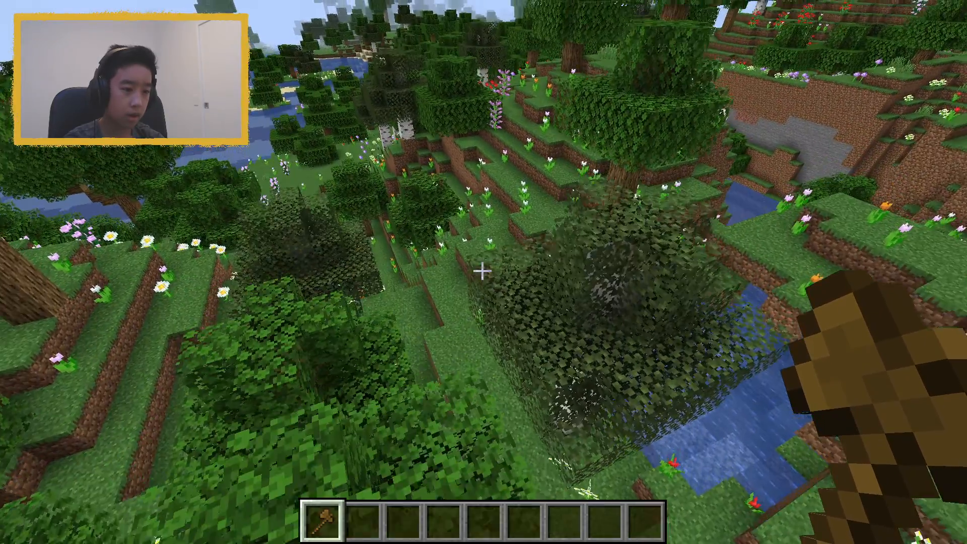
key(Escape)
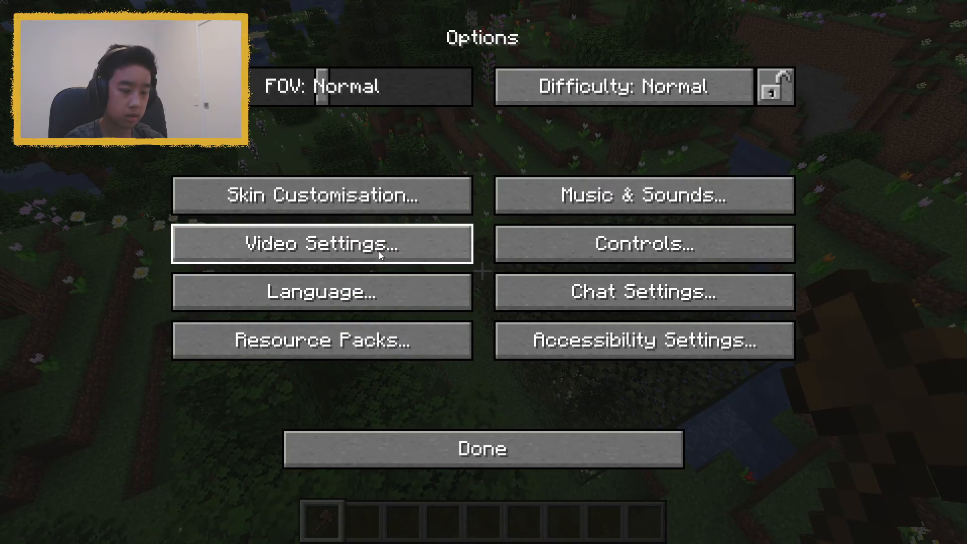
click(321, 244)
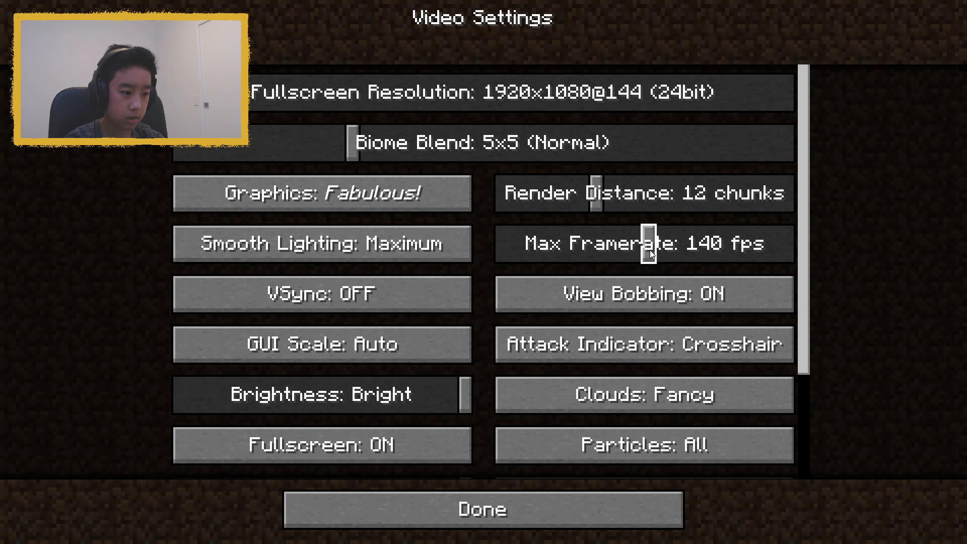
click(481, 509)
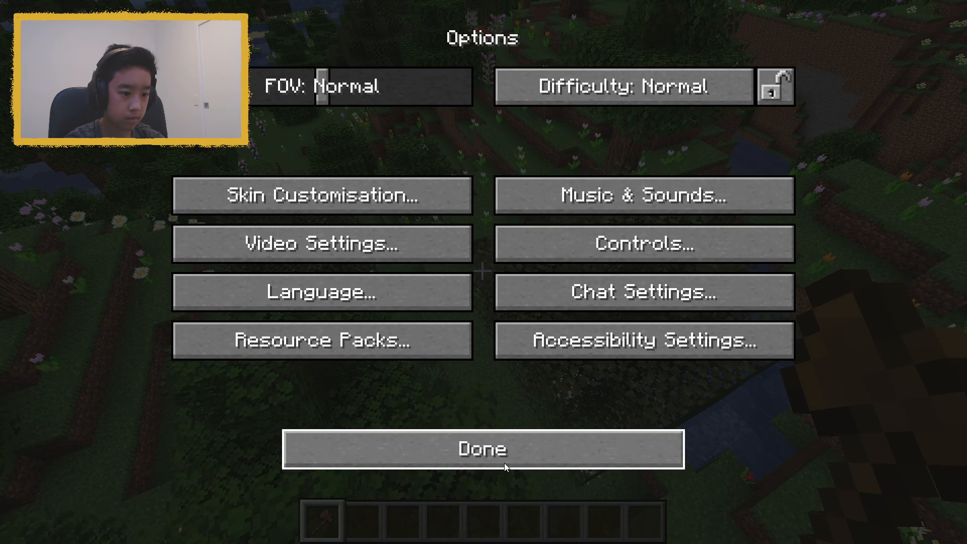
click(483, 449)
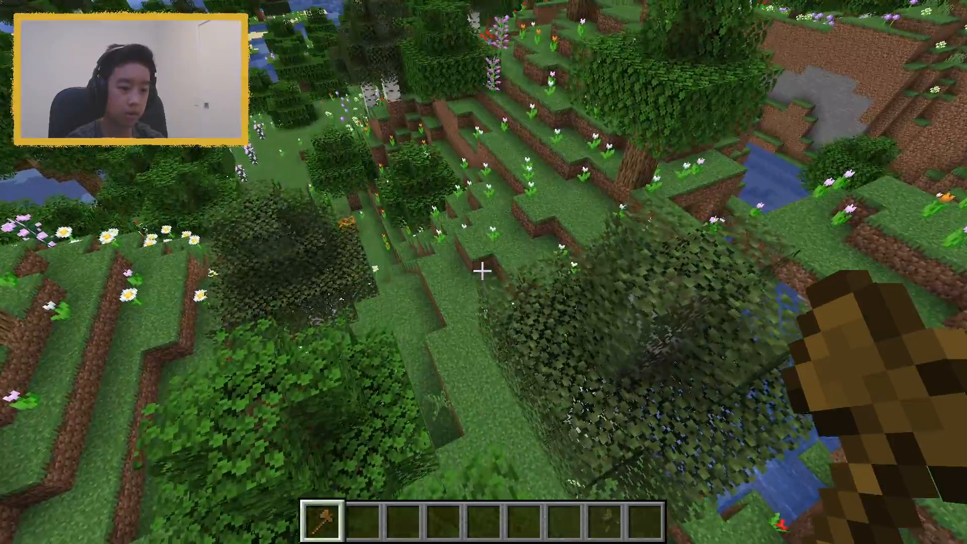
mouse_move(484, 272)
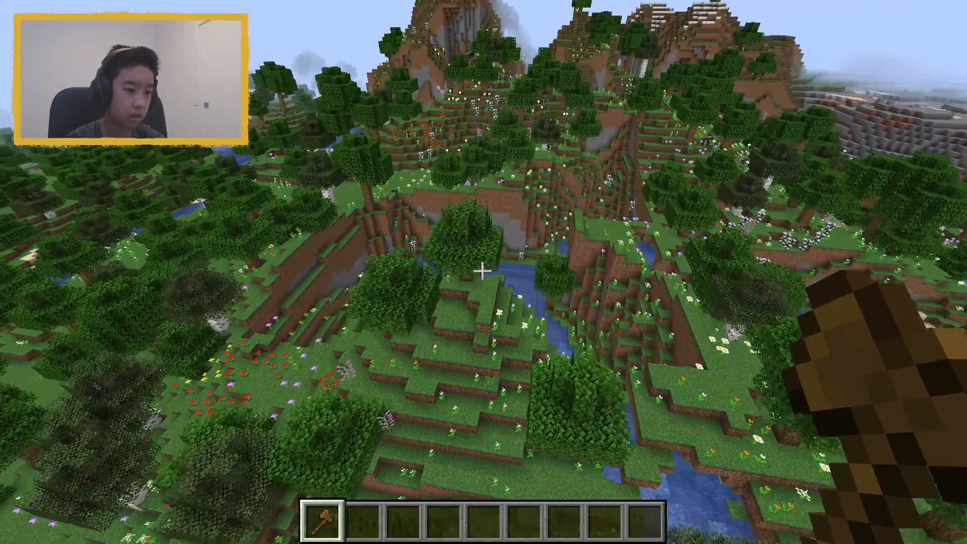
mouse_move(484, 270)
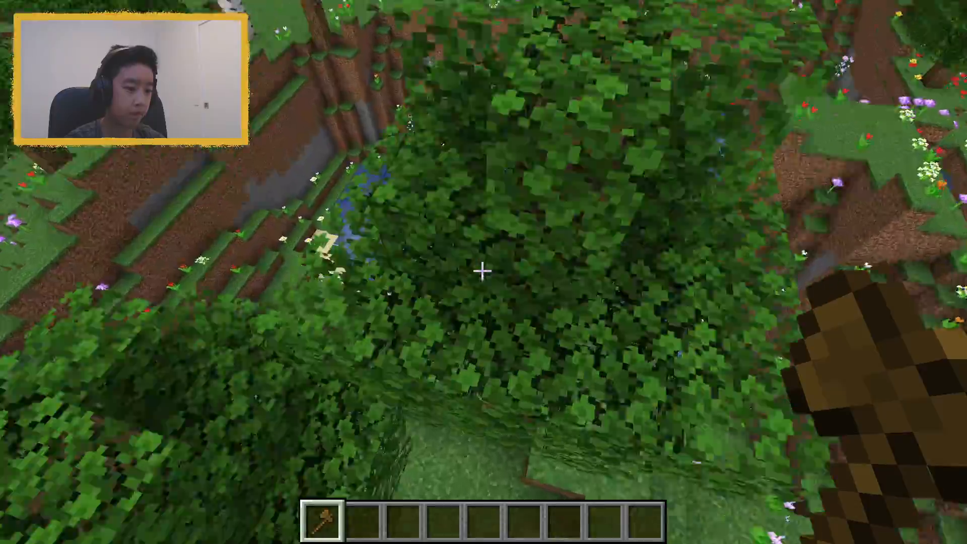
mouse_move(483, 272)
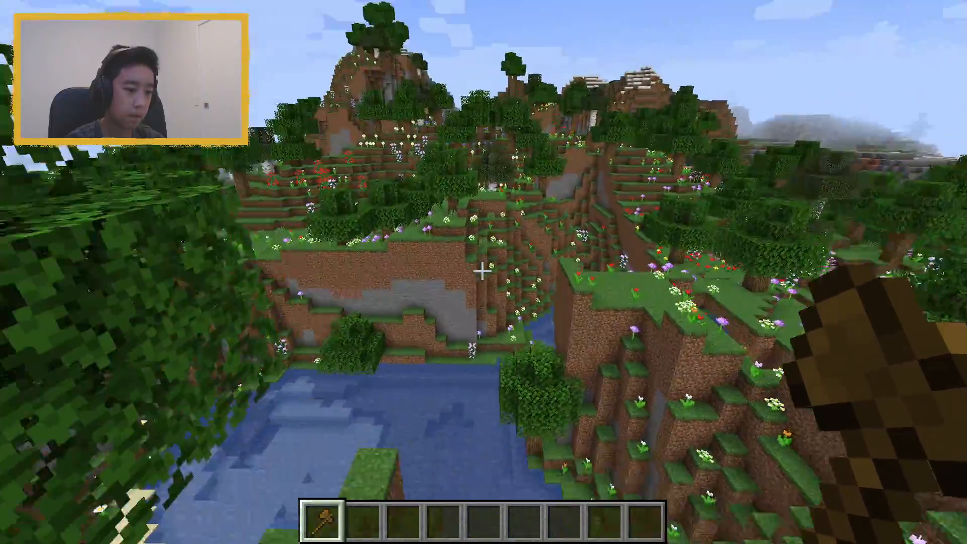
mouse_move(484, 273)
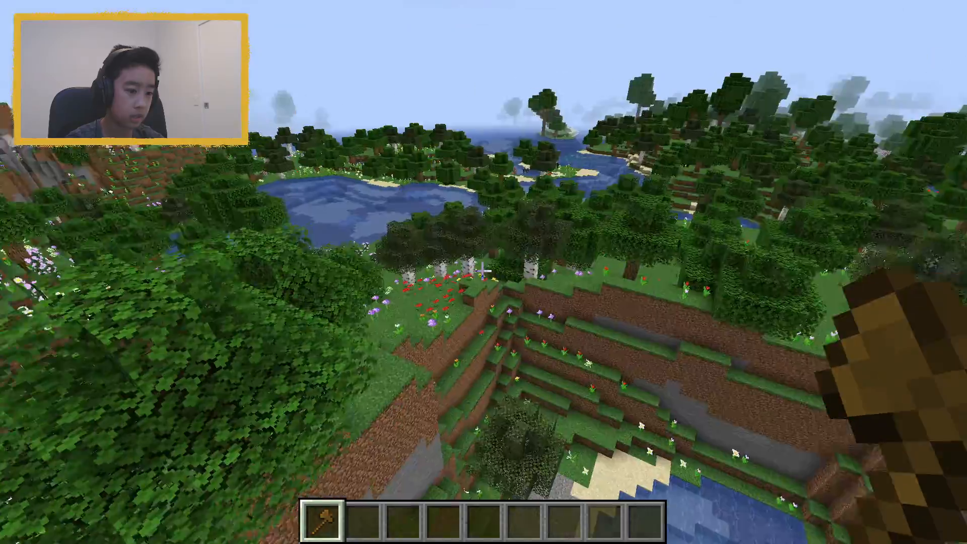
mouse_move(484, 272)
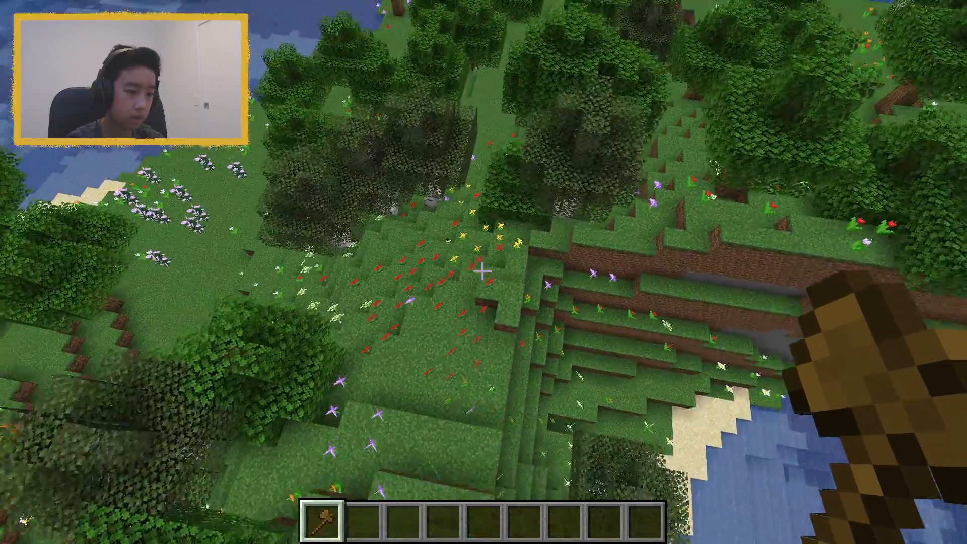
- Left-click a block with the wand to set position 1 at (96, 73, 39)
click(484, 270)
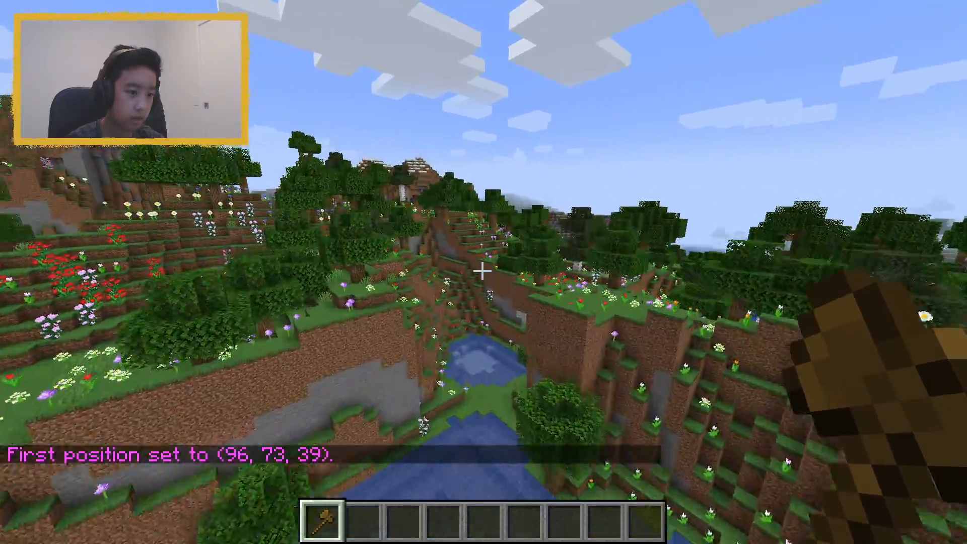
mouse_move(484, 271)
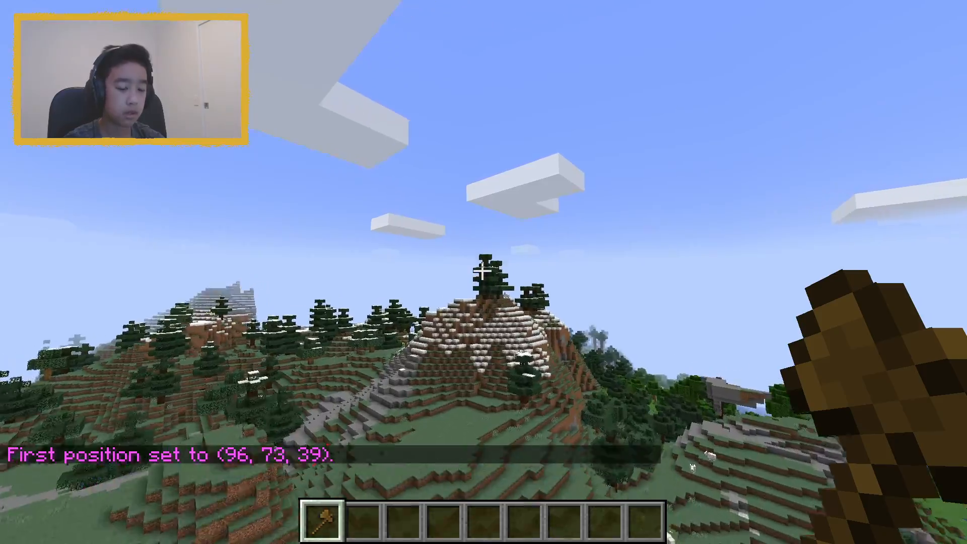
mouse_move(484, 272)
text(//setbiome beach)
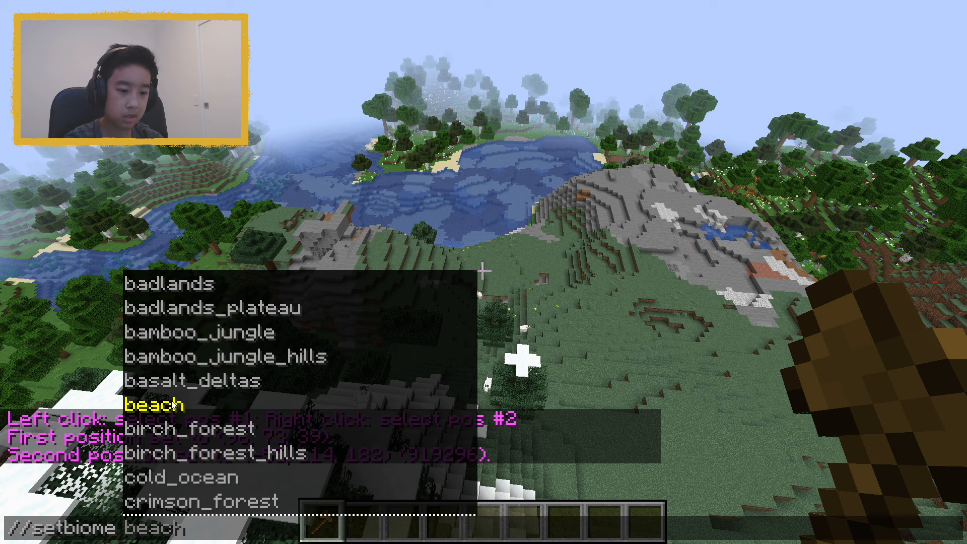
- Run //setbiome beach on the selection, changing about 919,296 blocks
key(Return)
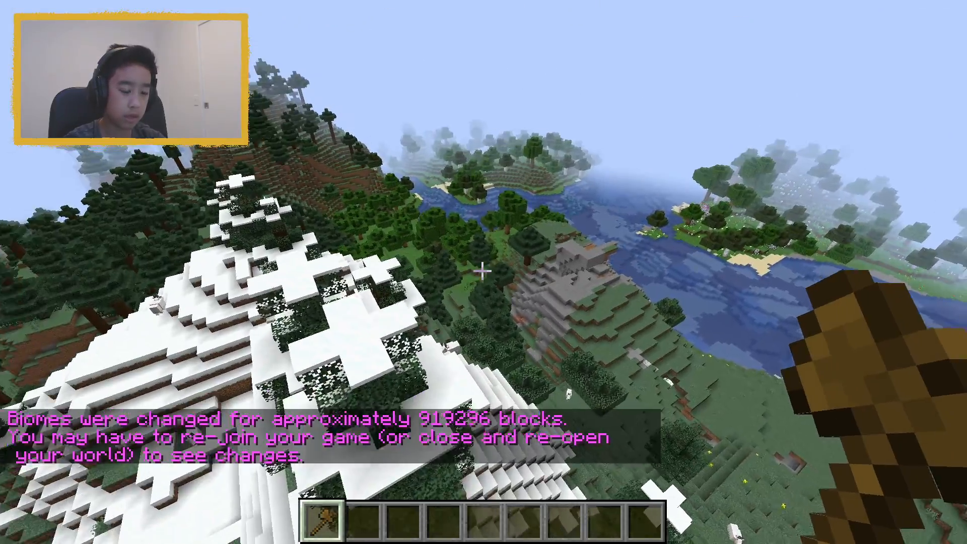
mouse_move(483, 272)
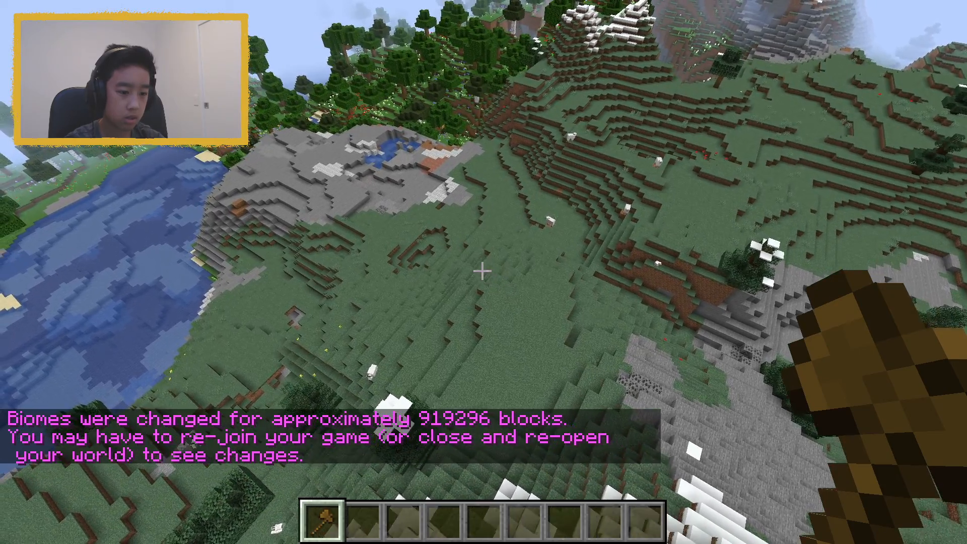
- Pause and choose Save and Quit to Title
key(Escape)
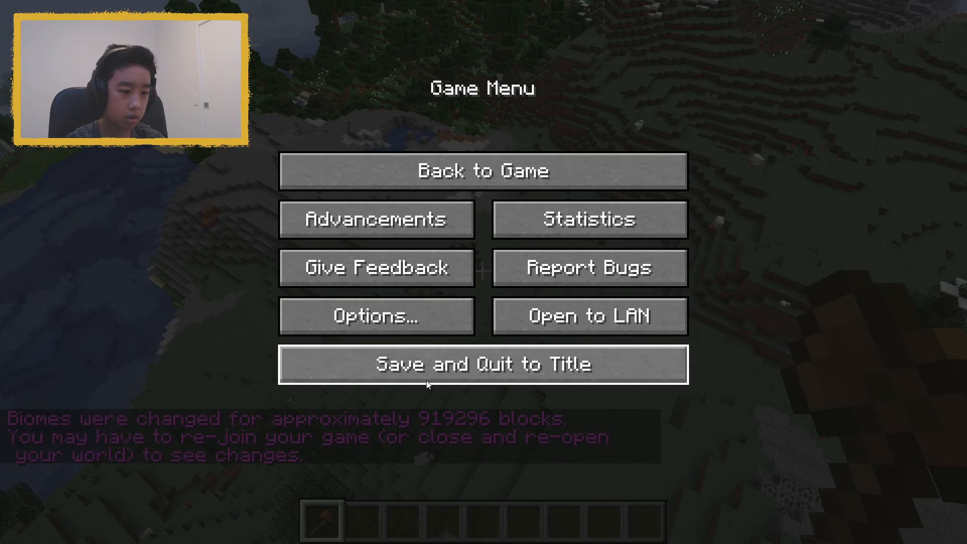
click(483, 362)
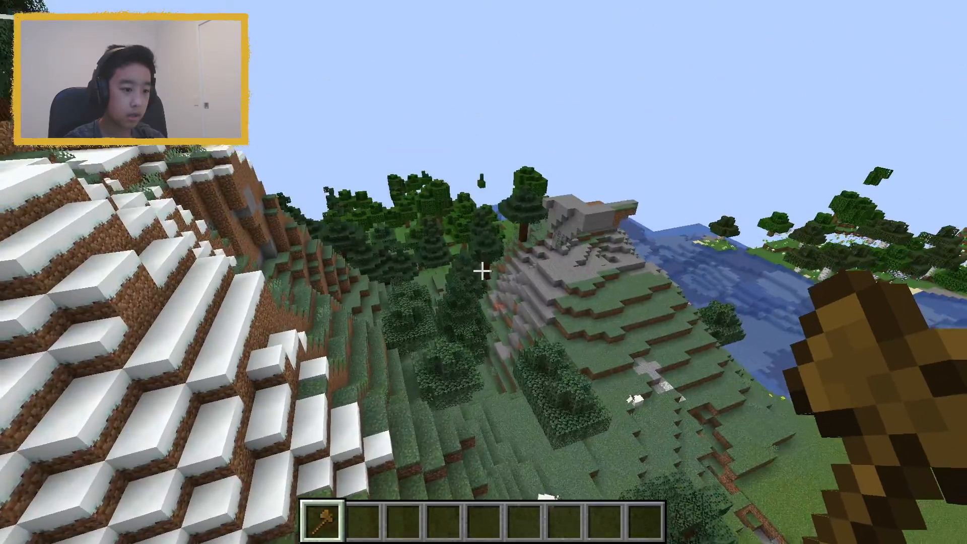
mouse_move(484, 271)
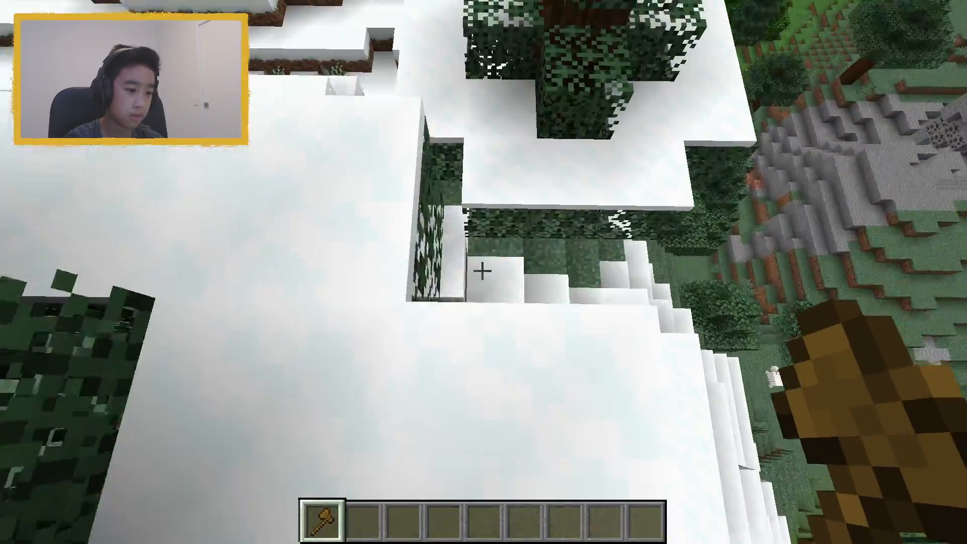
mouse_move(483, 272)
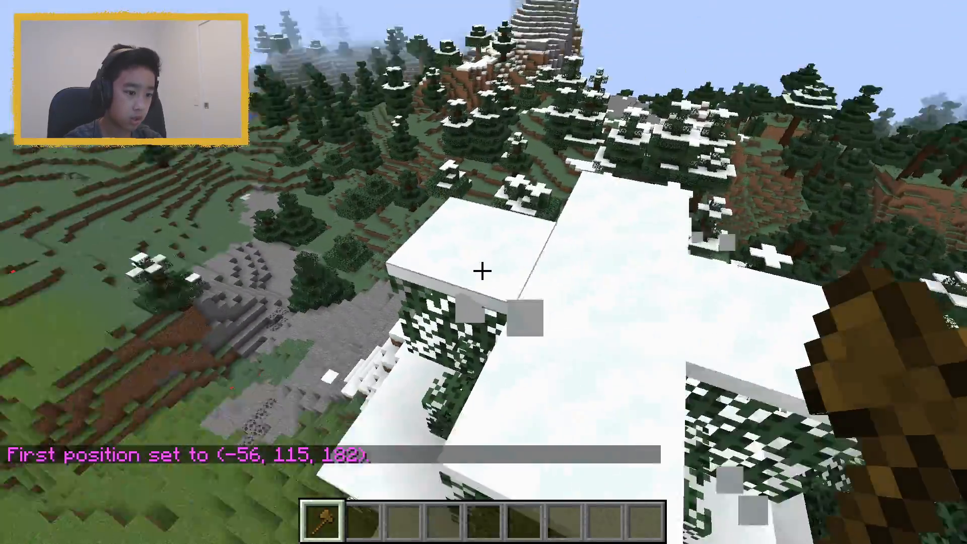
mouse_move(483, 272)
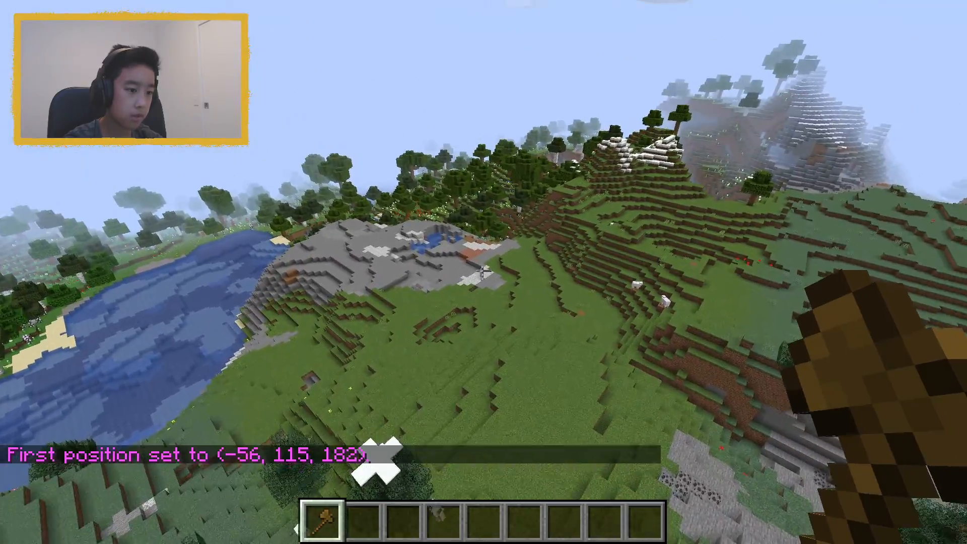
mouse_move(484, 272)
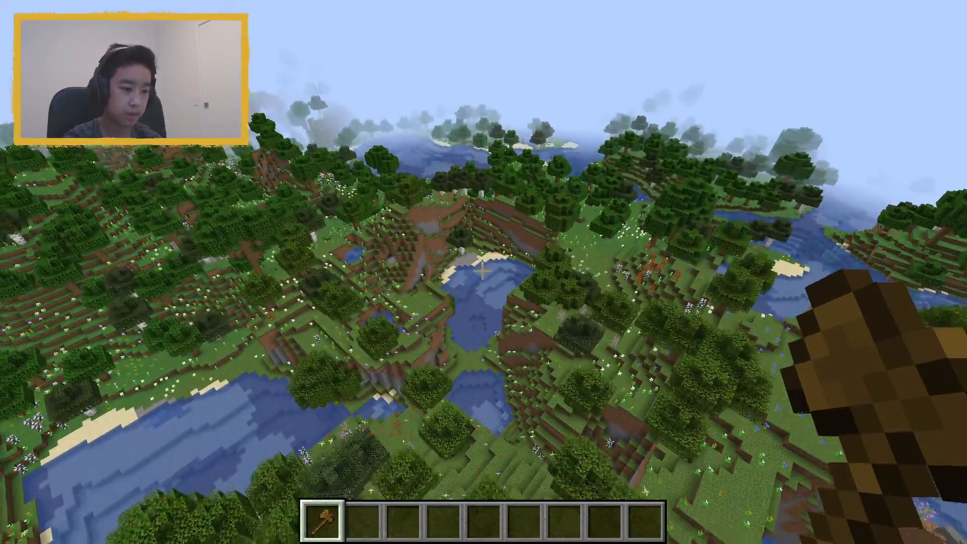
mouse_move(483, 272)
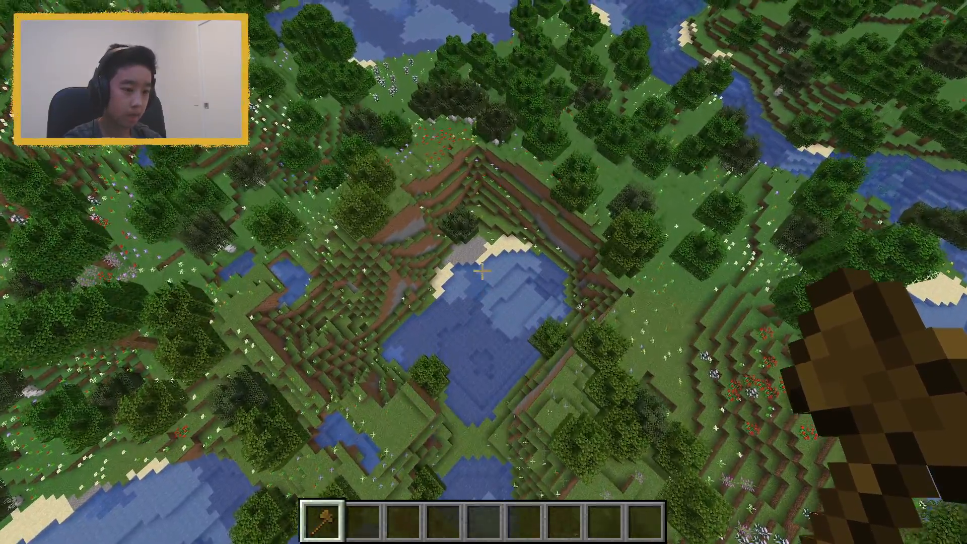
mouse_move(483, 272)
text(//set )
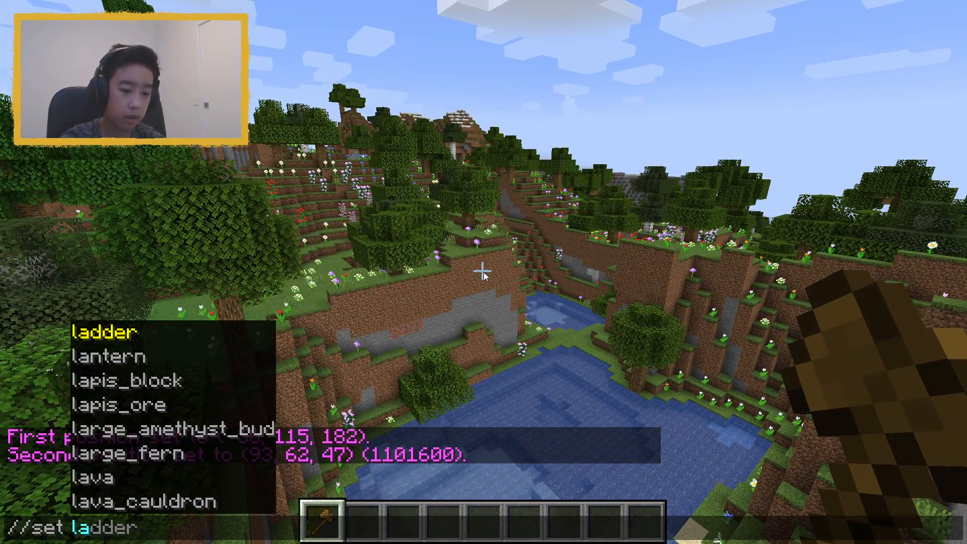
- Run //set lava on the 1,101,600-block region ending at (93, 62, 47)
text(lava)
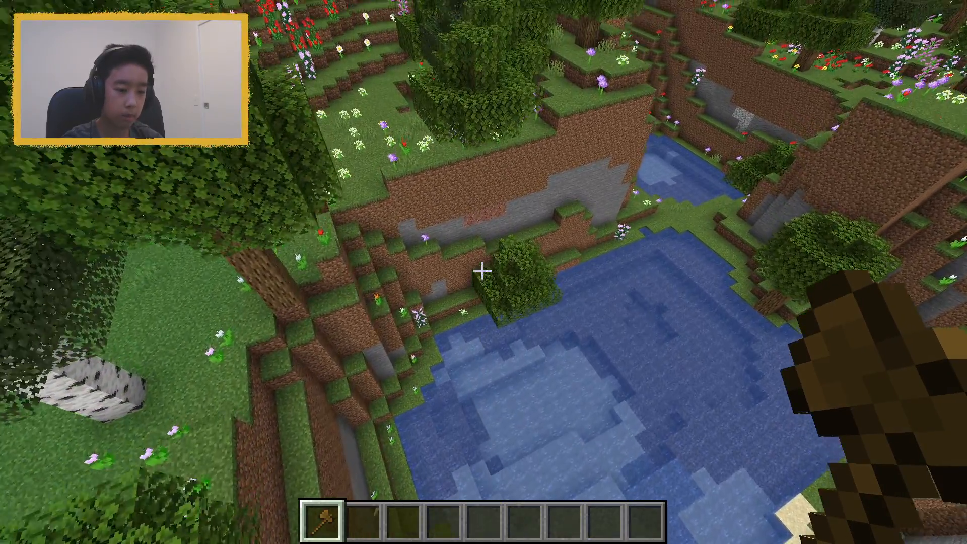
mouse_move(484, 272)
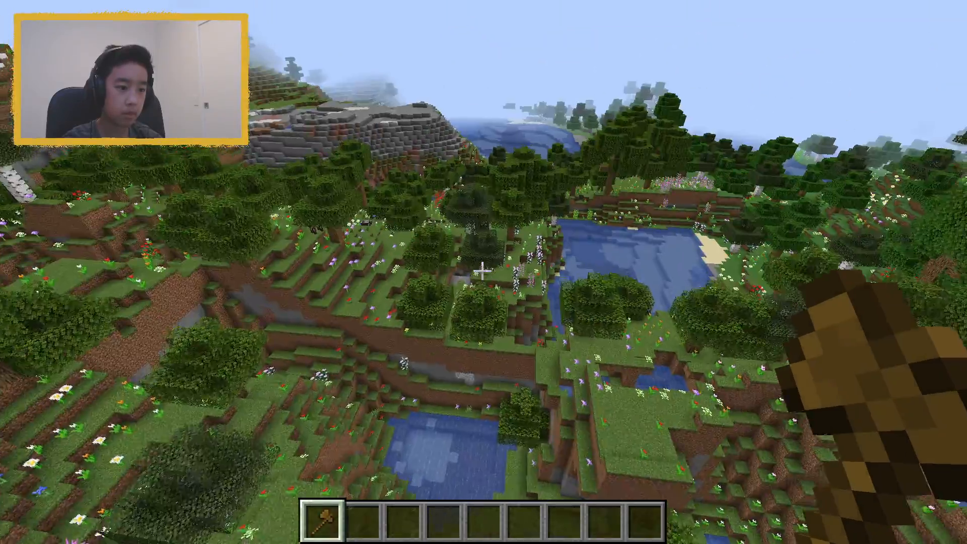
mouse_move(484, 273)
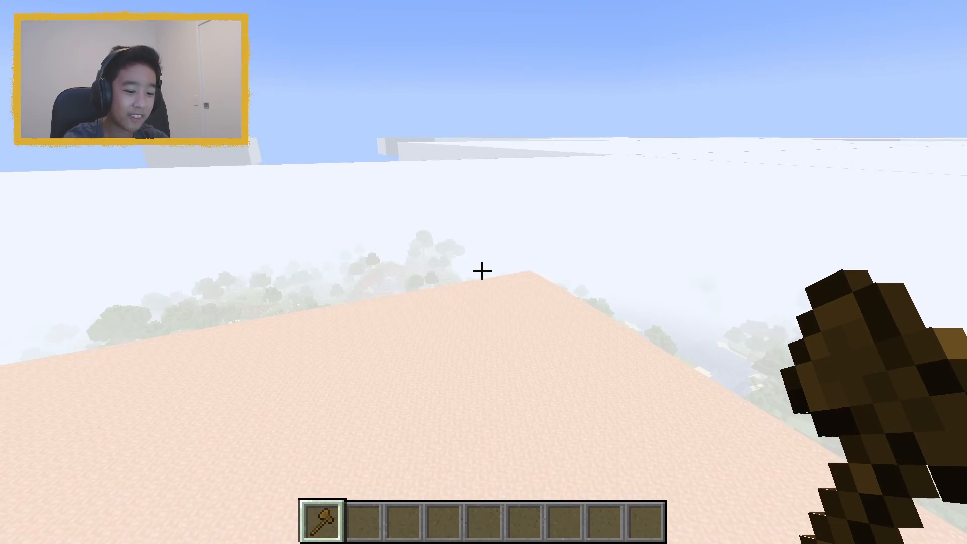
mouse_move(484, 271)
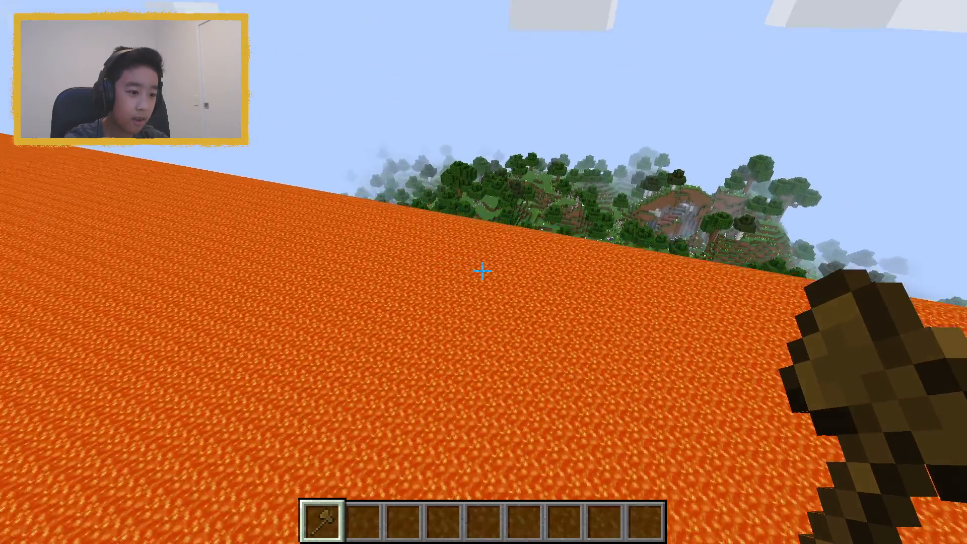
mouse_move(483, 272)
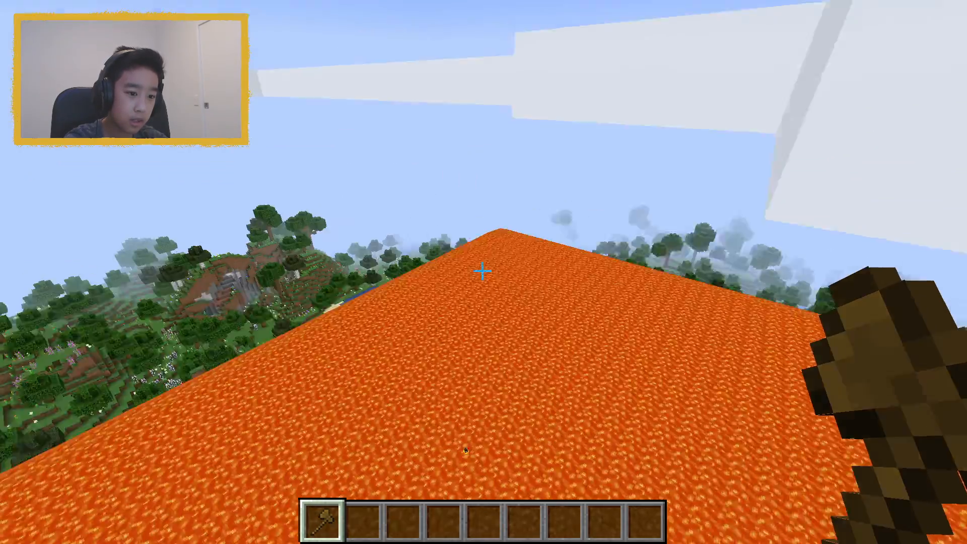
mouse_move(484, 271)
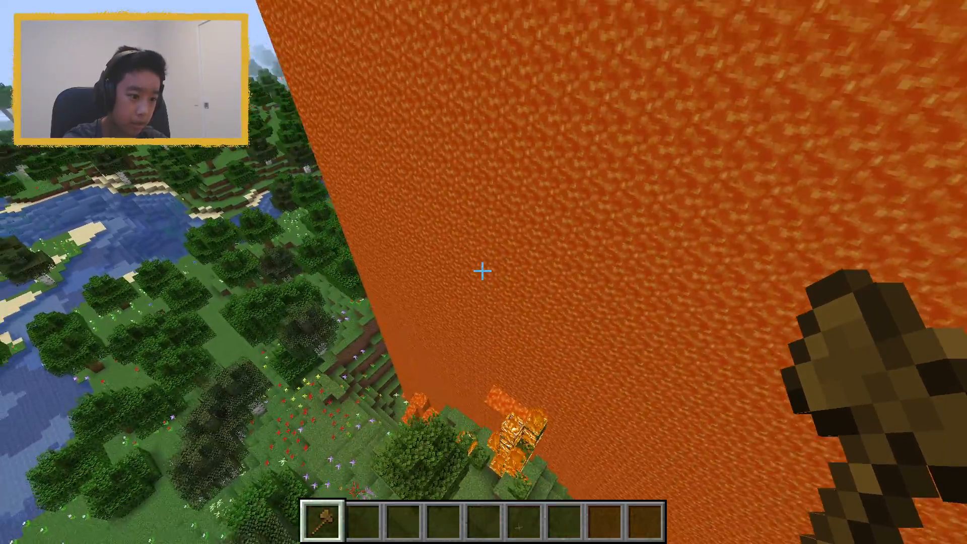
mouse_move(484, 272)
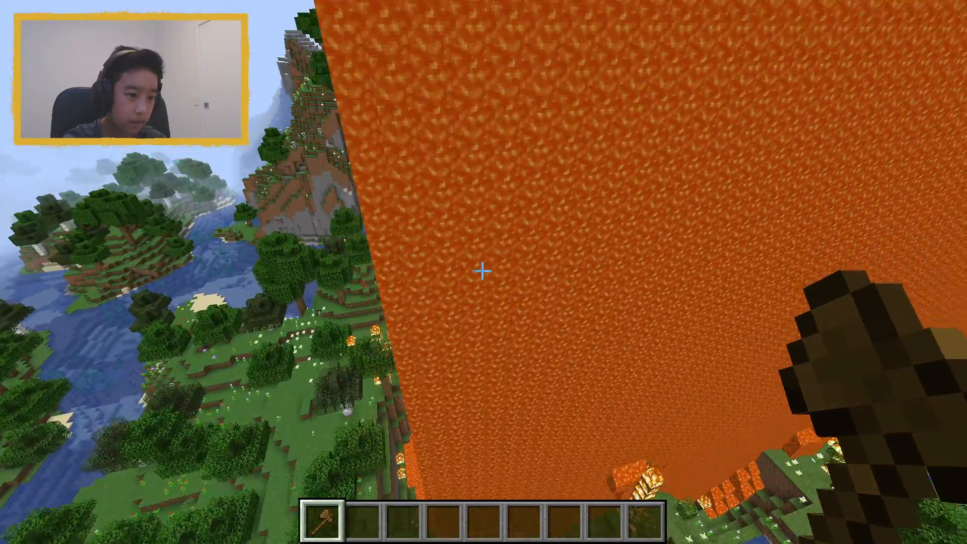
- Type a //br WorldEdit command in chat
text(//br)
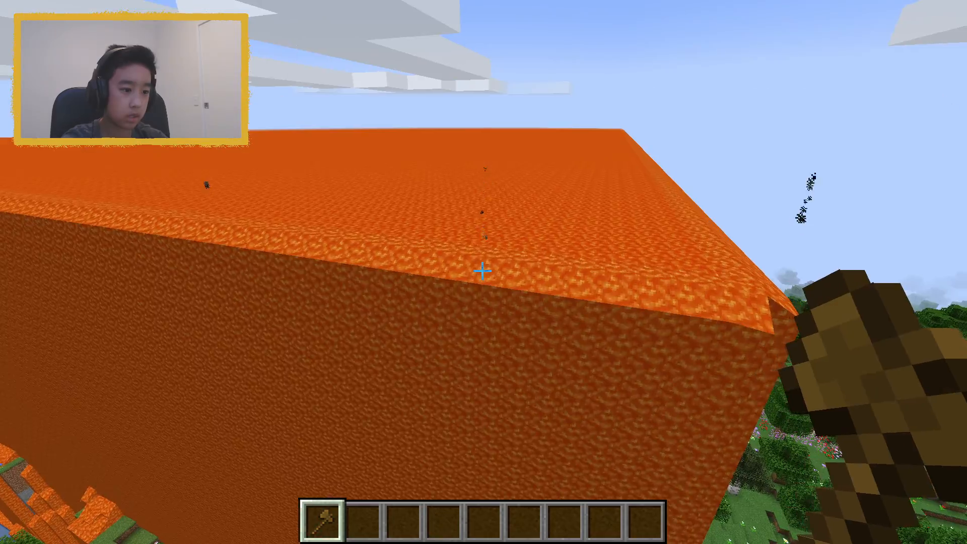
mouse_move(484, 273)
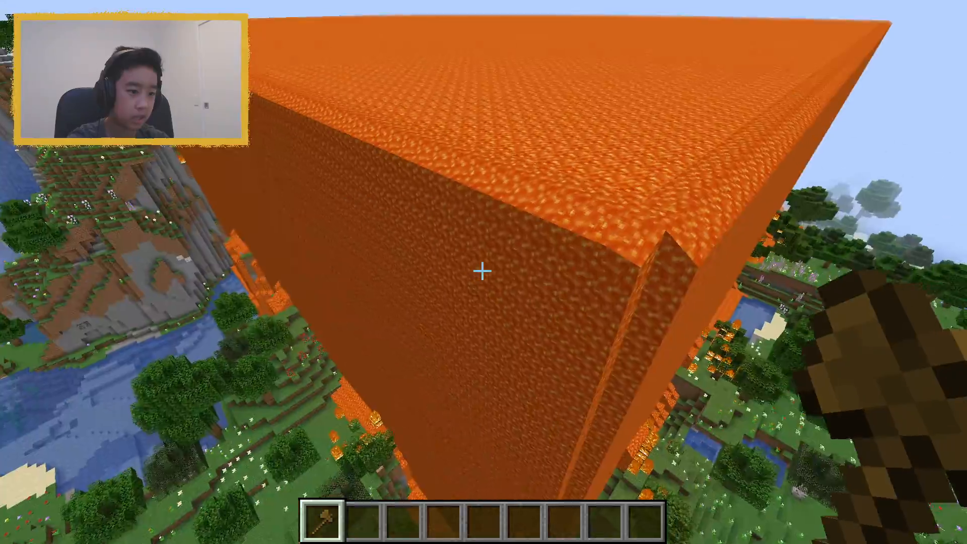
mouse_move(484, 272)
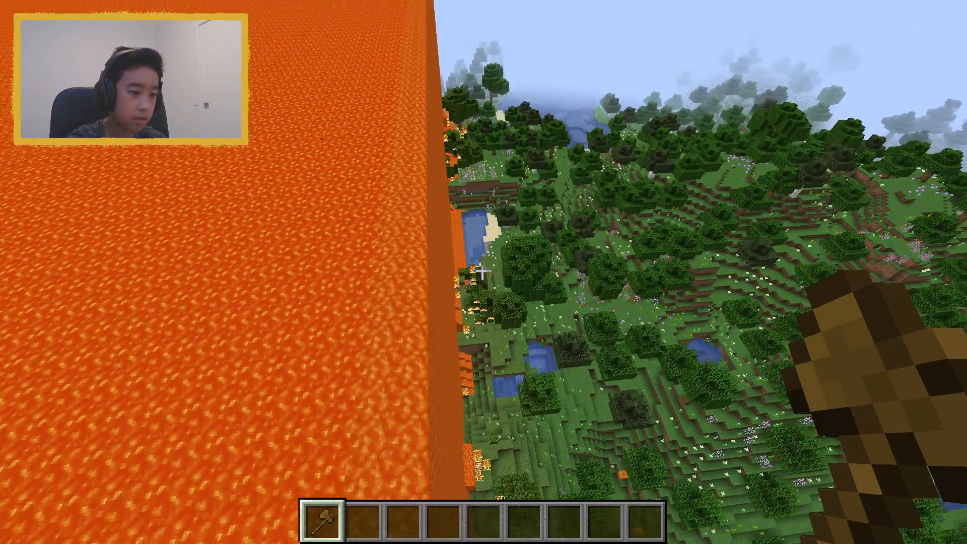
mouse_move(483, 272)
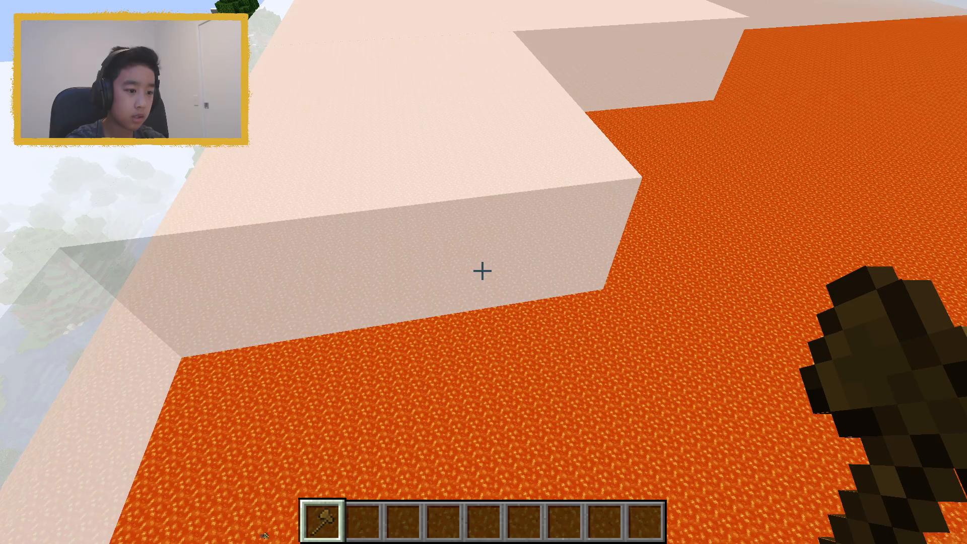
mouse_move(483, 272)
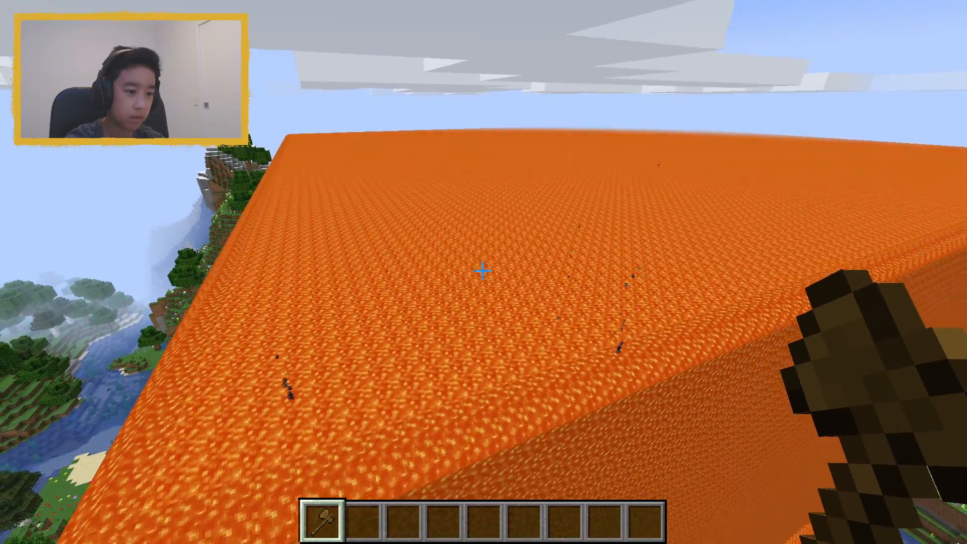
mouse_move(484, 272)
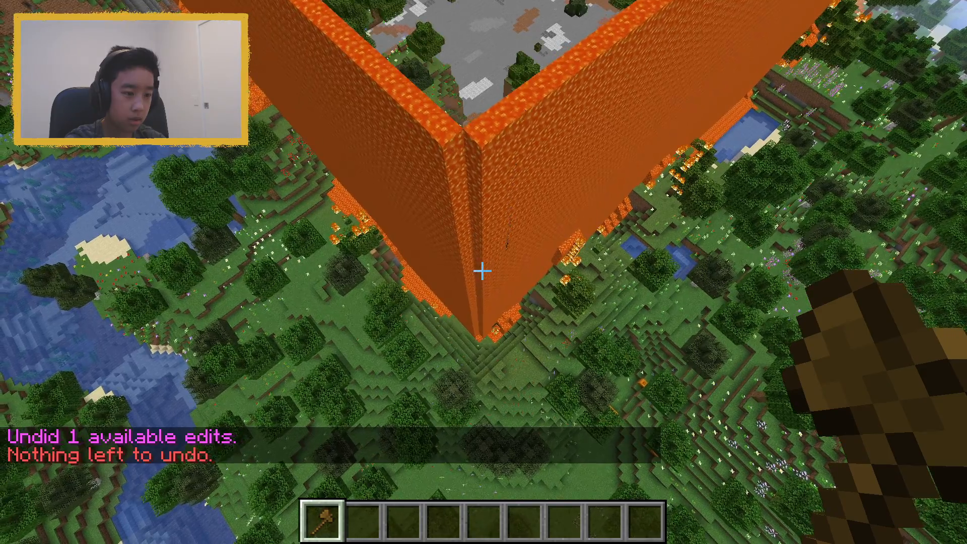
mouse_move(484, 272)
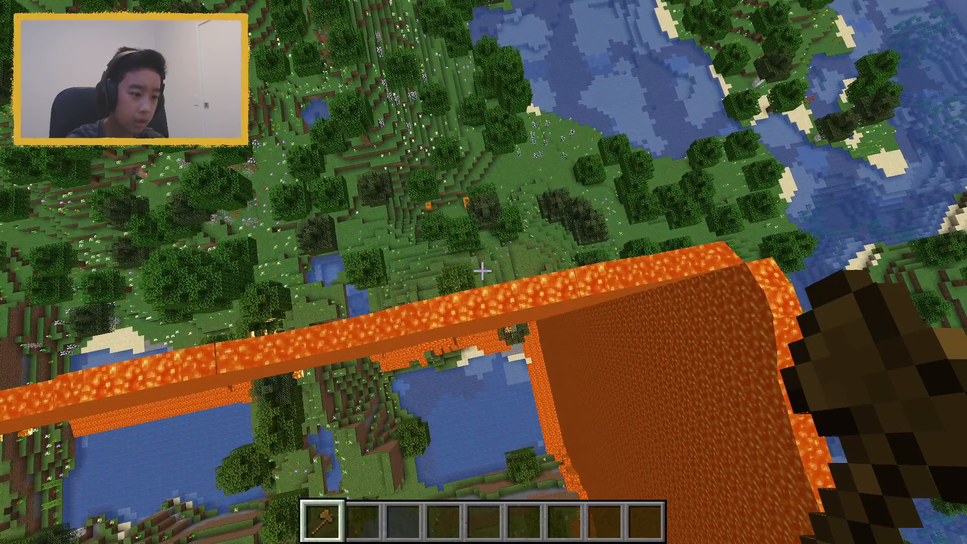
mouse_move(484, 274)
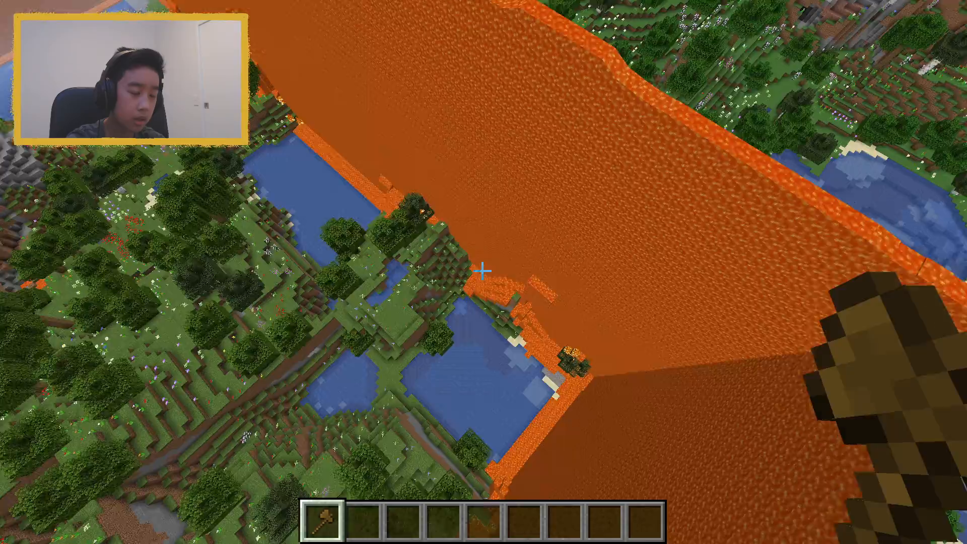
mouse_move(484, 272)
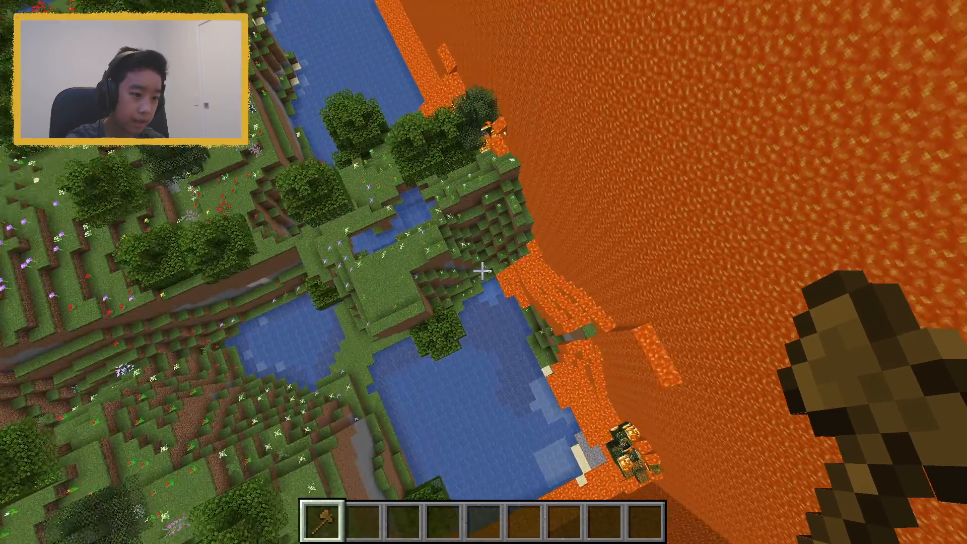
mouse_move(484, 272)
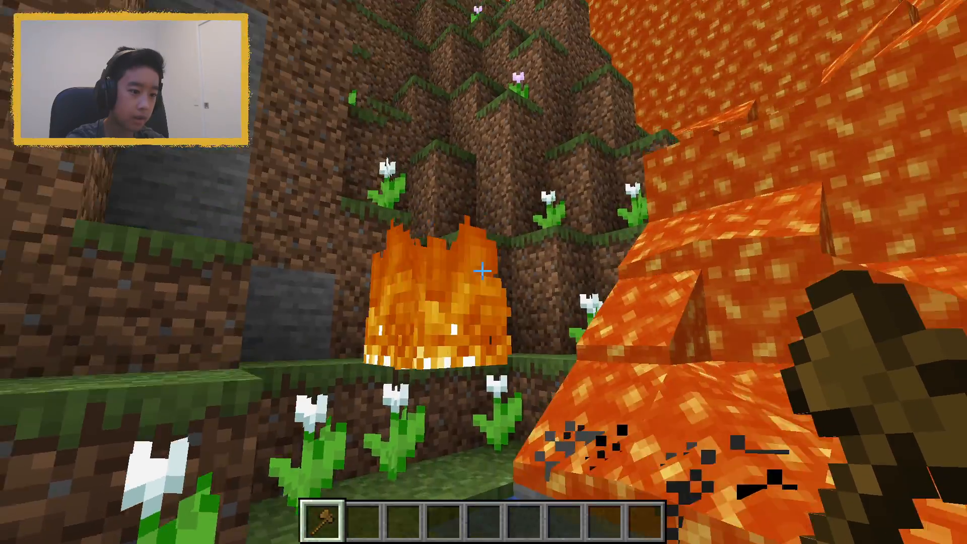
mouse_move(483, 272)
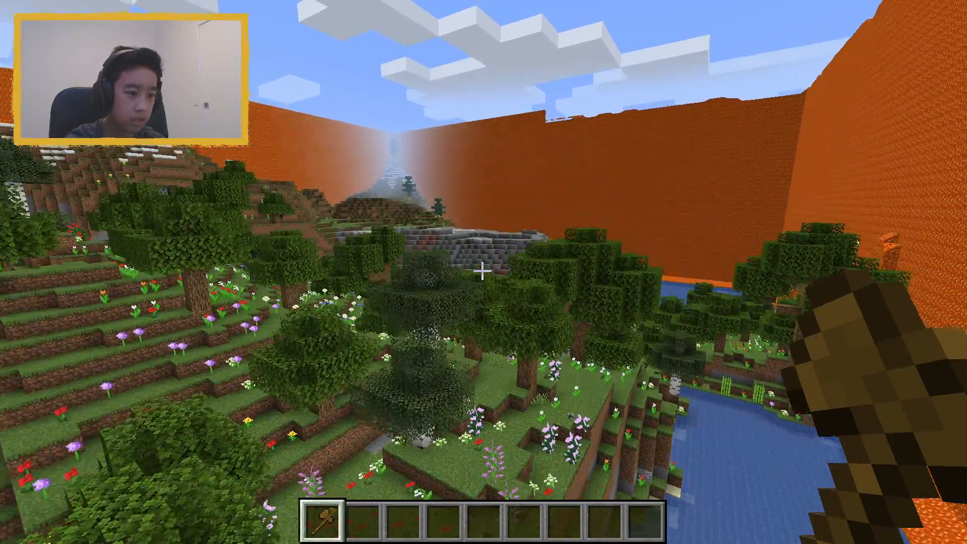
mouse_move(484, 272)
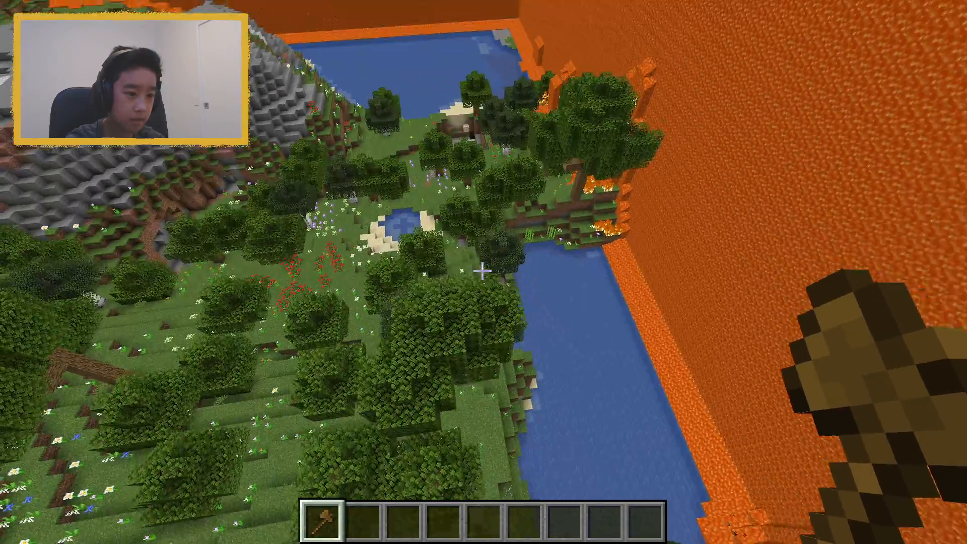
mouse_move(484, 272)
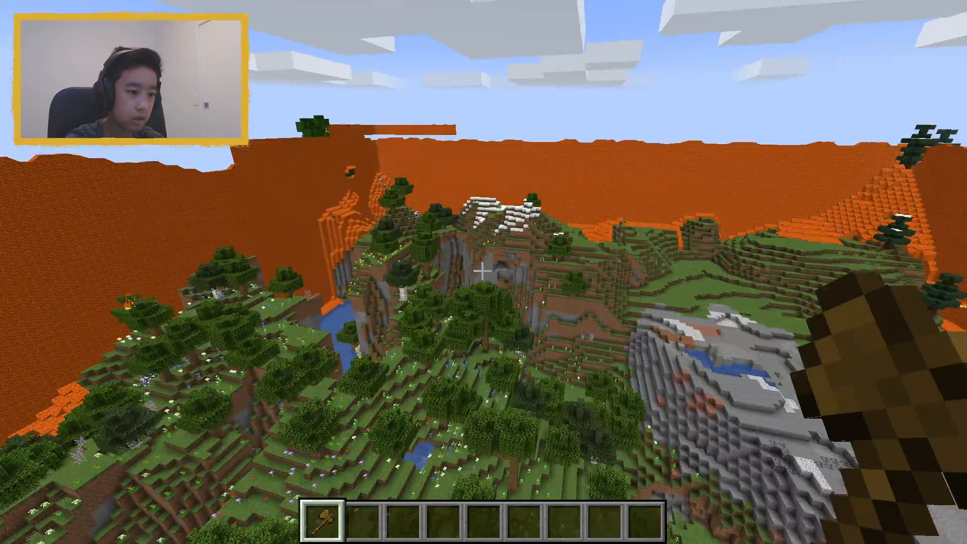
mouse_move(483, 272)
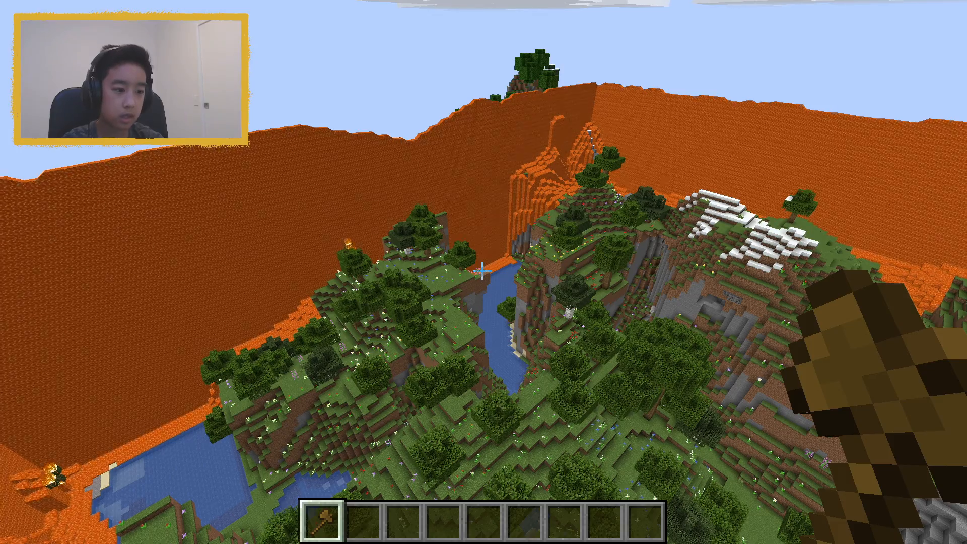
mouse_move(483, 271)
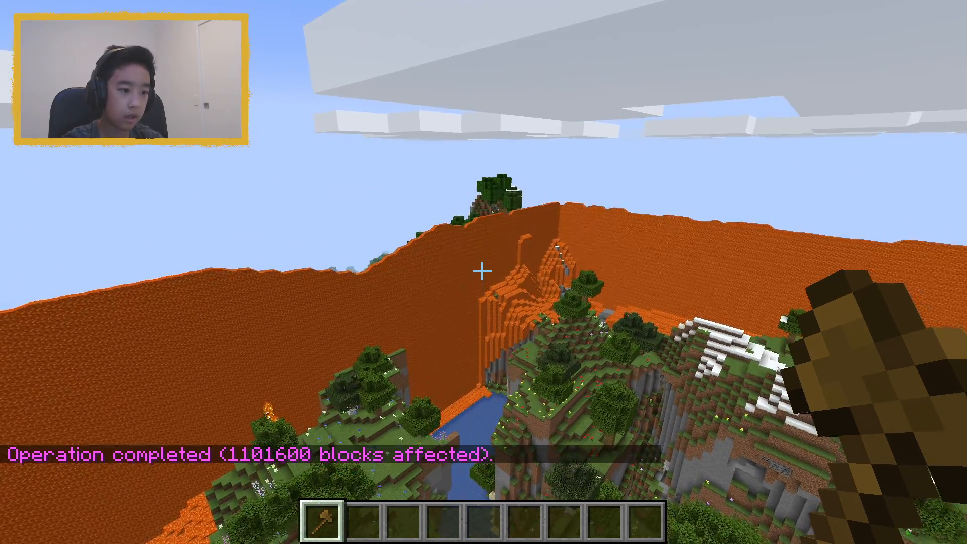
mouse_move(483, 272)
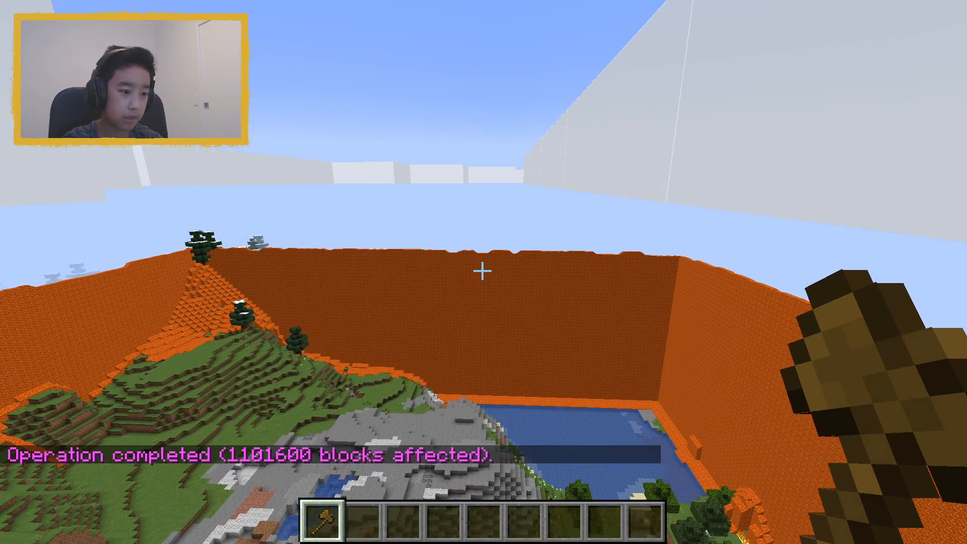
mouse_move(484, 272)
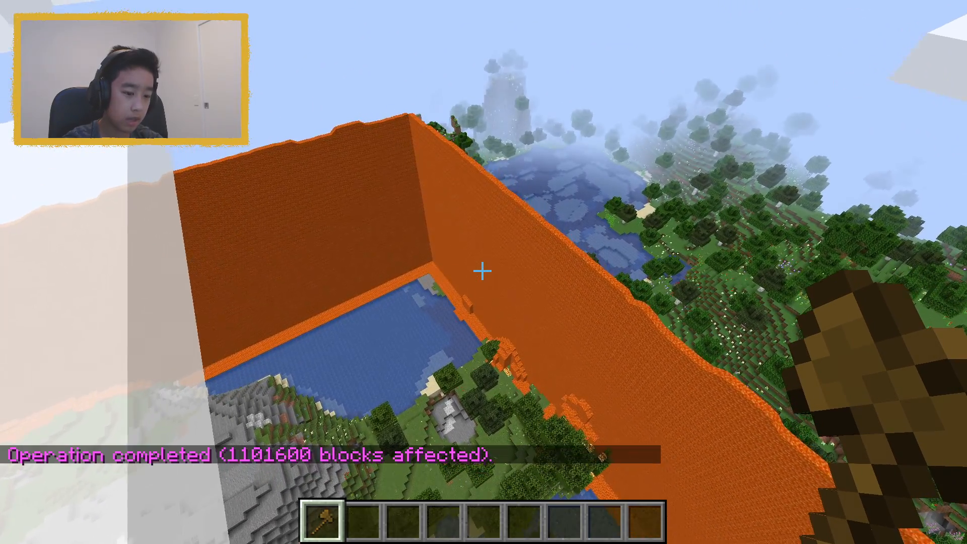
mouse_move(484, 272)
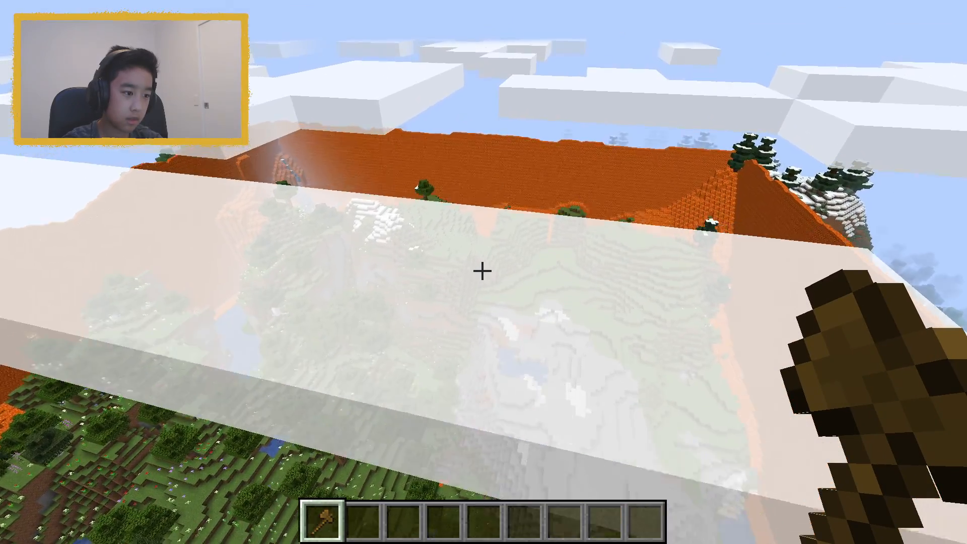
mouse_move(483, 272)
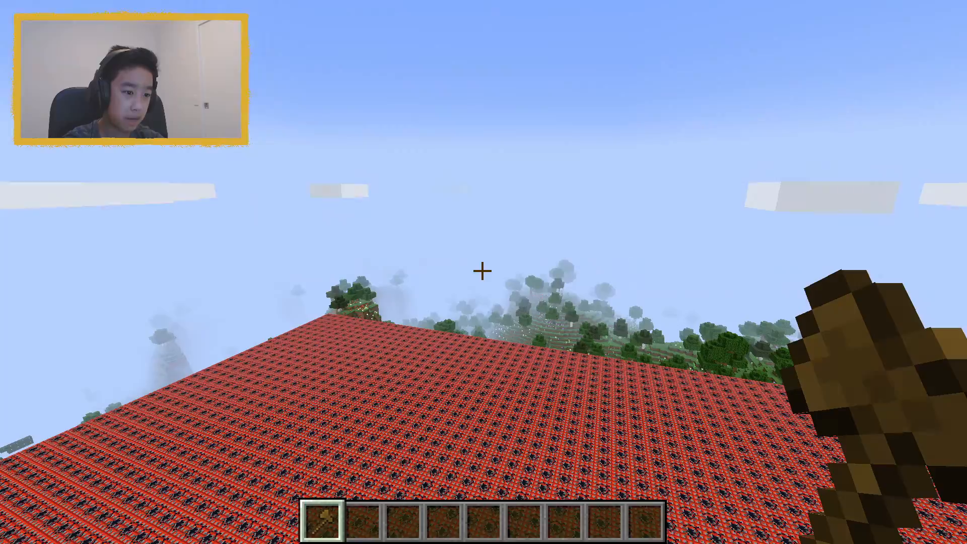
mouse_move(484, 272)
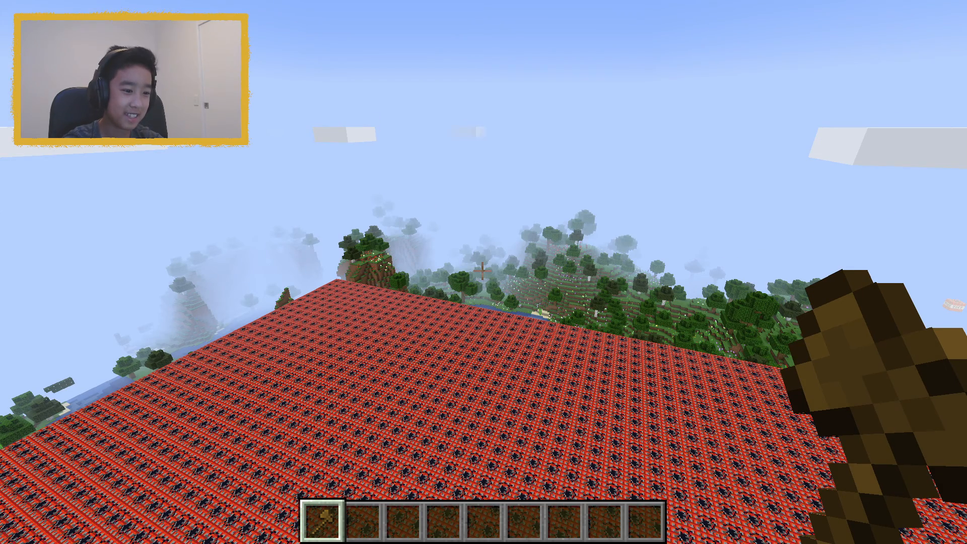
mouse_move(483, 272)
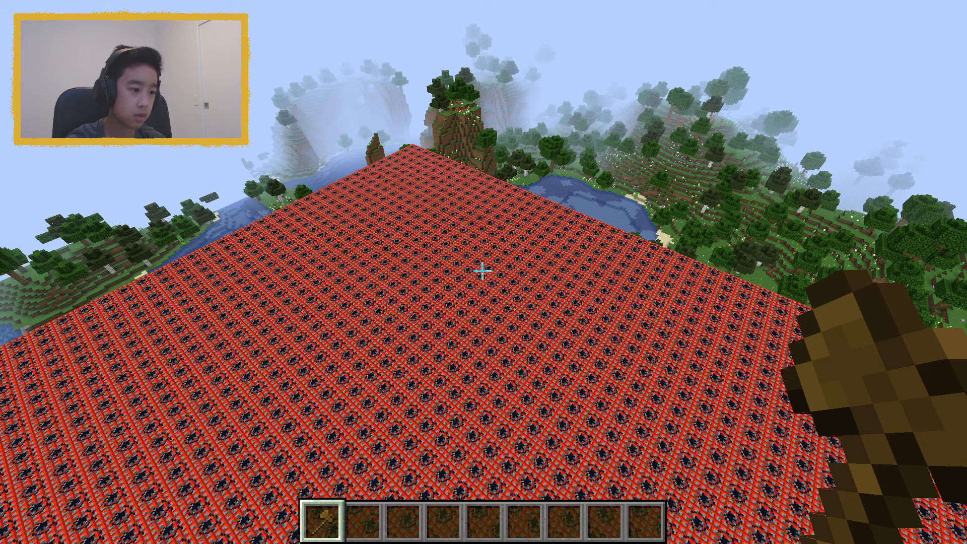
- Switch from the TNT-filled game to the Windows Start menu
click(207, 528)
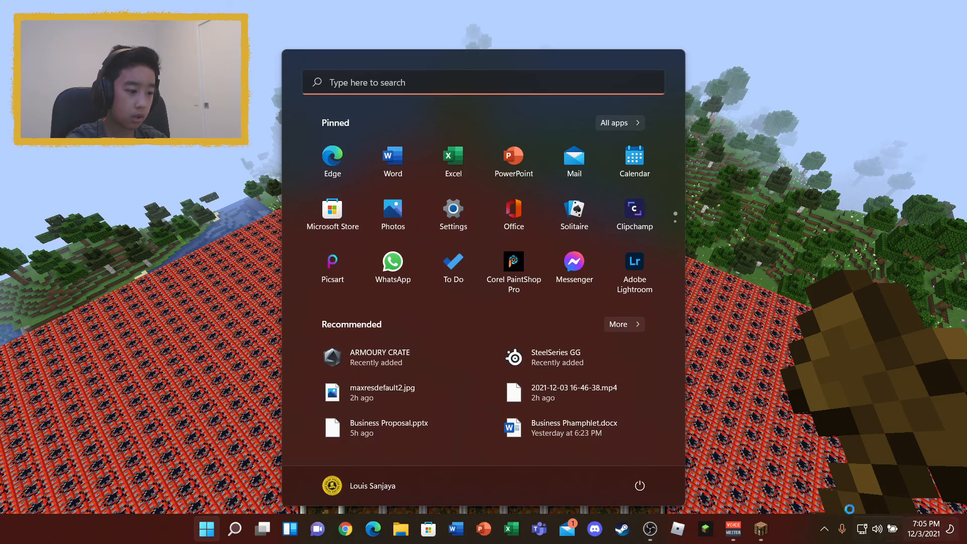
mouse_move(733, 532)
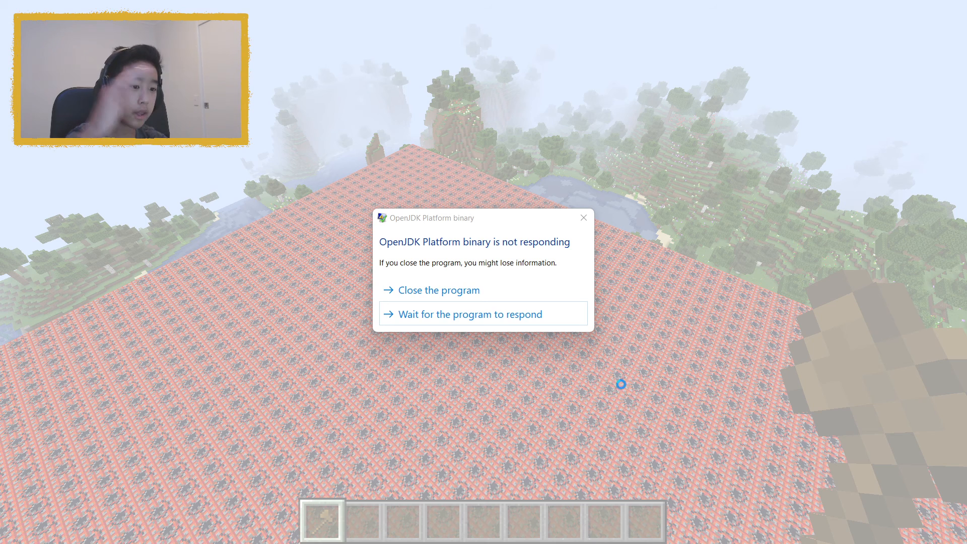
- Dismiss the not-responding warning and the launcher's Game crashed message
click(438, 290)
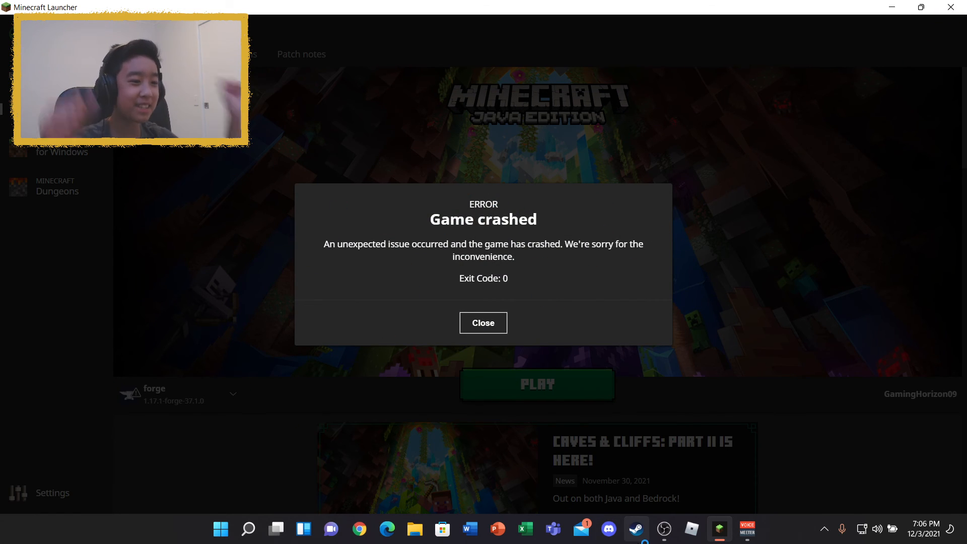
mouse_move(442, 412)
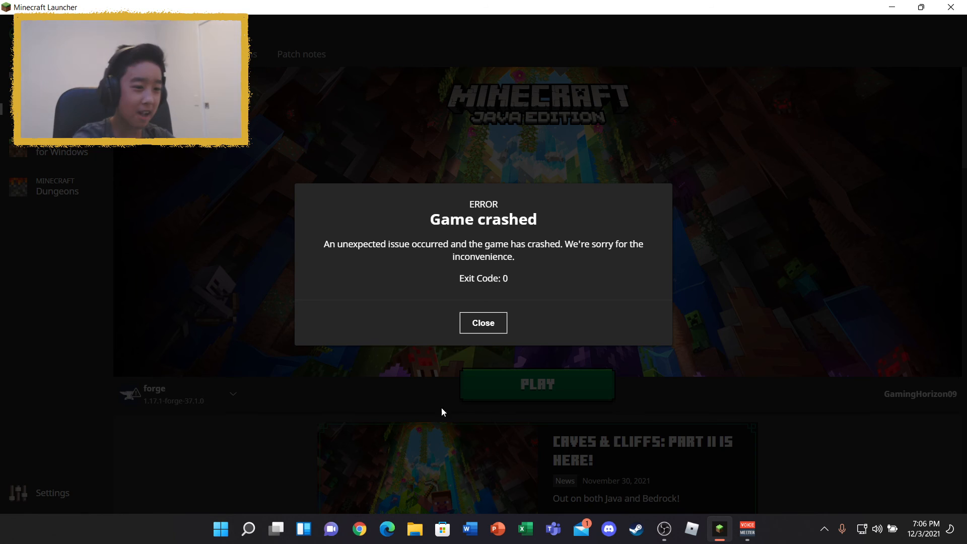
click(483, 322)
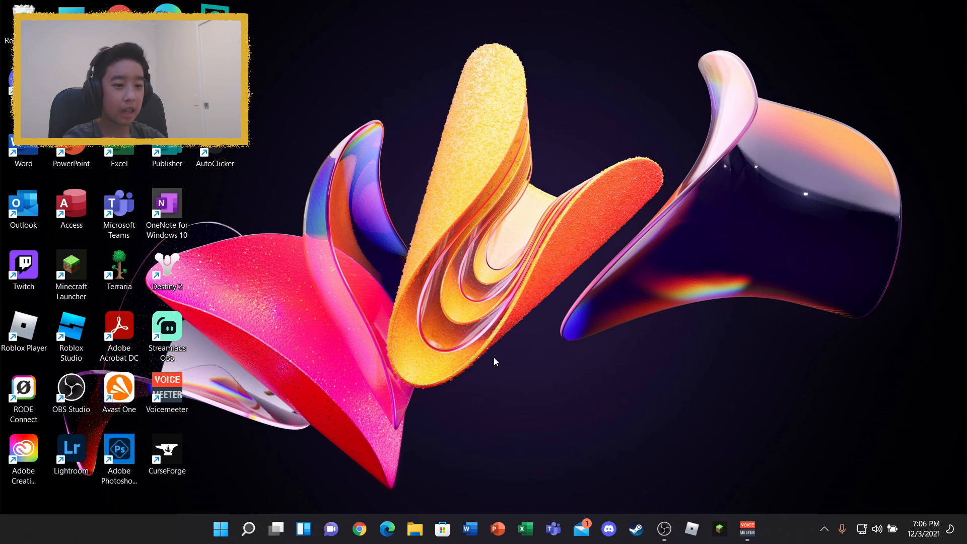
mouse_move(895, 54)
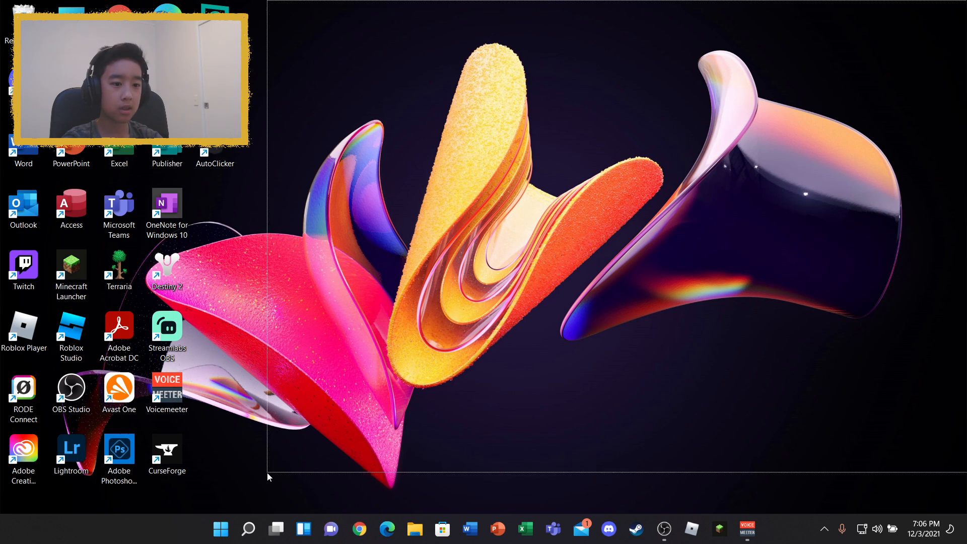
mouse_move(707, 424)
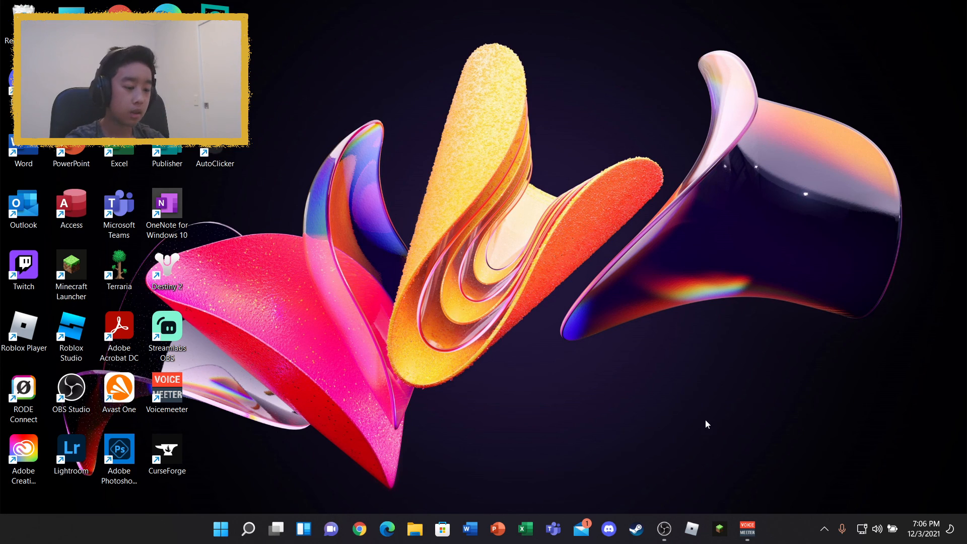